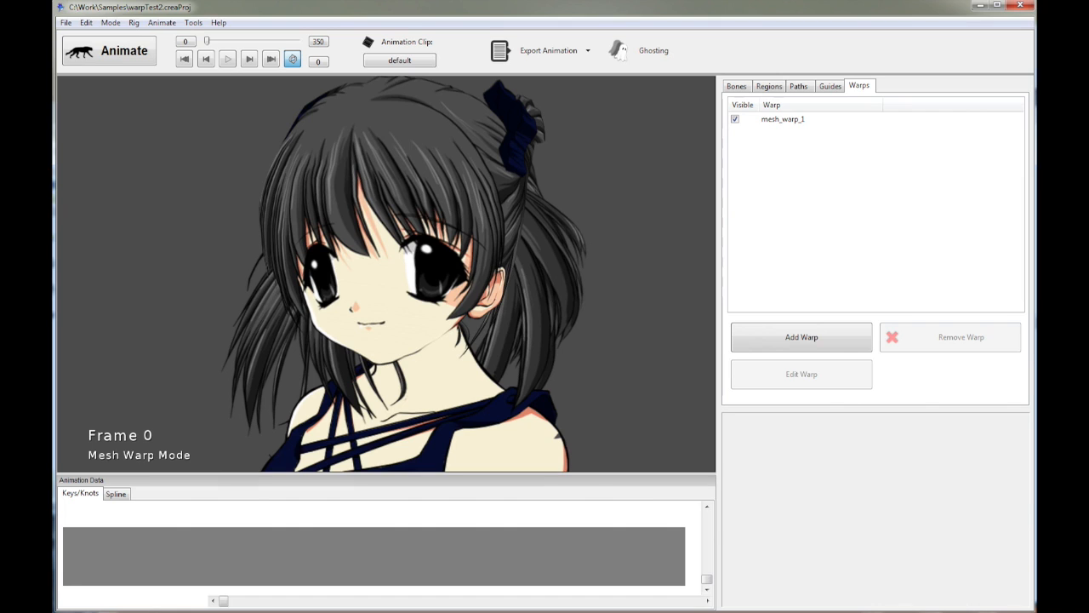
Play the default clip, scrub through the head turn toward frame 349, then stop playback.
{"action": "left_click", "coordinate": [228, 60]}
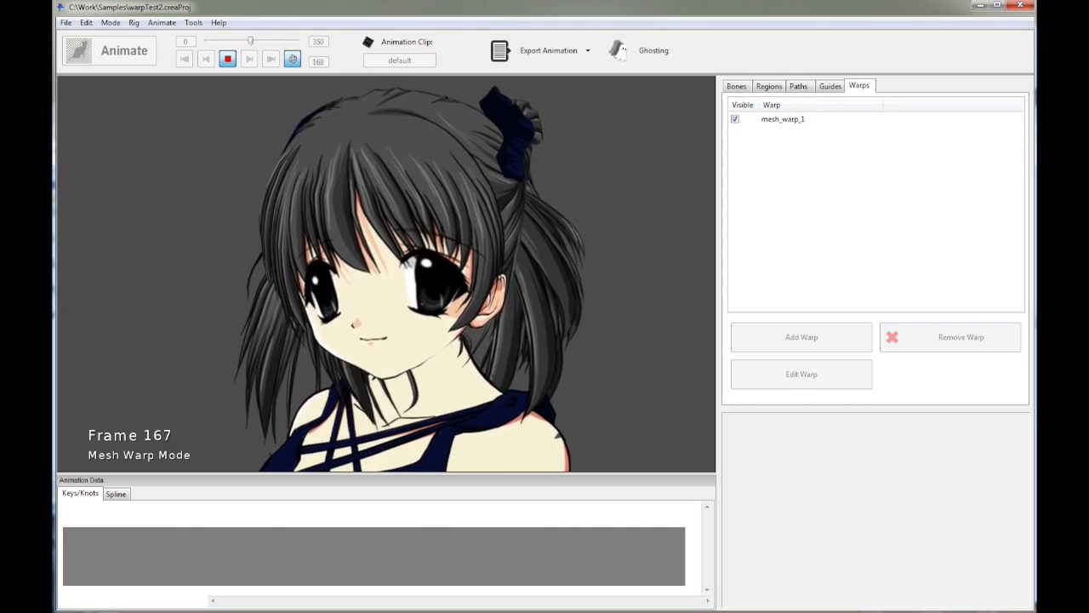
{"action": "left_click_drag", "start_coordinate": [251, 41], "coordinate": [283, 41]}
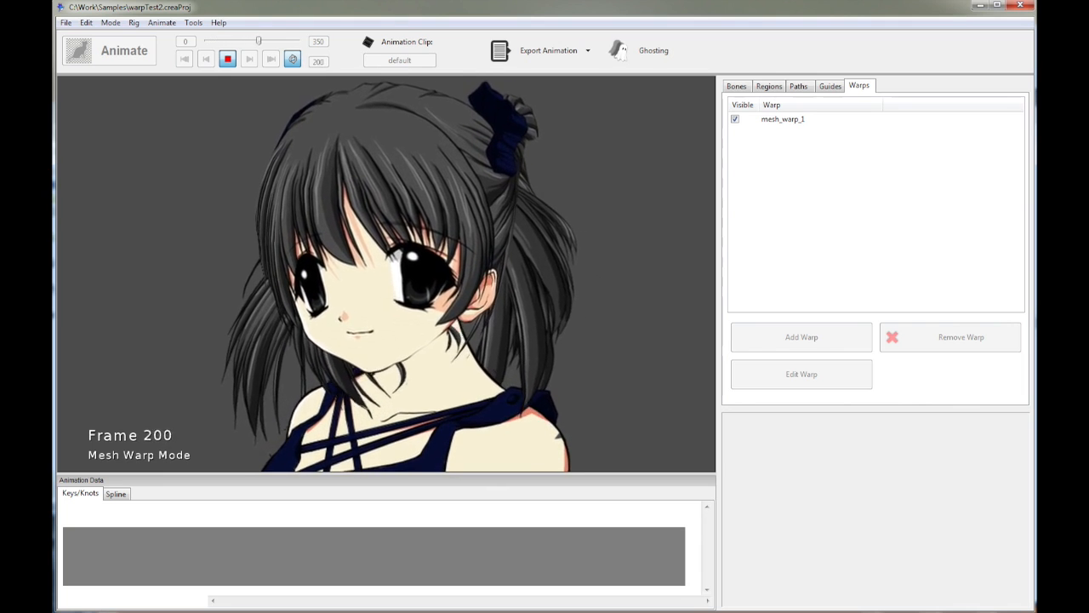
{"action": "left_click_drag", "start_coordinate": [259, 40], "coordinate": [293, 40]}
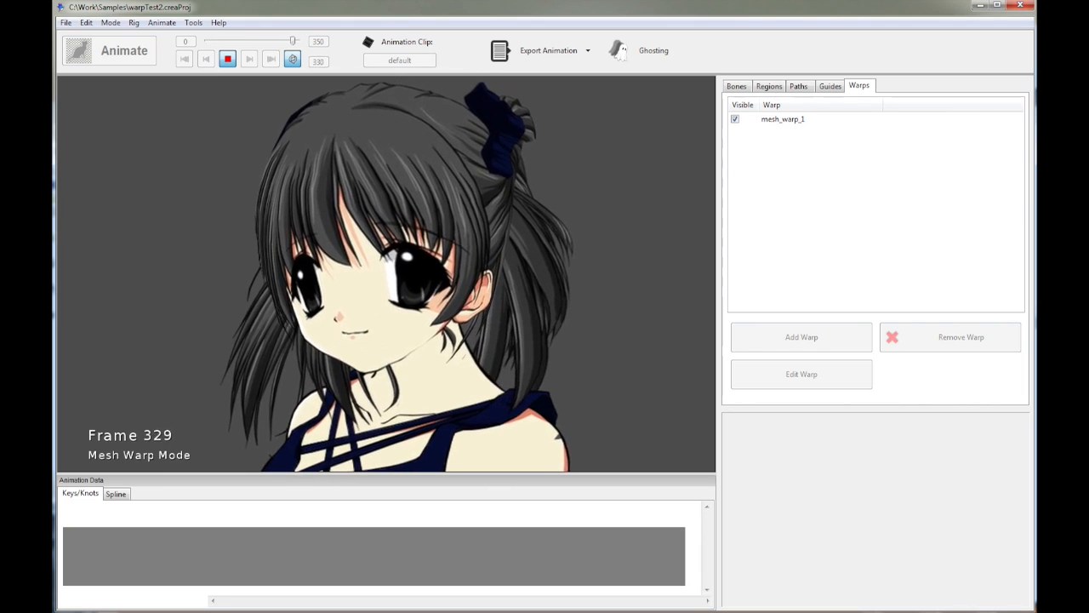
{"action": "left_click_drag", "start_coordinate": [292, 41], "coordinate": [235, 41]}
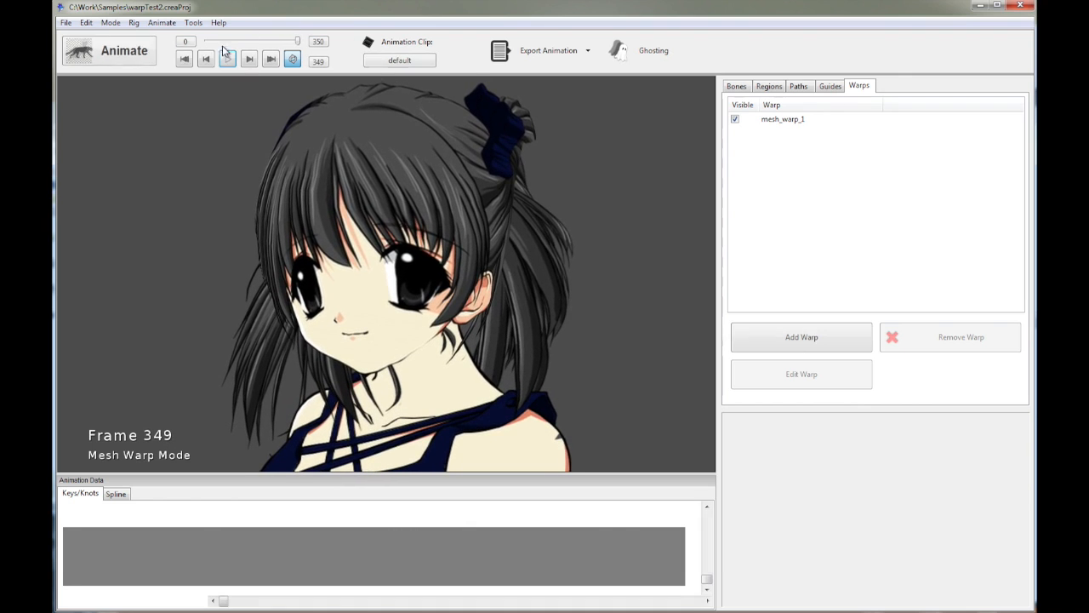
{"action": "left_click", "coordinate": [66, 22]}
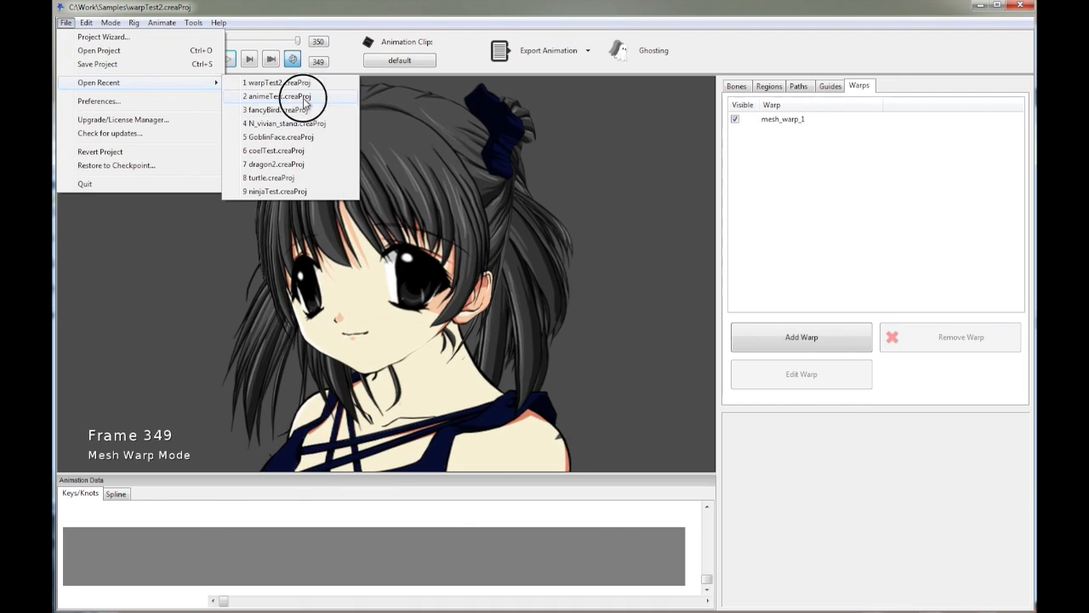
Load the recent animeTest.creaProj and scrub its head-rotation clip around frame 135 with the warp list shown.
{"action": "left_click", "coordinate": [281, 96]}
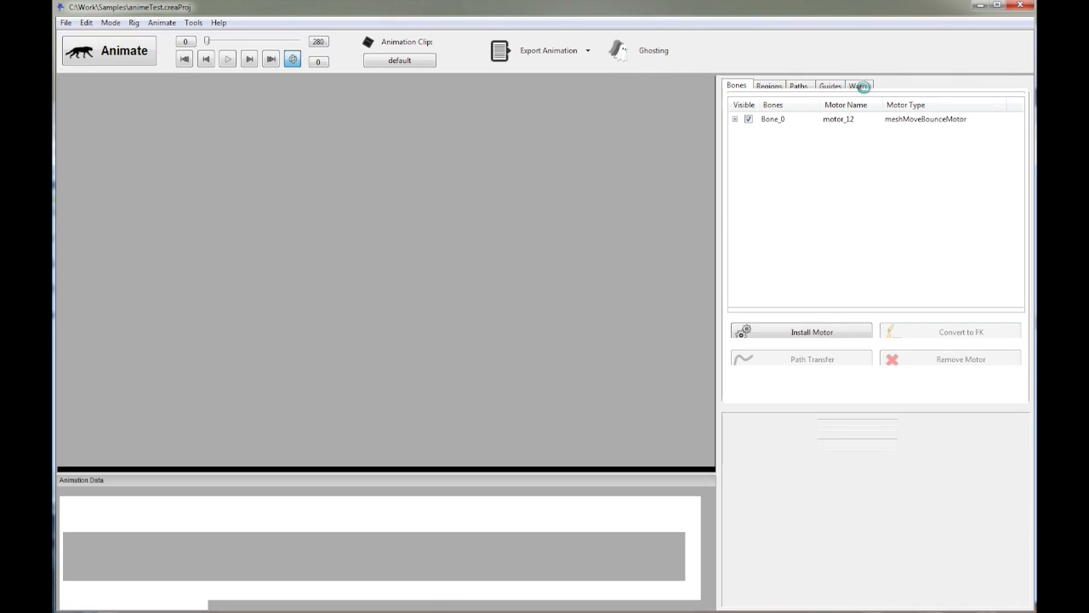
{"action": "left_click", "coordinate": [863, 84]}
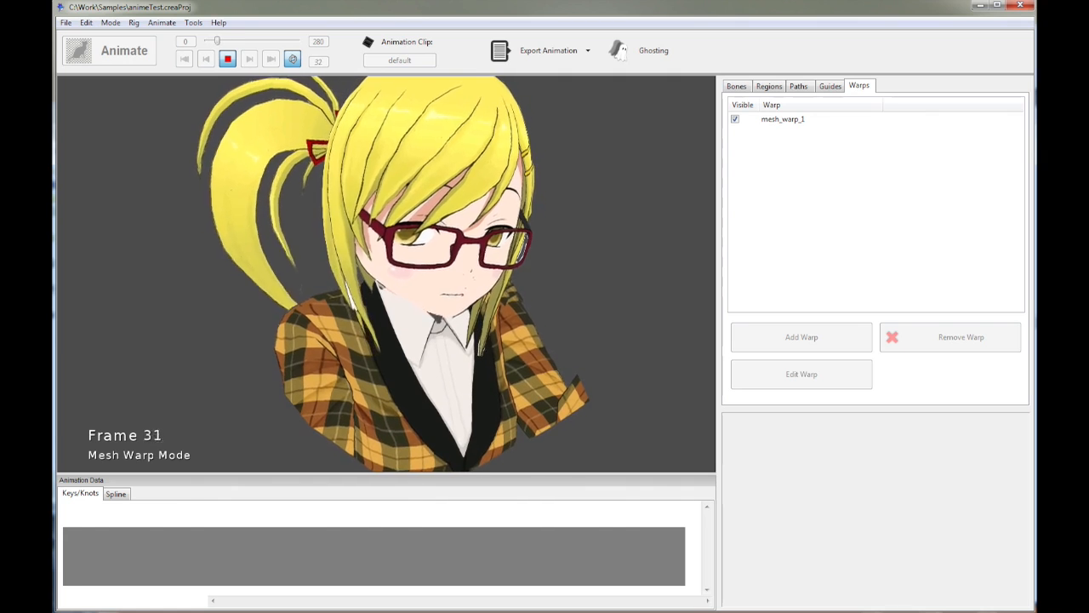
{"action": "left_click_drag", "start_coordinate": [215, 41], "coordinate": [257, 41]}
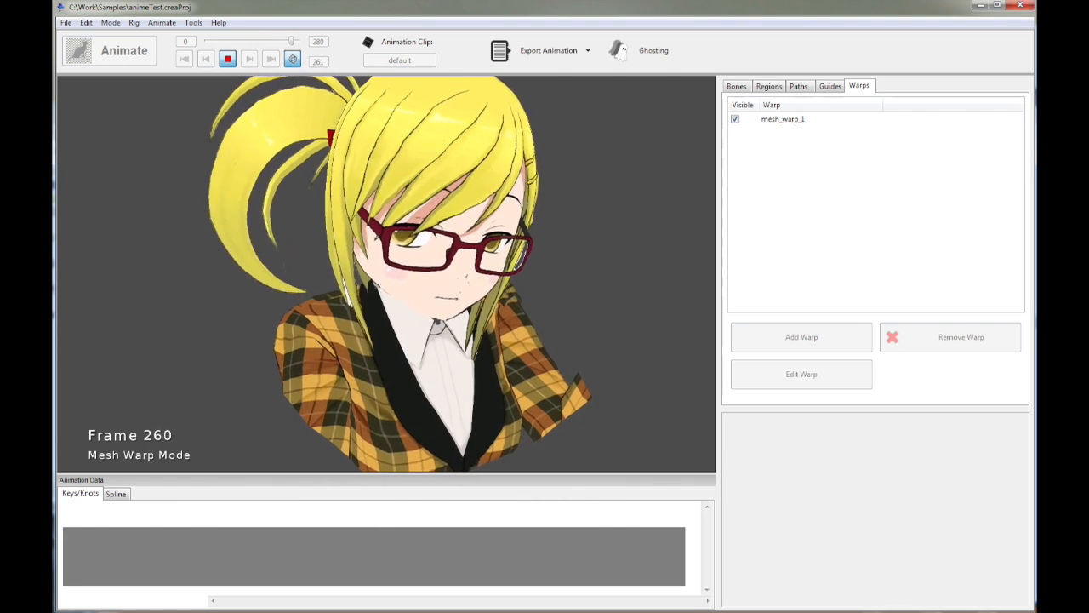
{"action": "left_click_drag", "start_coordinate": [291, 41], "coordinate": [241, 41]}
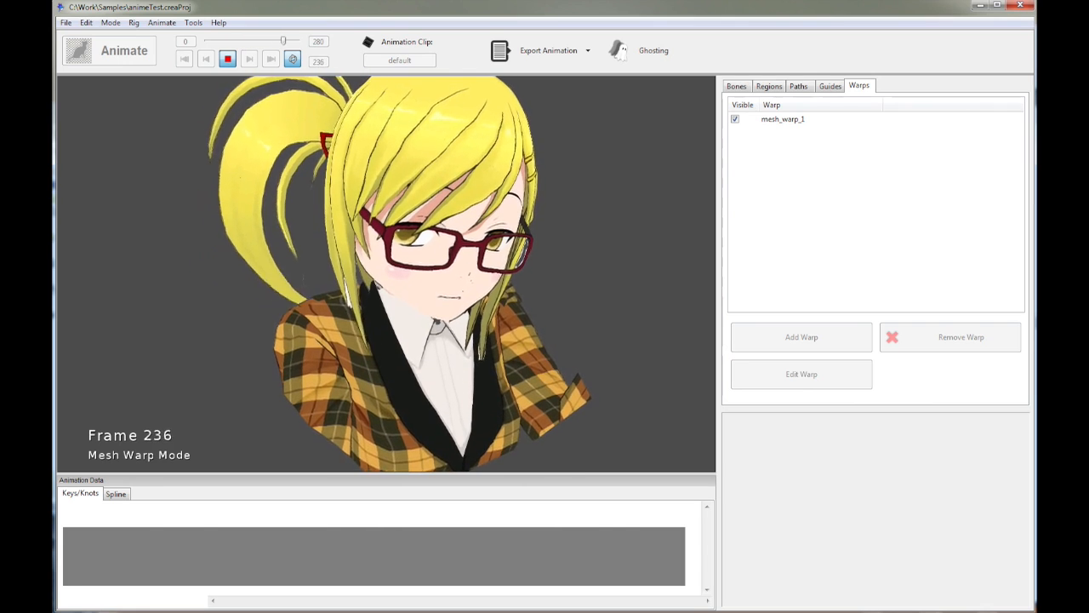
{"action": "left_click_drag", "start_coordinate": [284, 41], "coordinate": [232, 41]}
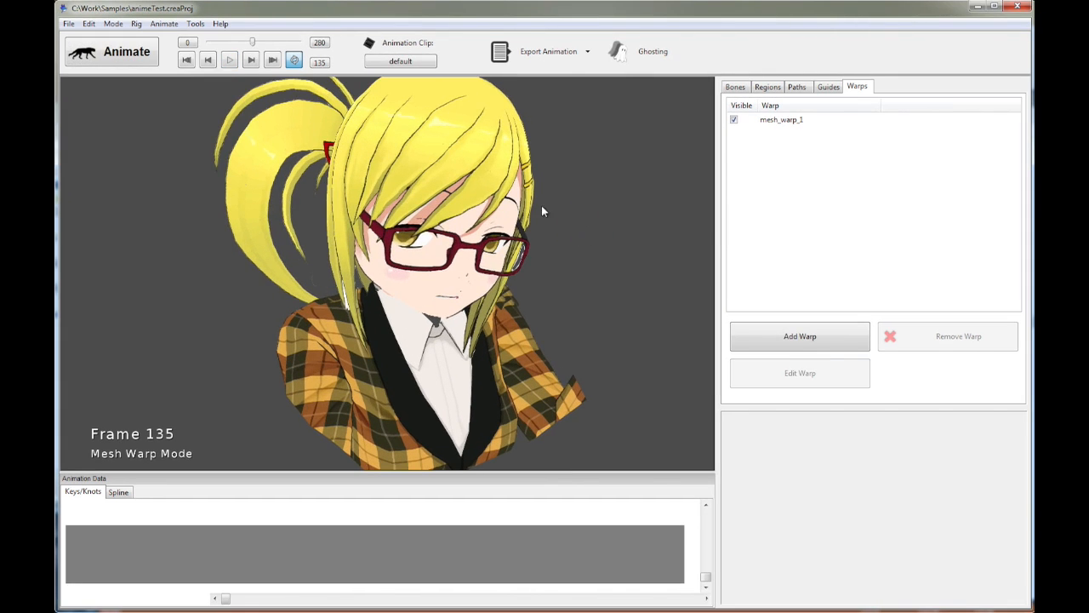
{"action": "mouse_move", "coordinate": [374, 108]}
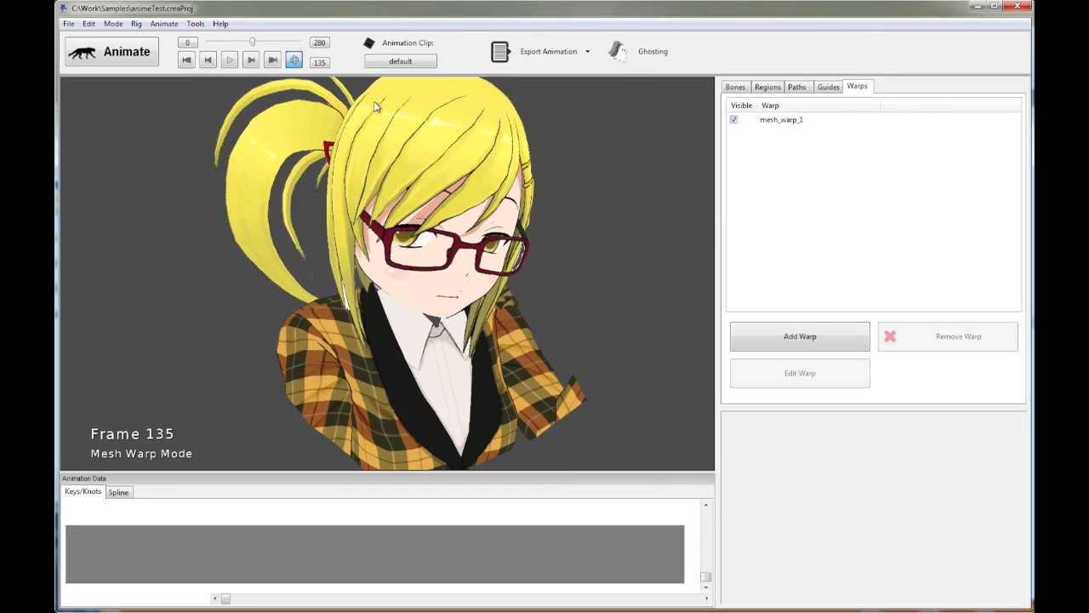
Enter region rig mode, deselect the head mesh and select the ponytail's hair mesh.
{"action": "left_click", "coordinate": [110, 51]}
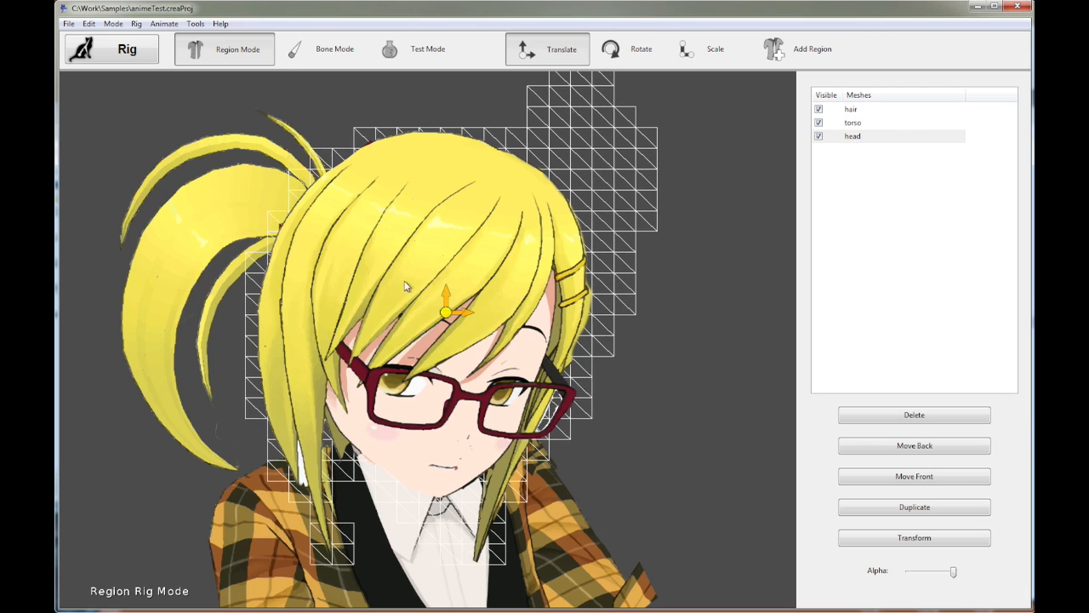
{"action": "mouse_move", "coordinate": [397, 316]}
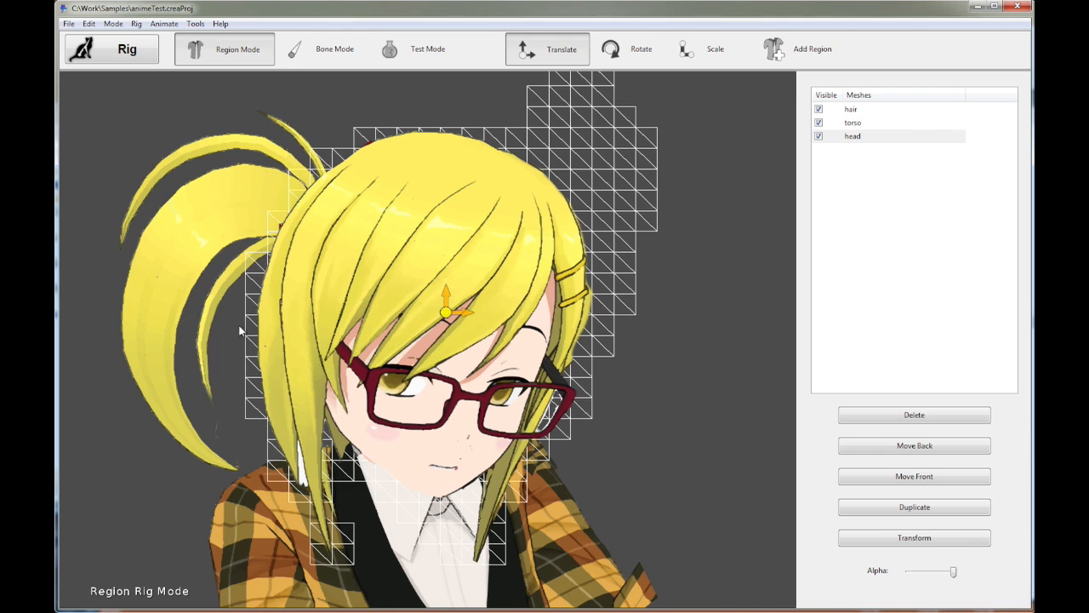
{"action": "mouse_move", "coordinate": [253, 306]}
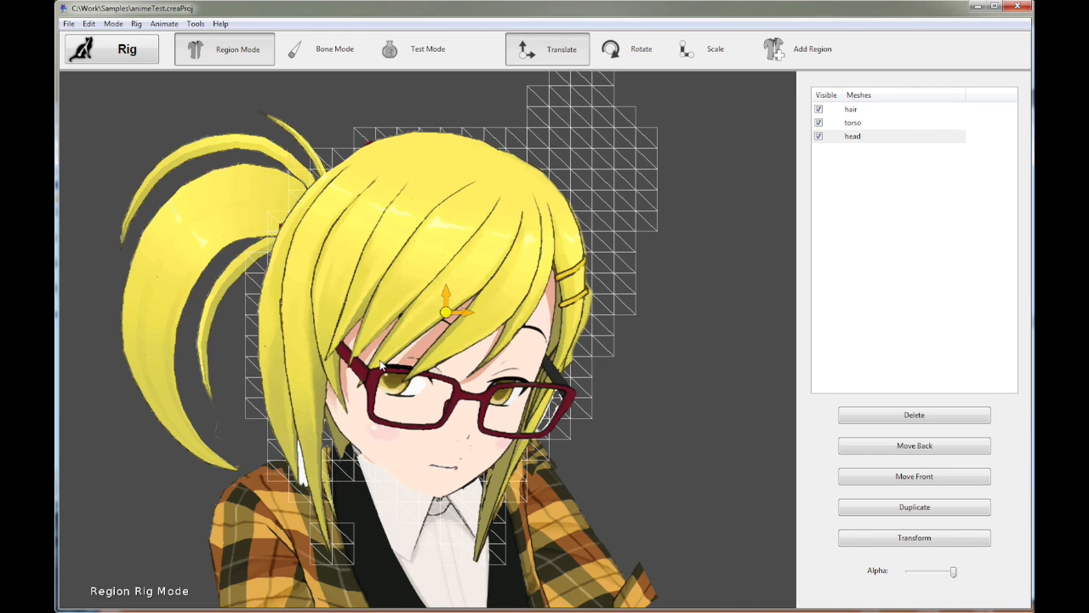
{"action": "mouse_move", "coordinate": [438, 374]}
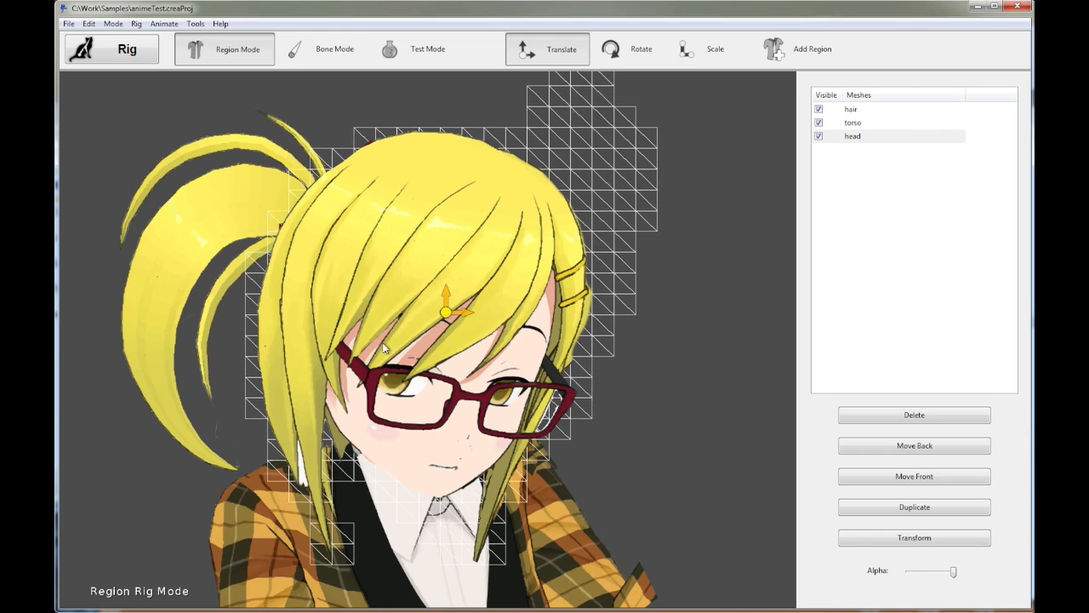
{"action": "mouse_move", "coordinate": [267, 289]}
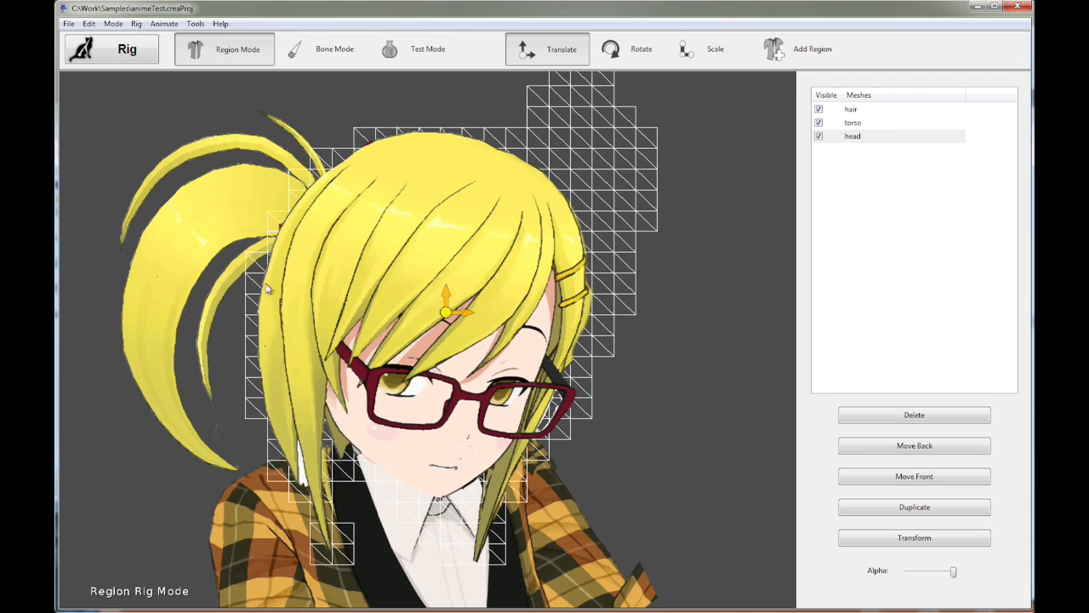
{"action": "mouse_move", "coordinate": [393, 260]}
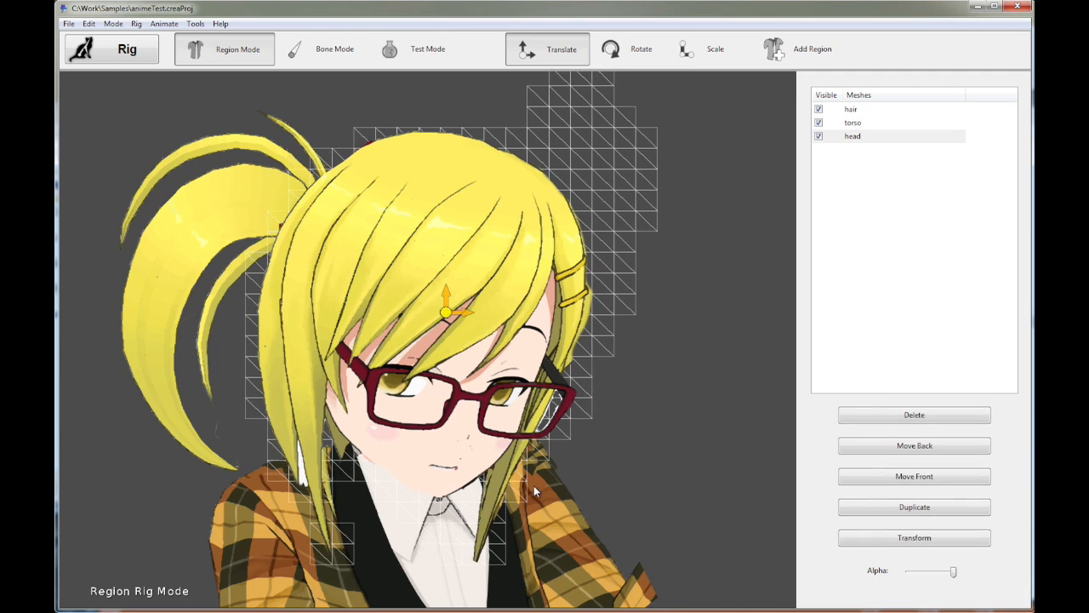
{"action": "mouse_move", "coordinate": [390, 289]}
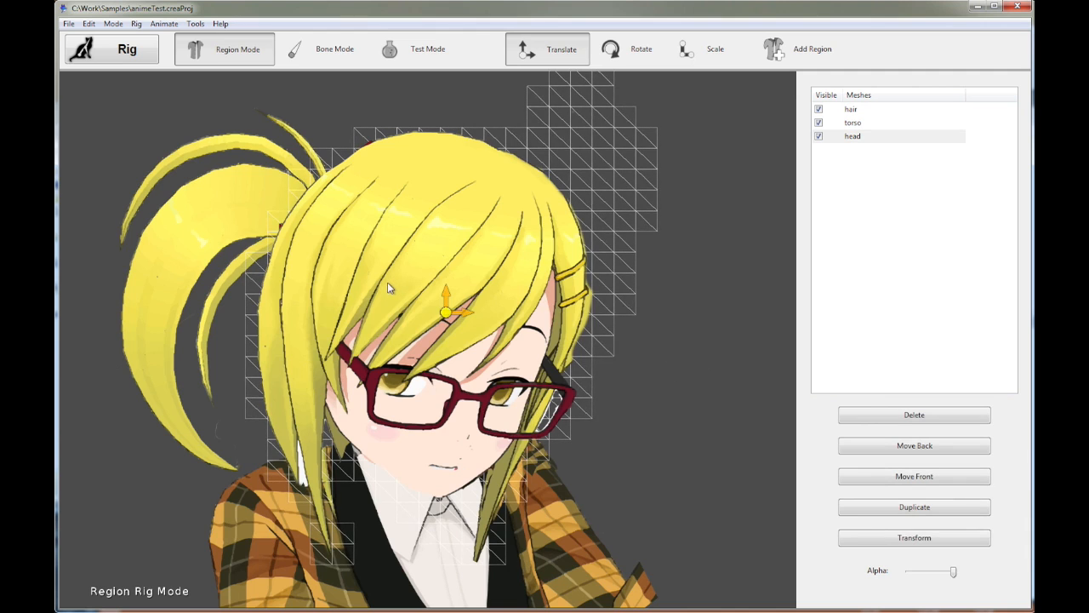
{"action": "mouse_move", "coordinate": [525, 502]}
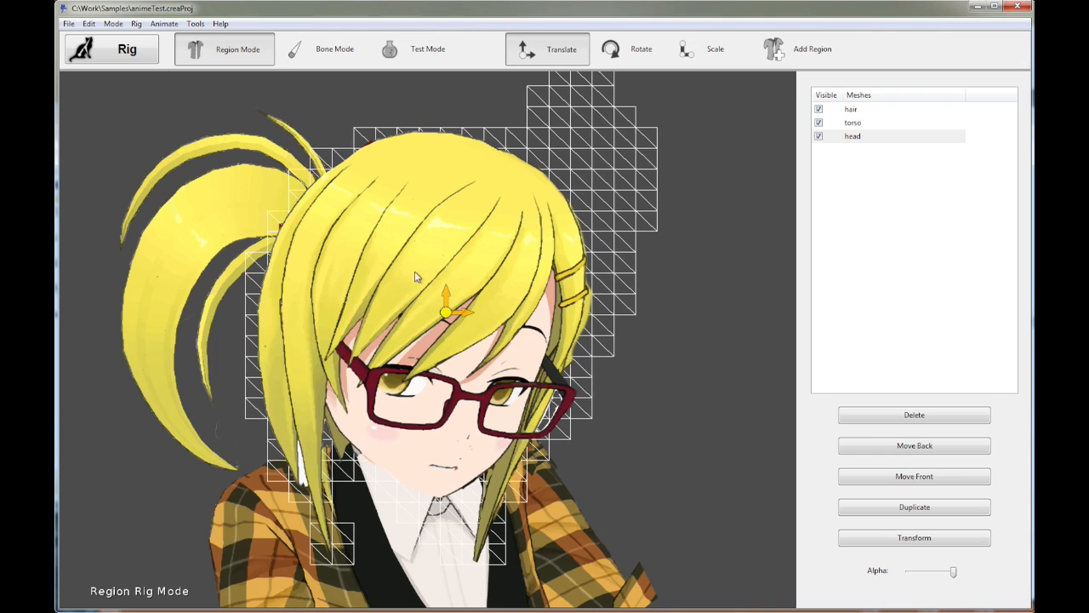
{"action": "mouse_move", "coordinate": [354, 221]}
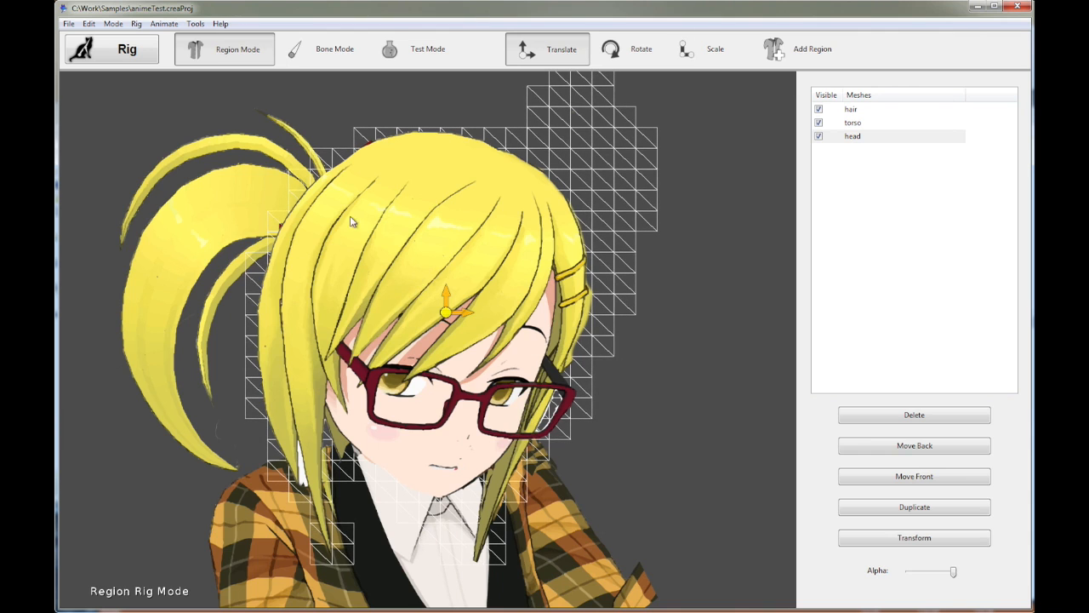
{"action": "mouse_move", "coordinate": [472, 296]}
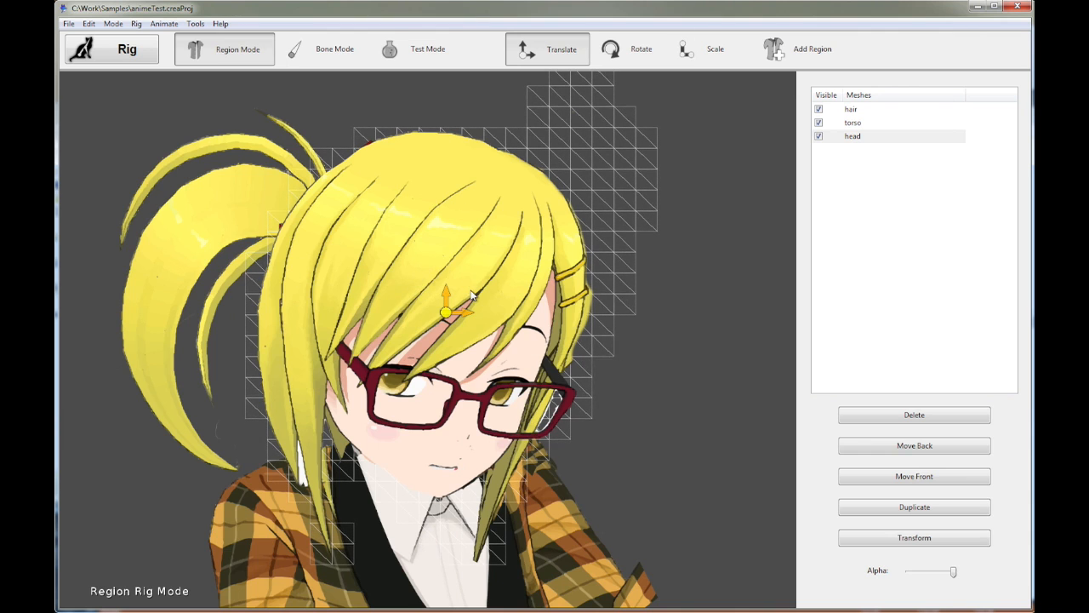
{"action": "mouse_move", "coordinate": [391, 262]}
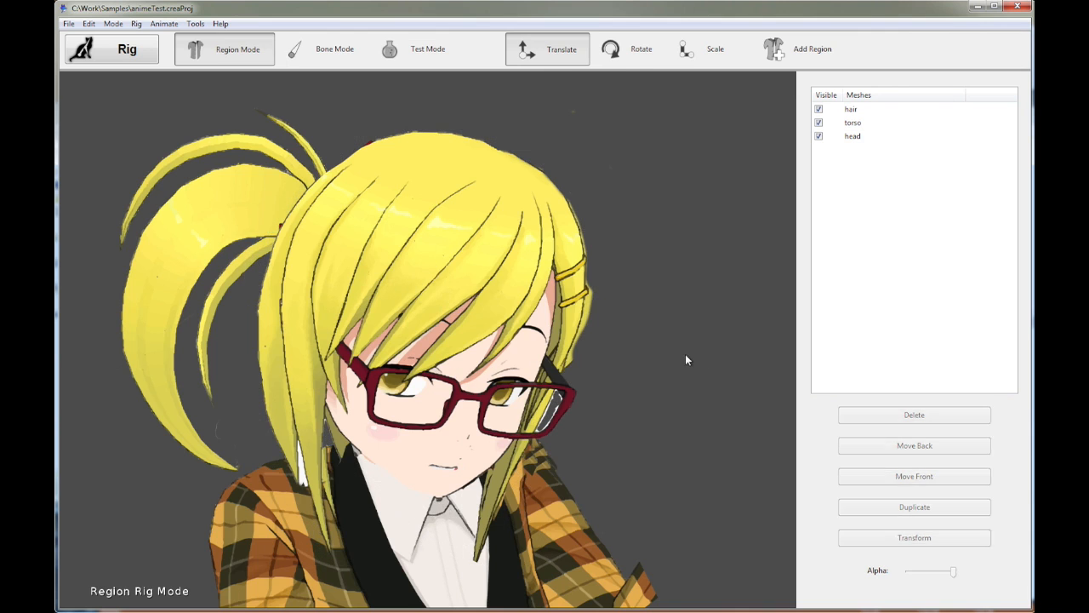
{"action": "left_click", "coordinate": [852, 136]}
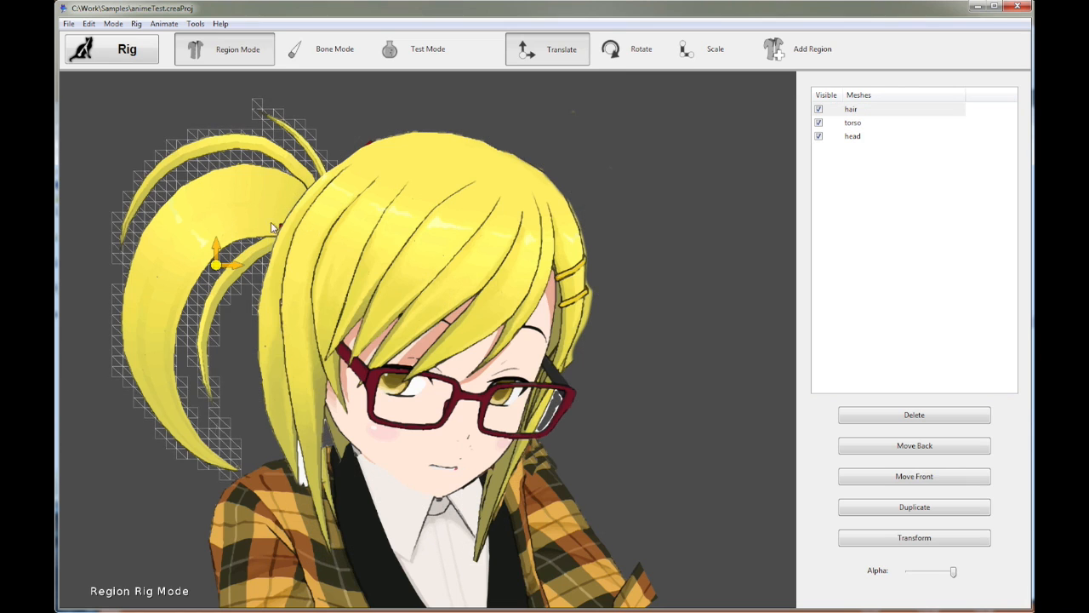
{"action": "left_click", "coordinate": [115, 48]}
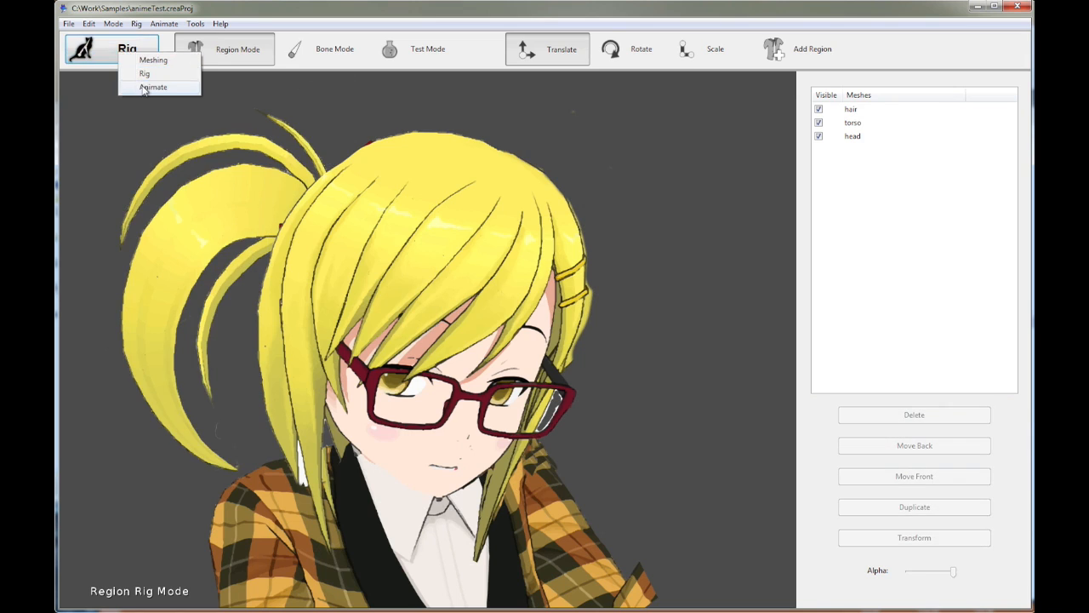
Return to Animate mode, play the default clip, stop it and rewind to frame 0.
{"action": "left_click", "coordinate": [159, 87]}
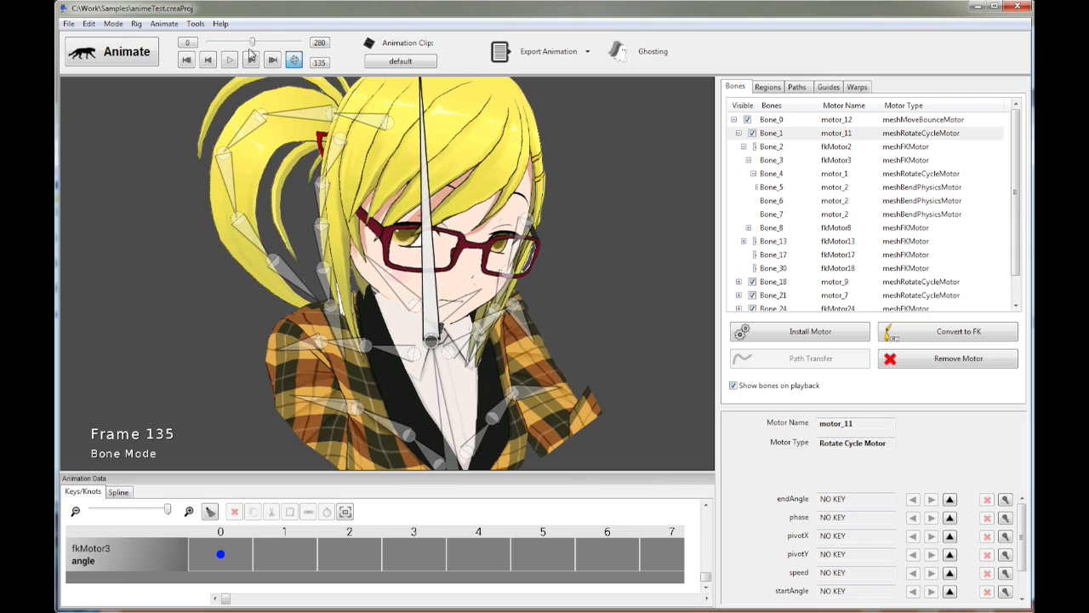
{"action": "left_click", "coordinate": [766, 86]}
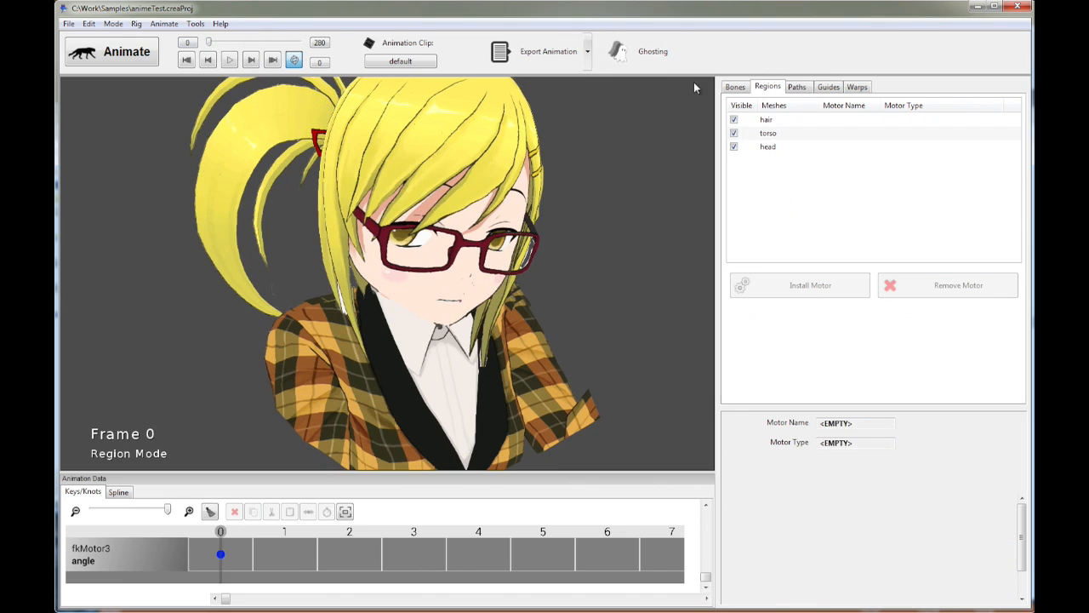
{"action": "left_click", "coordinate": [229, 59]}
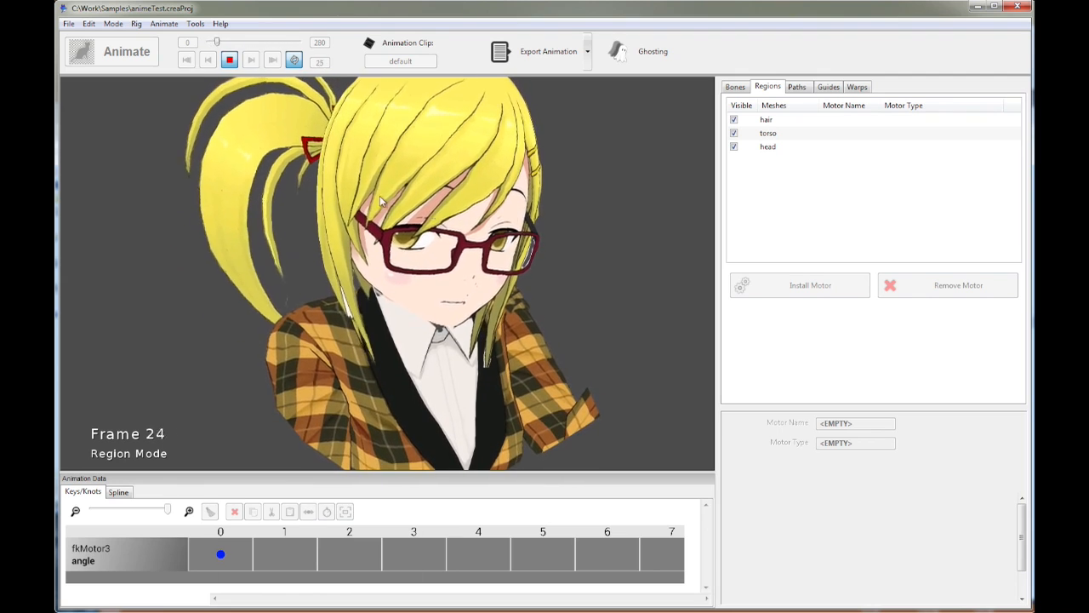
{"action": "left_click", "coordinate": [185, 61]}
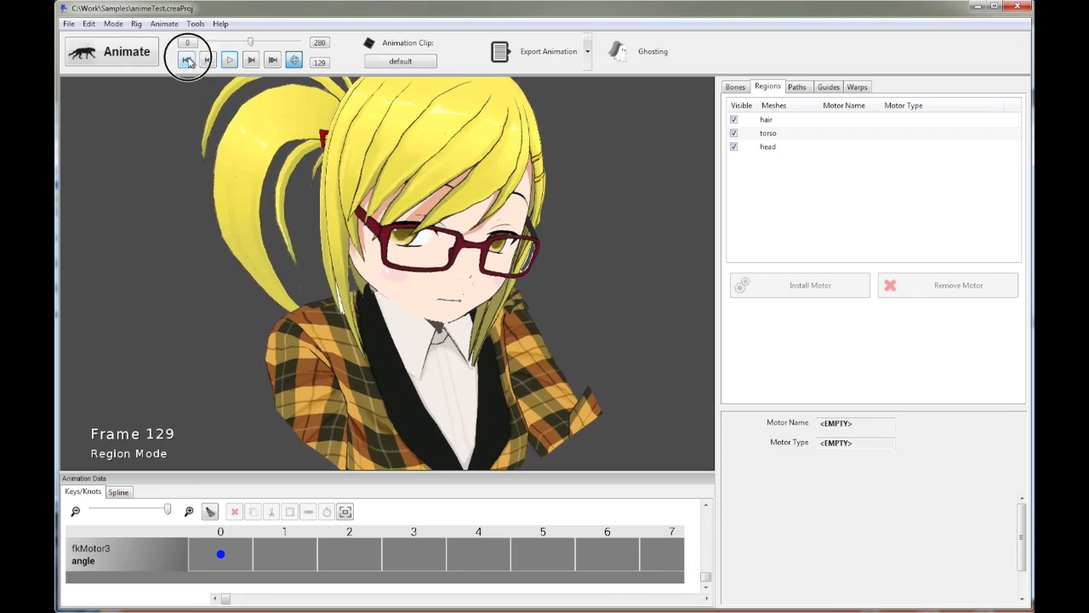
{"action": "left_click", "coordinate": [186, 59]}
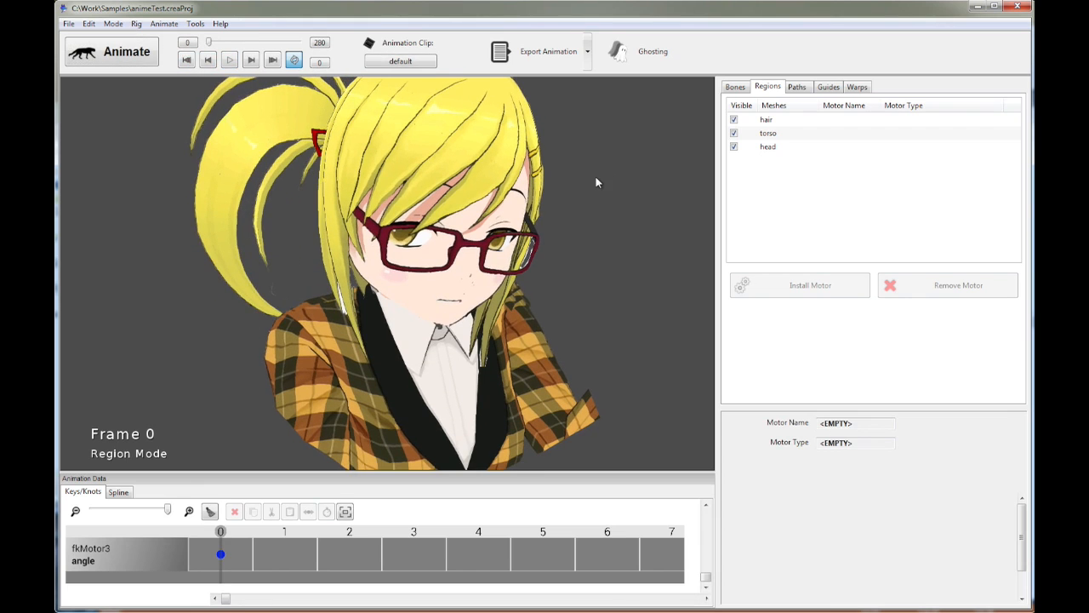
Review the single mesh warp, then list the bones with their assigned motors.
{"action": "left_click", "coordinate": [855, 86]}
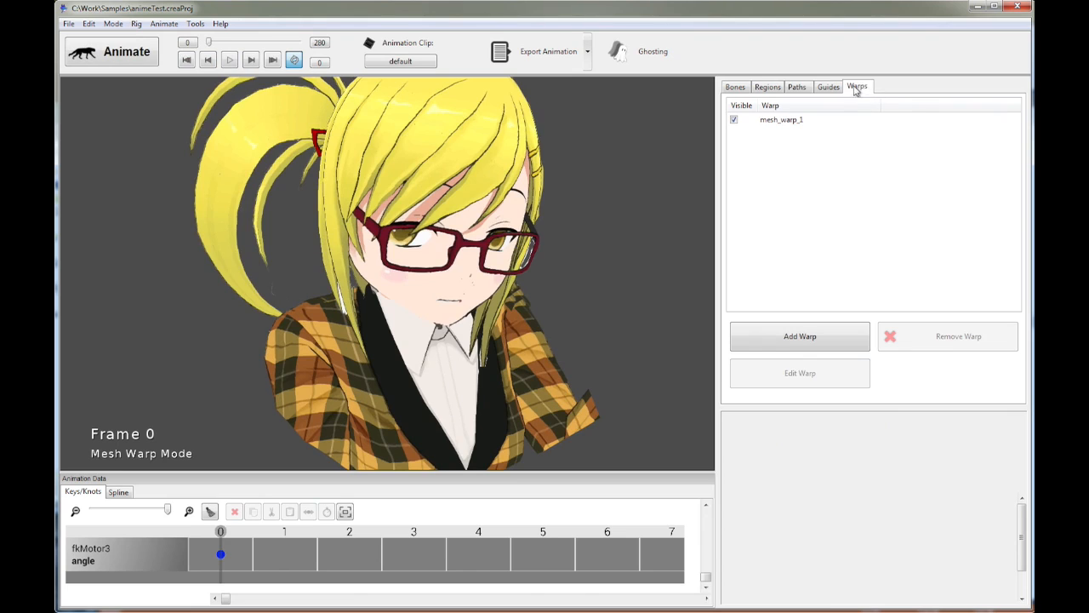
{"action": "mouse_move", "coordinate": [857, 85]}
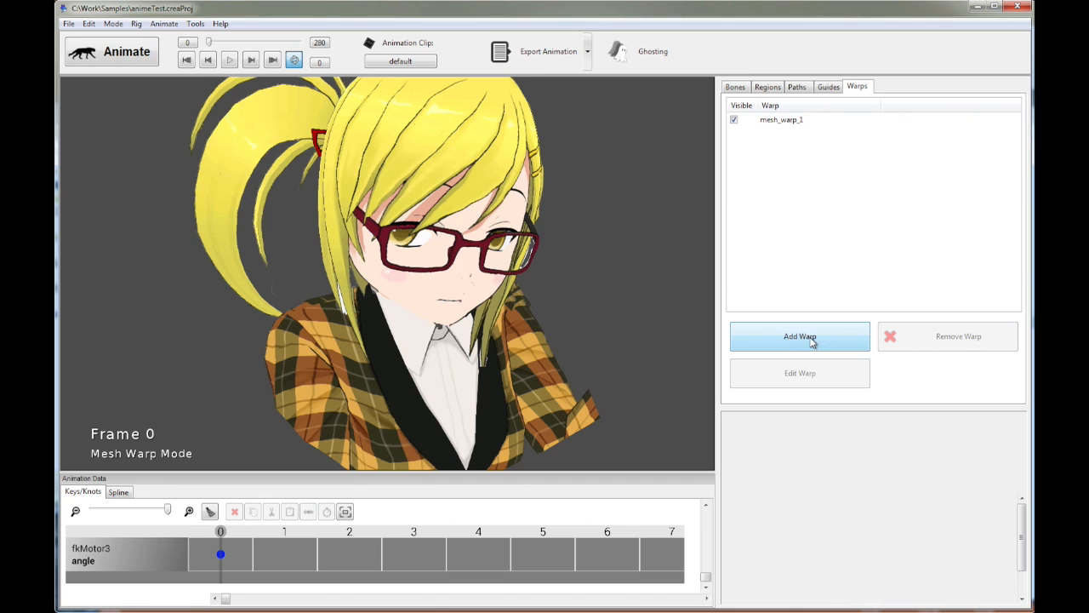
{"action": "left_click", "coordinate": [734, 85]}
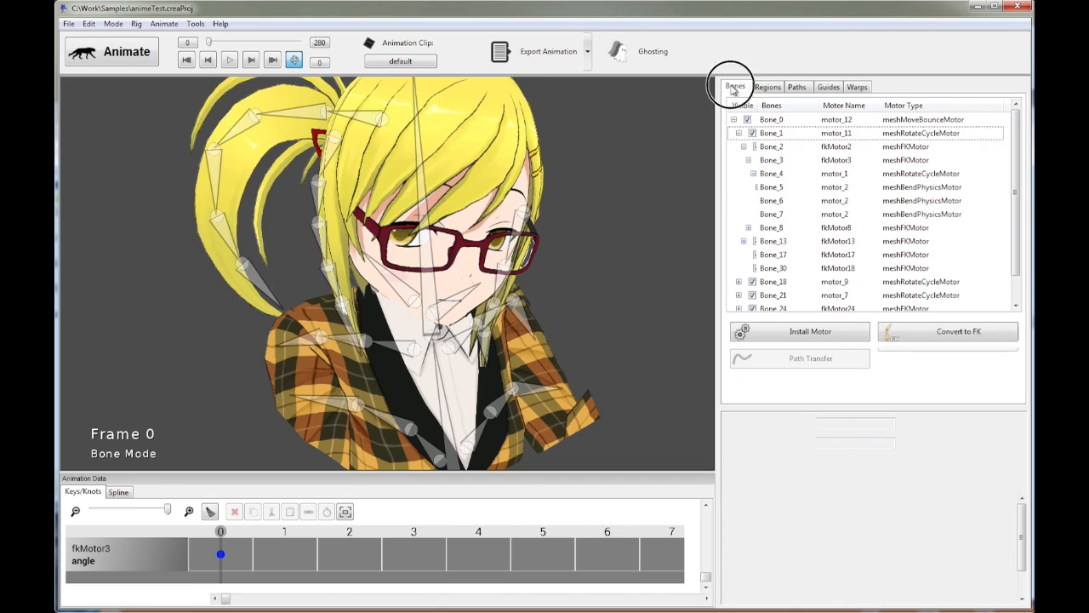
Create a new animation clip and accept its name default0.
{"action": "left_click", "coordinate": [399, 61]}
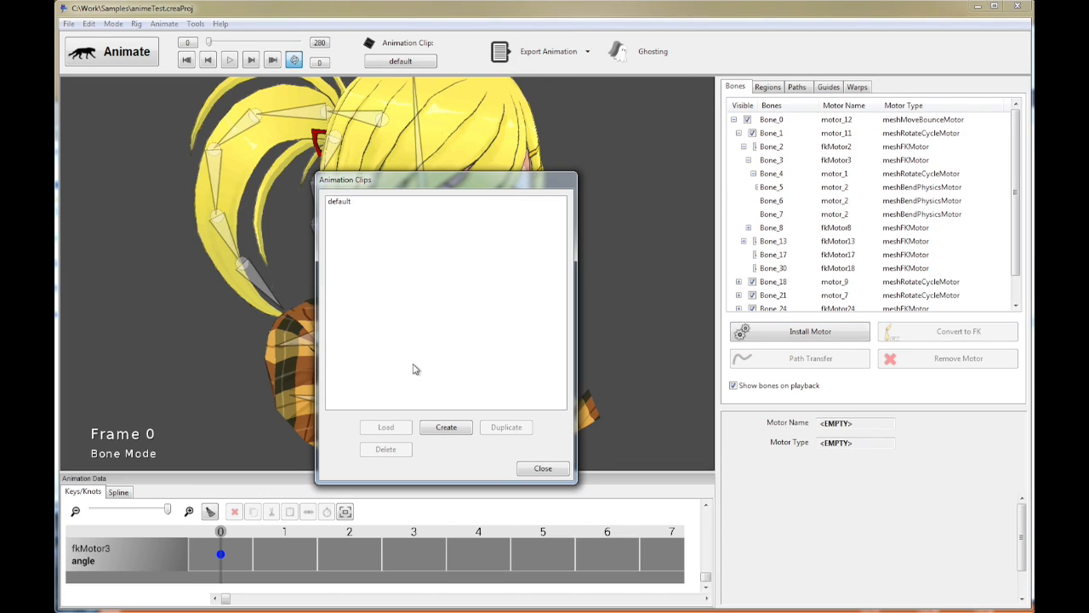
{"action": "left_click", "coordinate": [445, 427]}
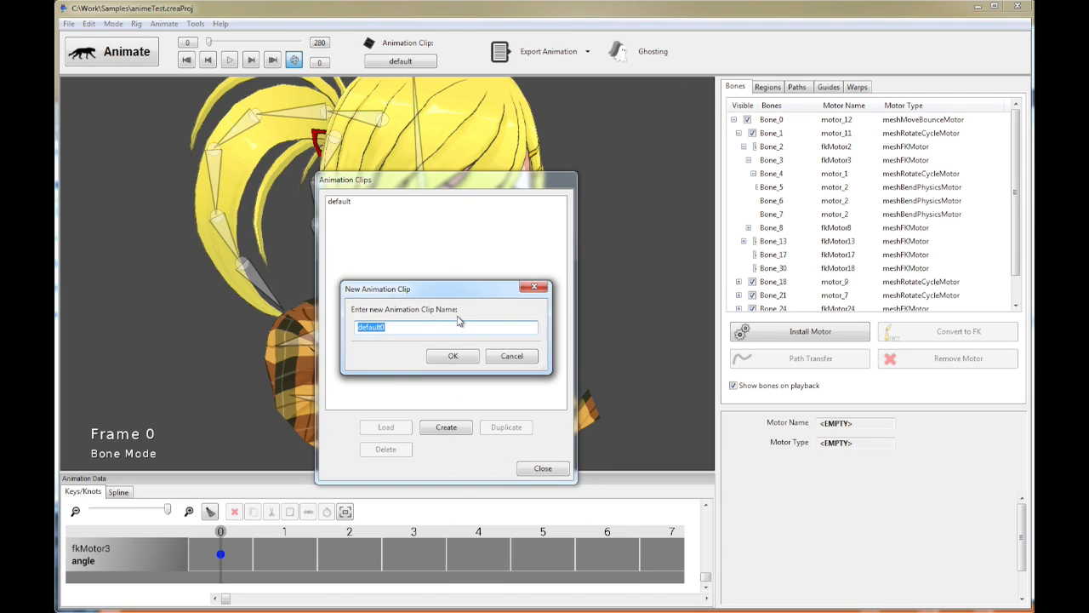
{"action": "left_click", "coordinate": [452, 356]}
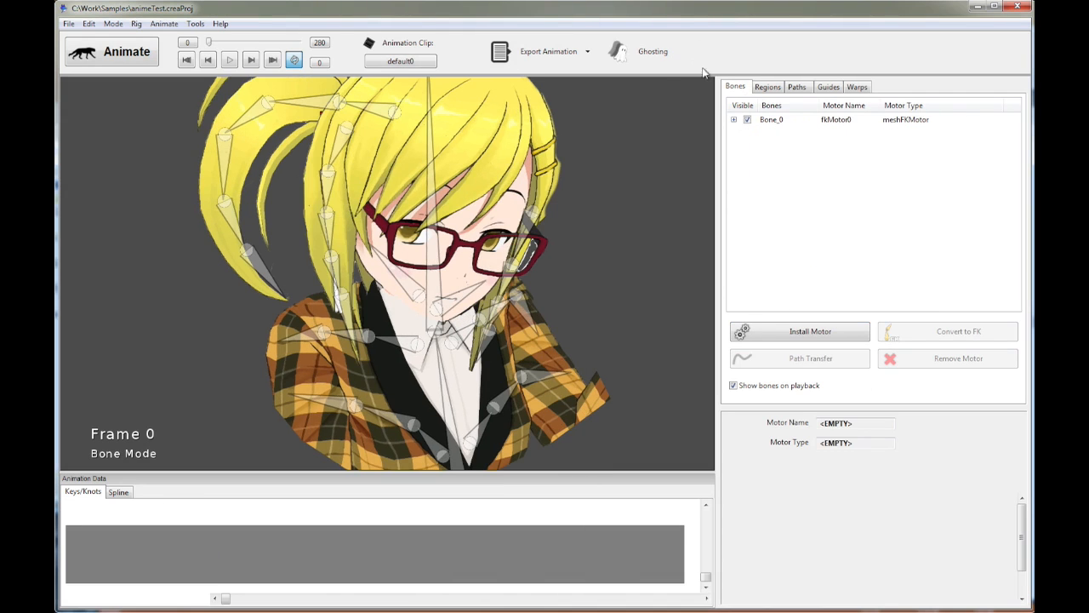
Add a new mesh warp, mesh_warp_1, to default0 and begin editing it.
{"action": "left_click", "coordinate": [767, 86]}
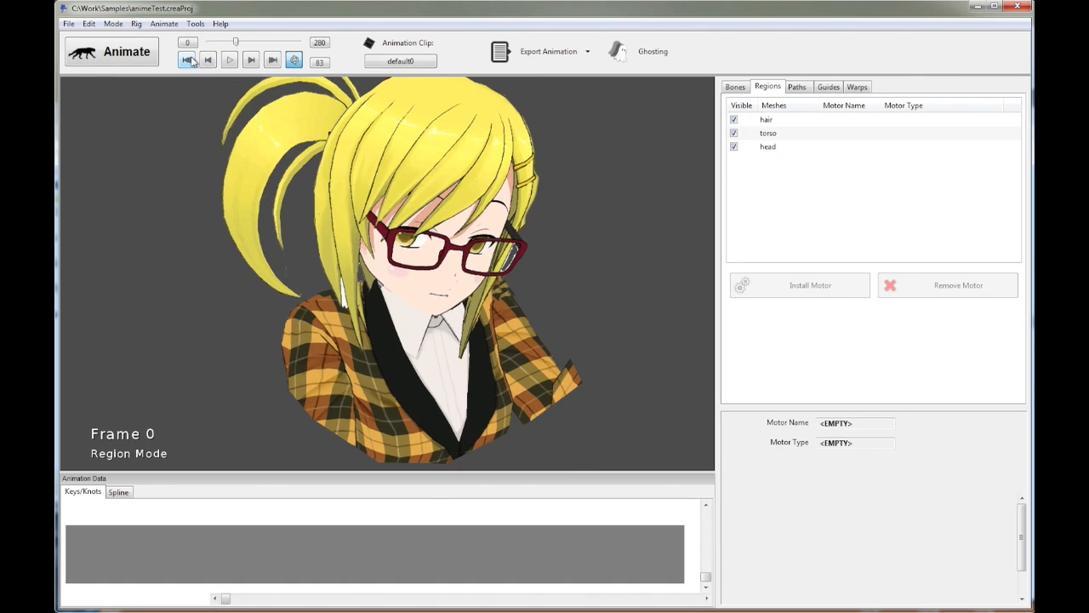
{"action": "left_click", "coordinate": [857, 86]}
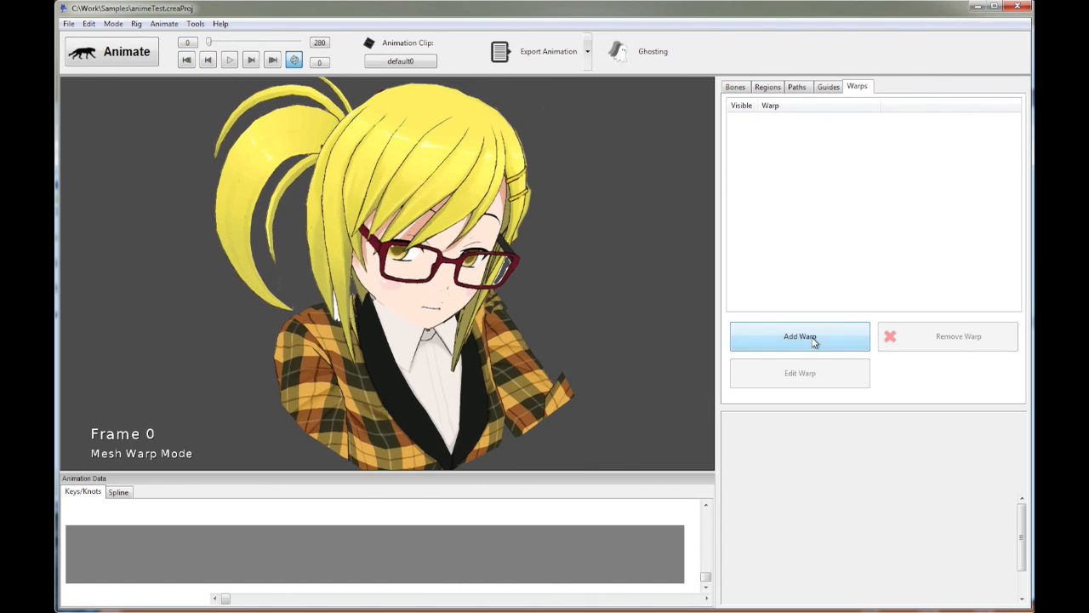
{"action": "left_click", "coordinate": [800, 336]}
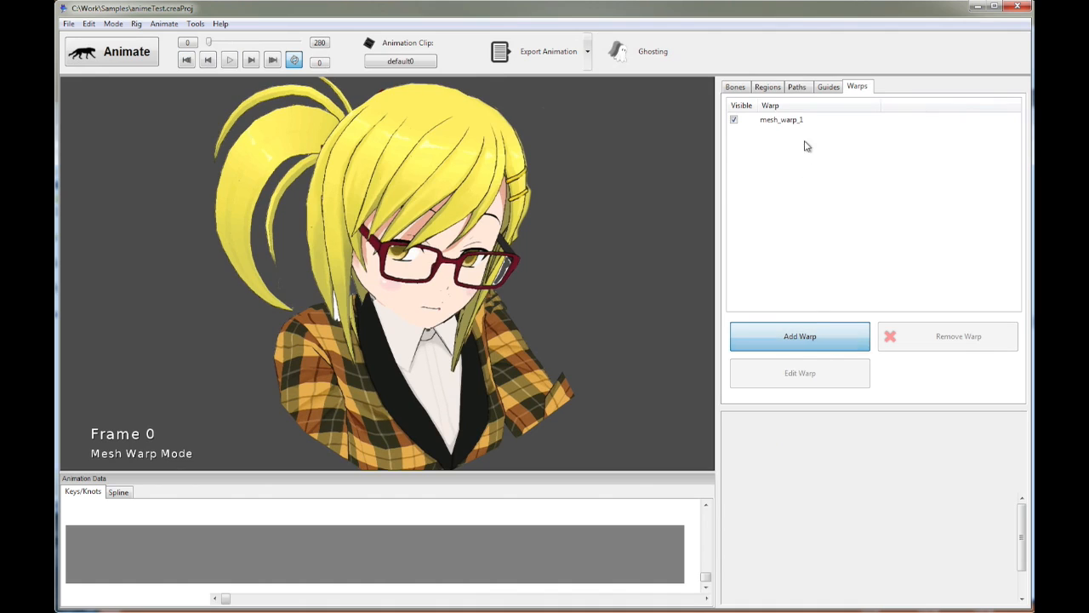
{"action": "left_click", "coordinate": [780, 119]}
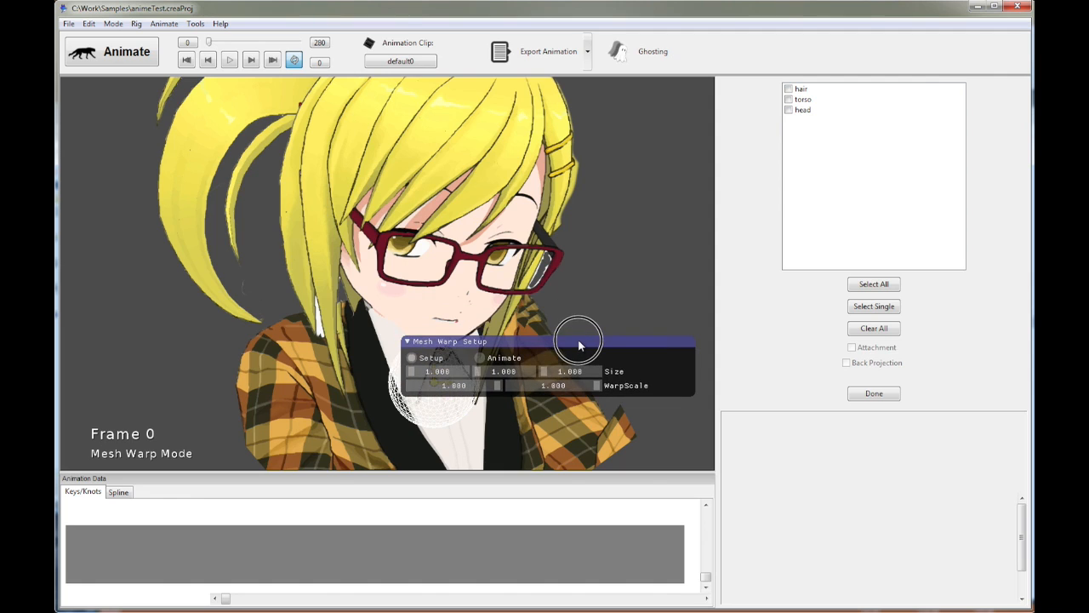
{"action": "mouse_move", "coordinate": [527, 268]}
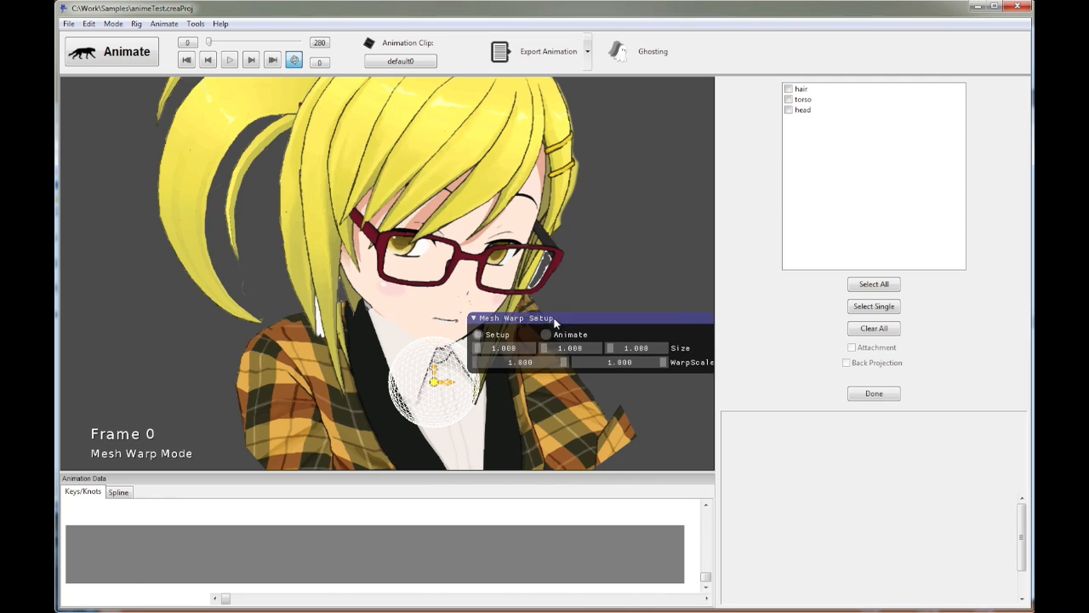
{"action": "mouse_move", "coordinate": [409, 379]}
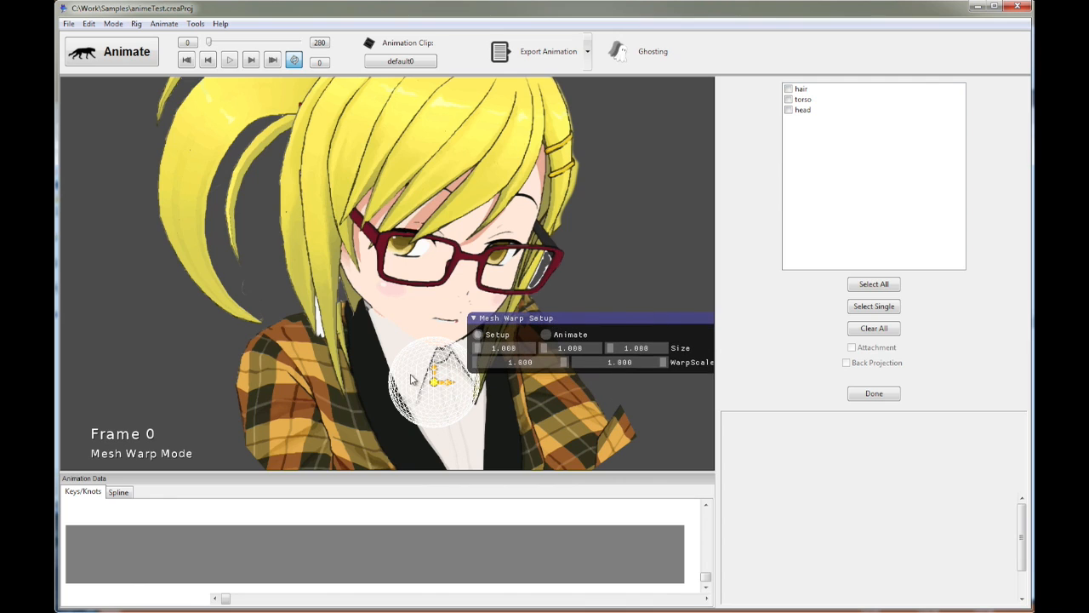
{"action": "mouse_move", "coordinate": [432, 386]}
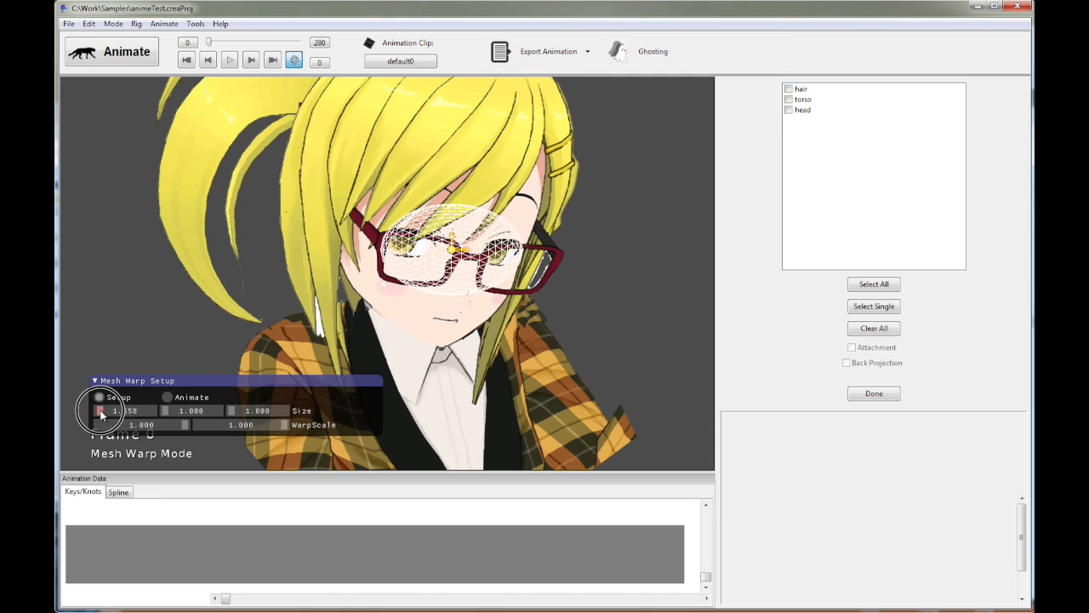
Resize the warp cage to about 3.512 by 4.349 so it encloses the whole head.
{"action": "left_click_drag", "start_coordinate": [106, 410], "coordinate": [106, 410]}
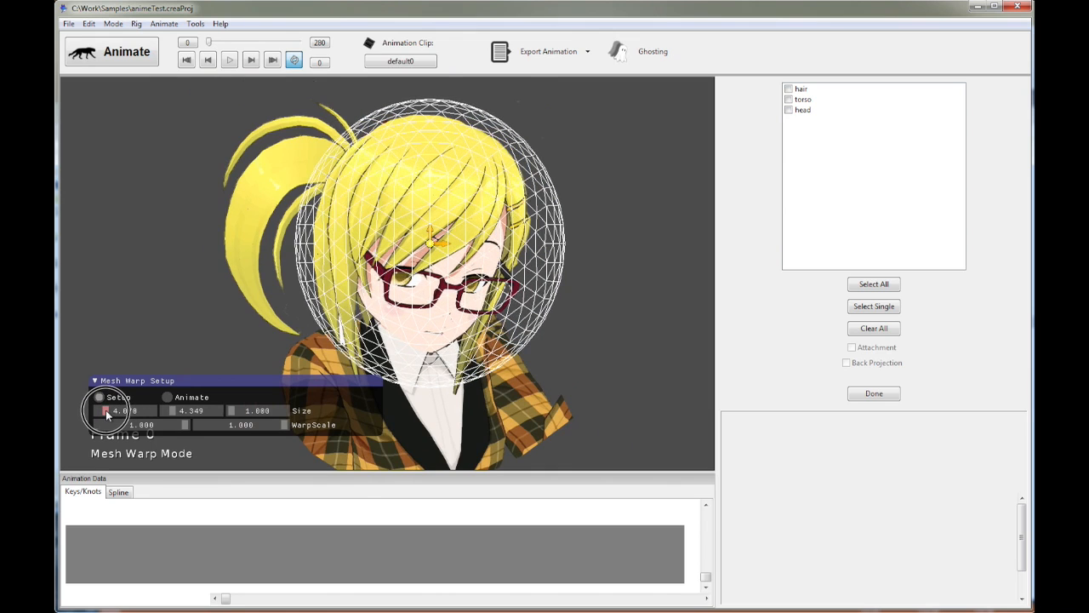
{"action": "left_click_drag", "start_coordinate": [119, 410], "coordinate": [104, 410]}
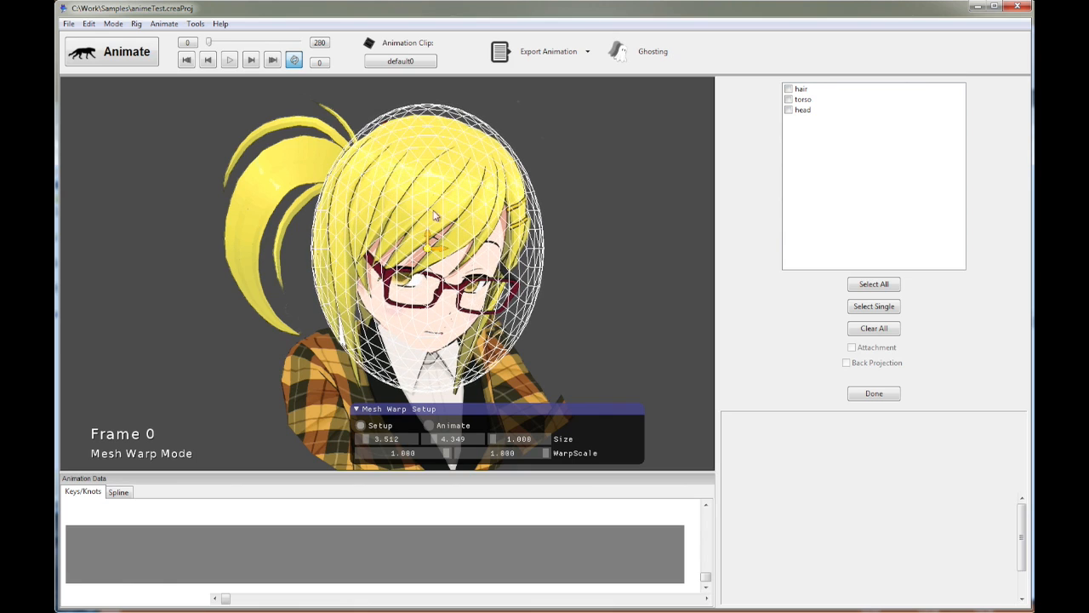
{"action": "mouse_move", "coordinate": [400, 438]}
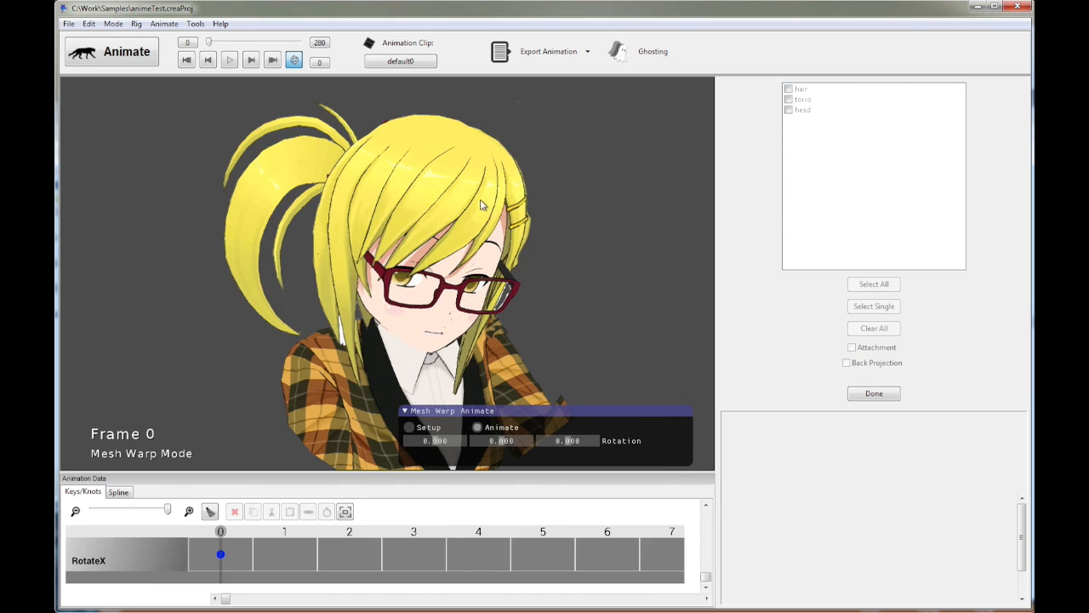
{"action": "mouse_move", "coordinate": [426, 383]}
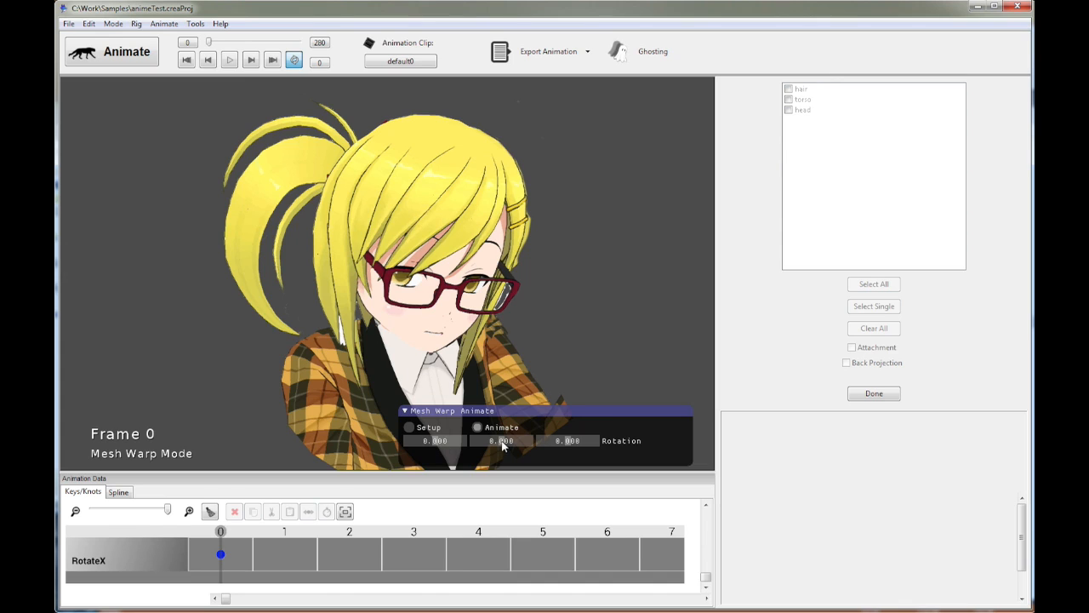
{"action": "left_click_drag", "start_coordinate": [501, 439], "coordinate": [506, 447]}
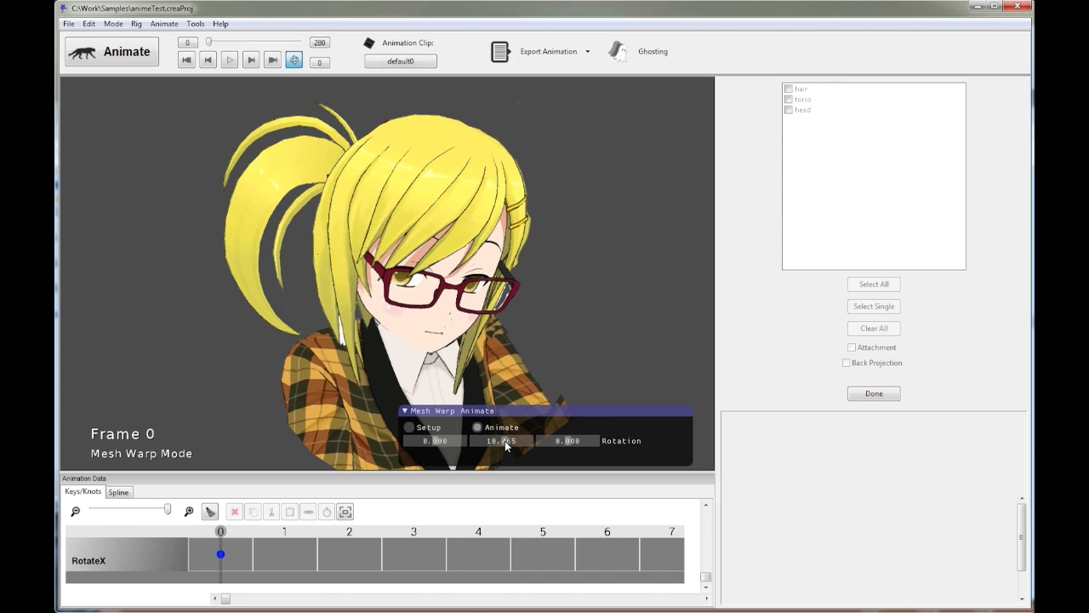
{"action": "left_click_drag", "start_coordinate": [501, 440], "coordinate": [510, 440]}
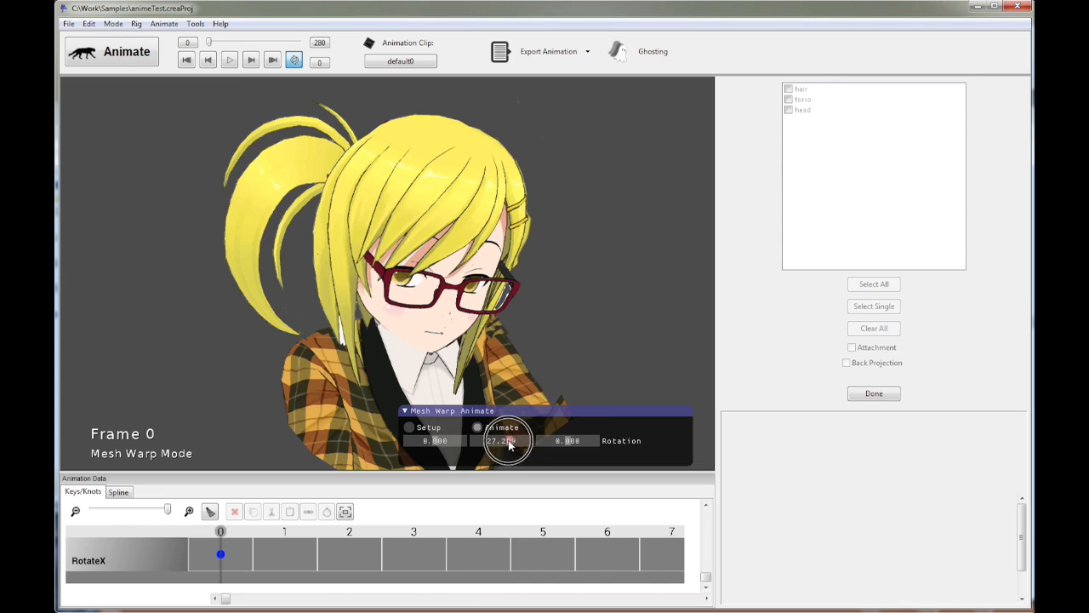
{"action": "left_click_drag", "start_coordinate": [506, 440], "coordinate": [507, 446]}
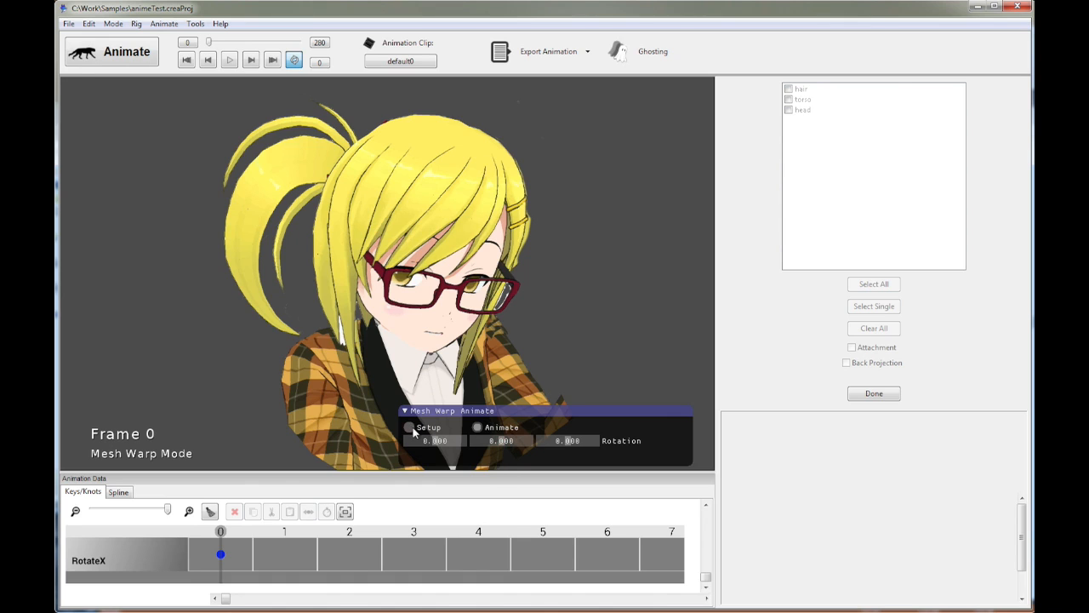
{"action": "left_click", "coordinate": [408, 426]}
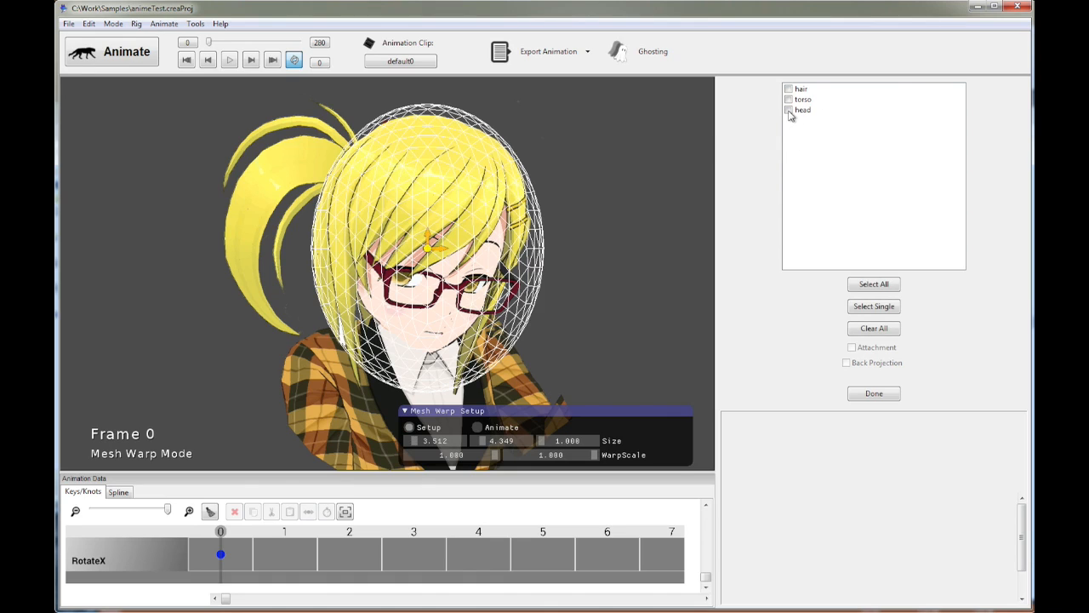
Bind the head mesh to the ellipsoid warp and switch the warp to Animate.
{"action": "left_click", "coordinate": [788, 109]}
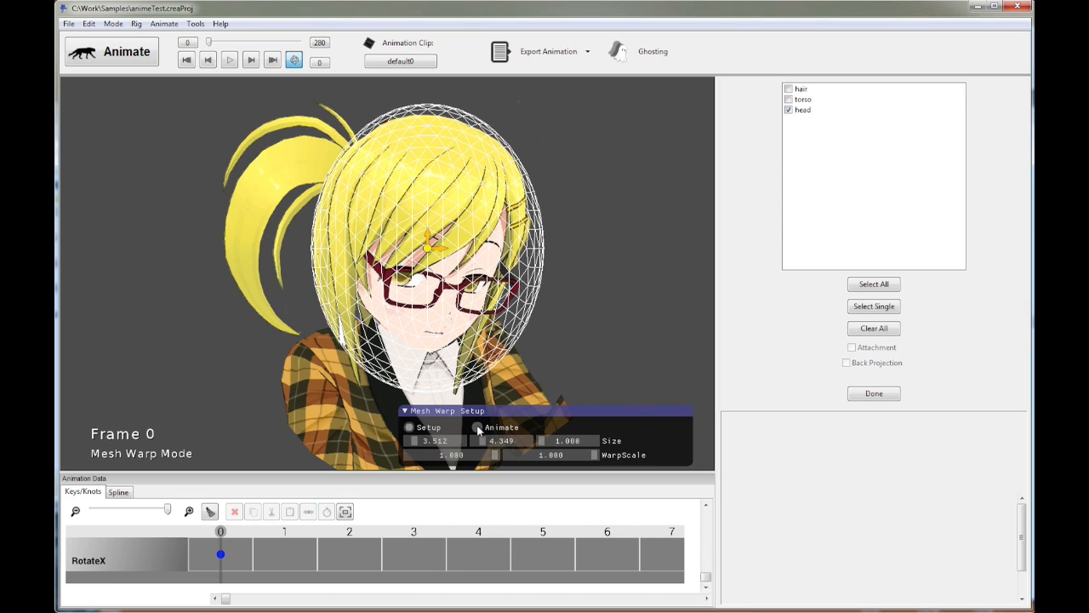
{"action": "left_click", "coordinate": [473, 428]}
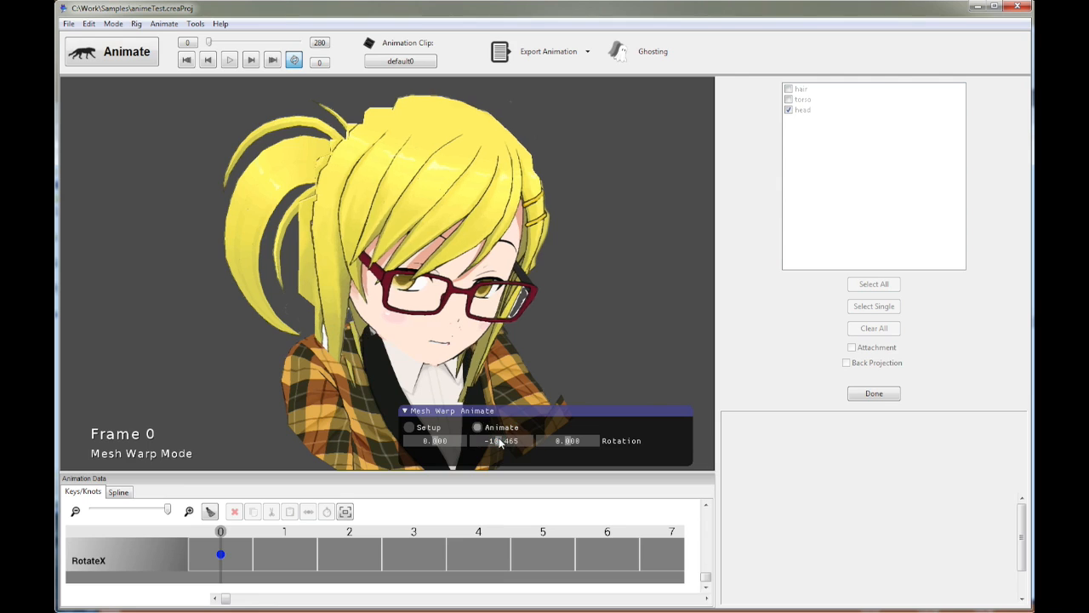
Swing the head's warp rotation strongly to each side and settle it at a slight turn.
{"action": "left_click_drag", "start_coordinate": [500, 440], "coordinate": [510, 440]}
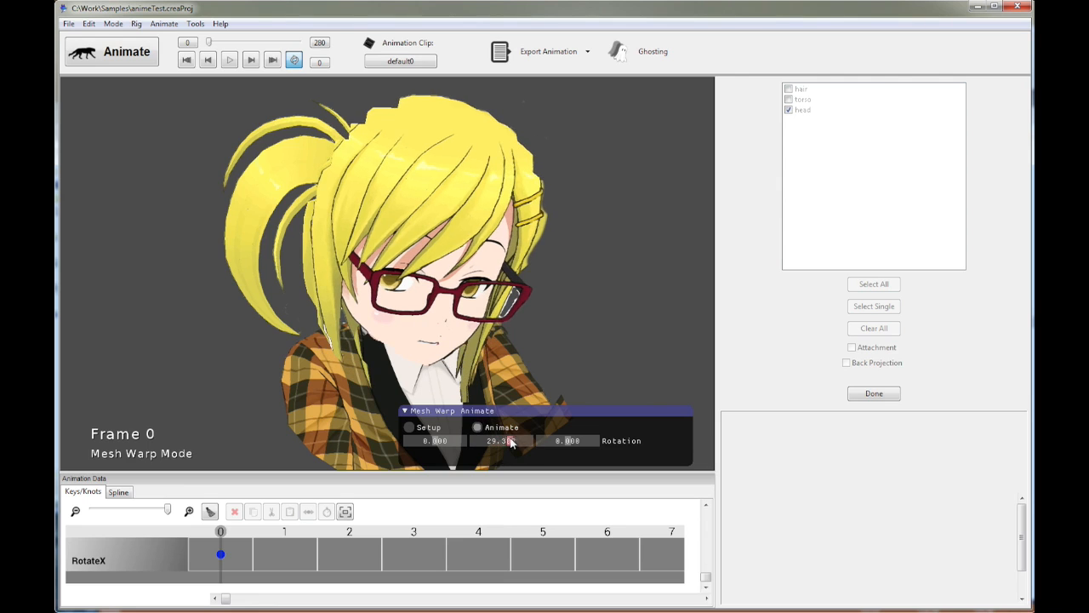
{"action": "left_click_drag", "start_coordinate": [510, 440], "coordinate": [510, 440]}
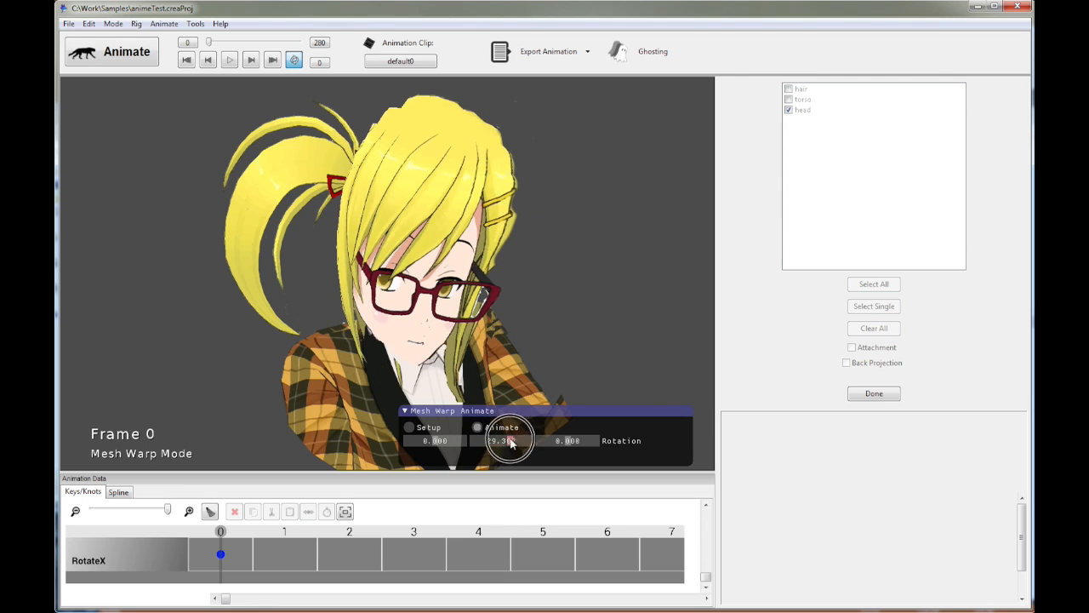
{"action": "left_click_drag", "start_coordinate": [502, 440], "coordinate": [506, 439]}
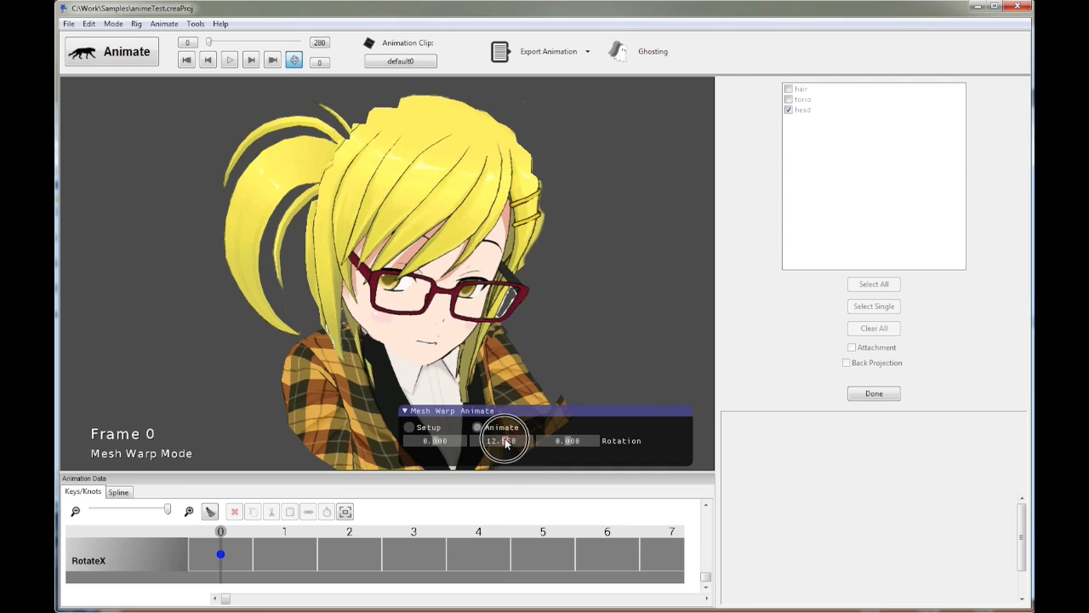
{"action": "left_click_drag", "start_coordinate": [506, 439], "coordinate": [498, 440]}
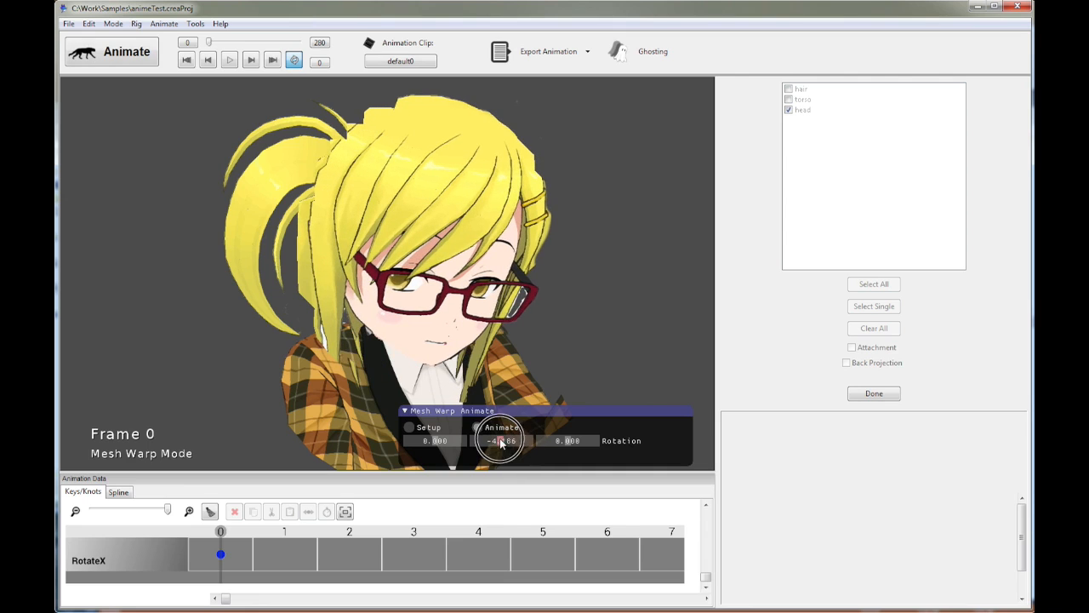
{"action": "left_click_drag", "start_coordinate": [502, 440], "coordinate": [502, 440]}
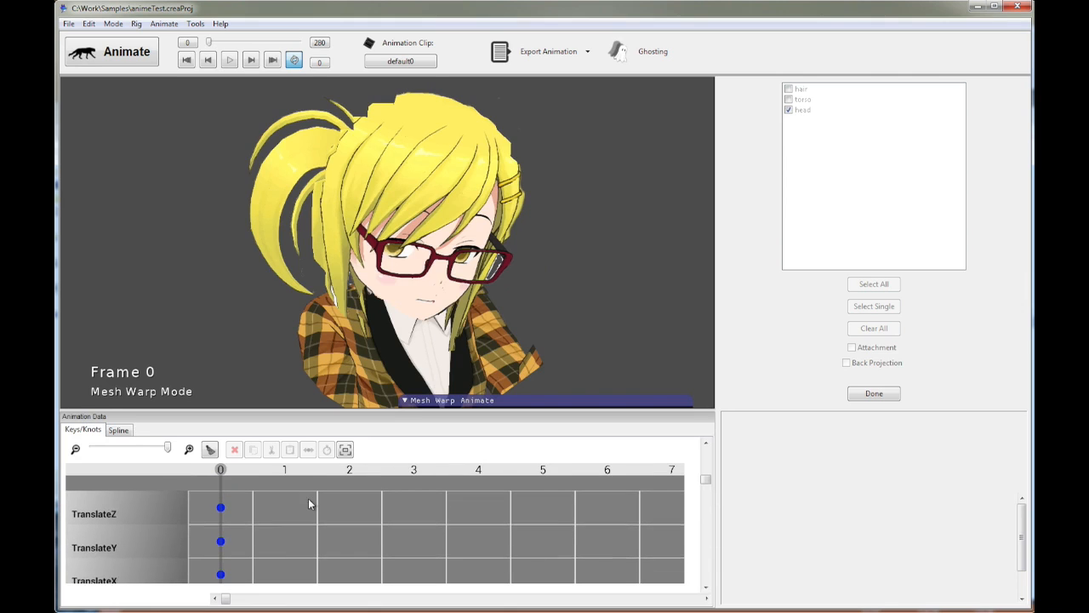
{"action": "scroll", "scroll_direction": "down", "scroll_amount": 3}
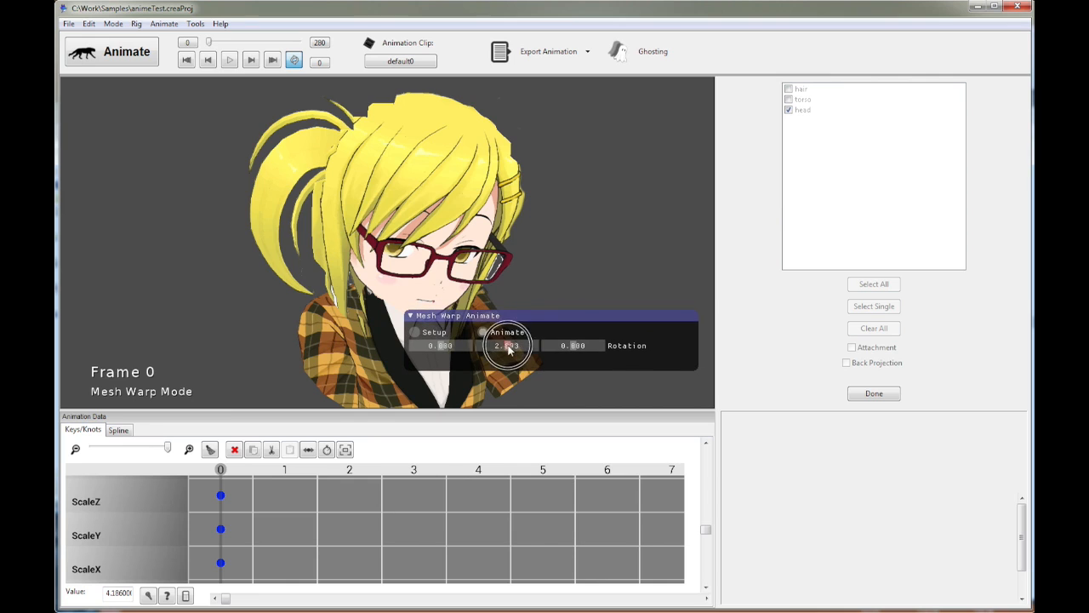
Try a negative head rotation, then reset the warp's rotation values to 0.
{"action": "left_click_drag", "start_coordinate": [506, 345], "coordinate": [501, 345]}
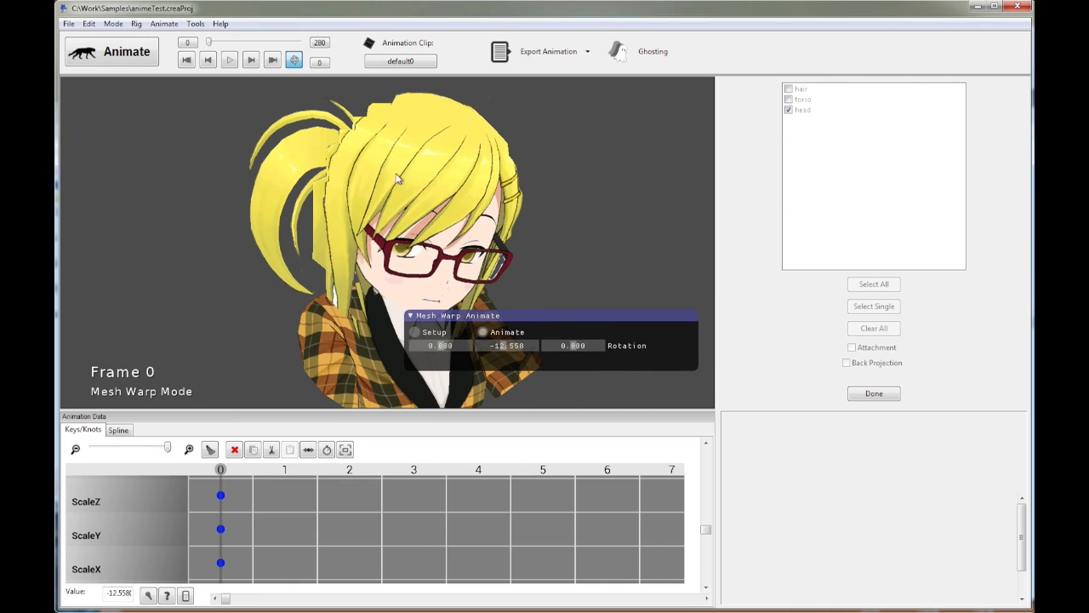
{"action": "mouse_move", "coordinate": [334, 129]}
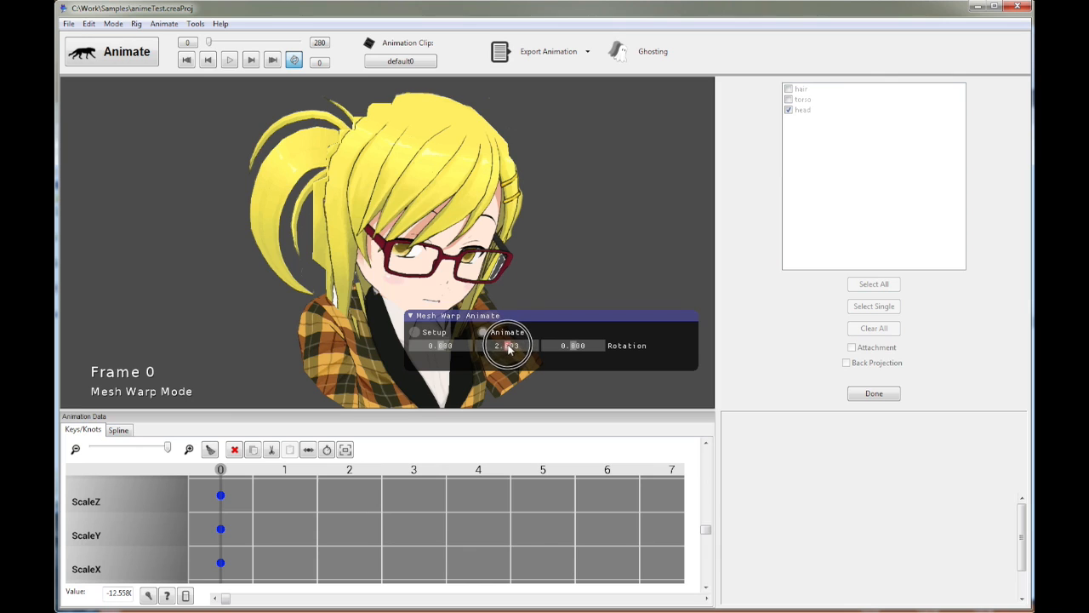
{"action": "left_click", "coordinate": [414, 331]}
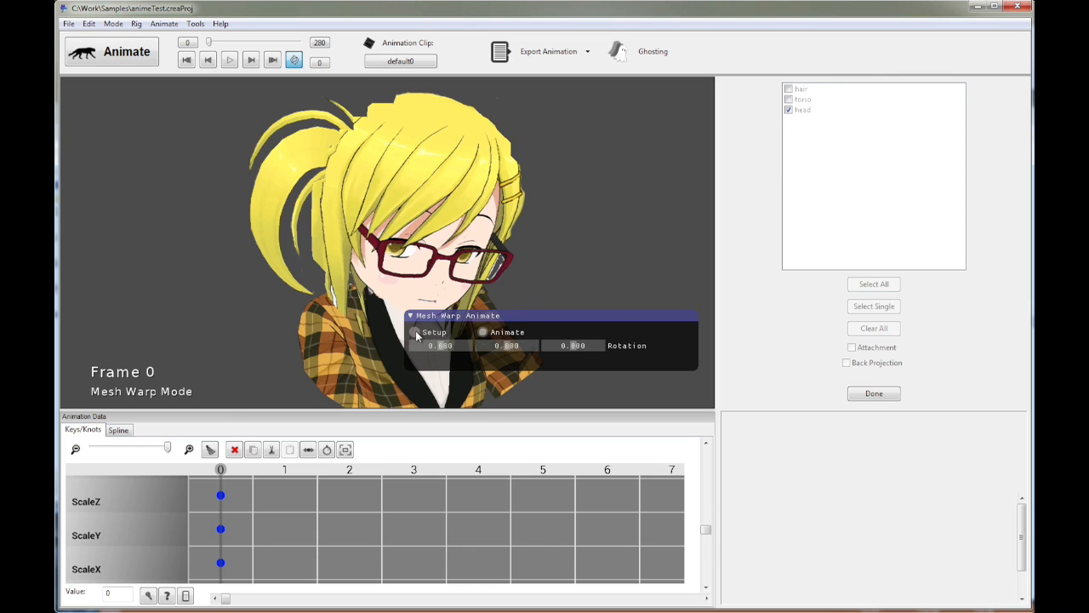
In warp Setup, raise the third size value to about 2.116, giving sizes 3.512, 4.349, 2.116.
{"action": "left_click", "coordinate": [416, 332]}
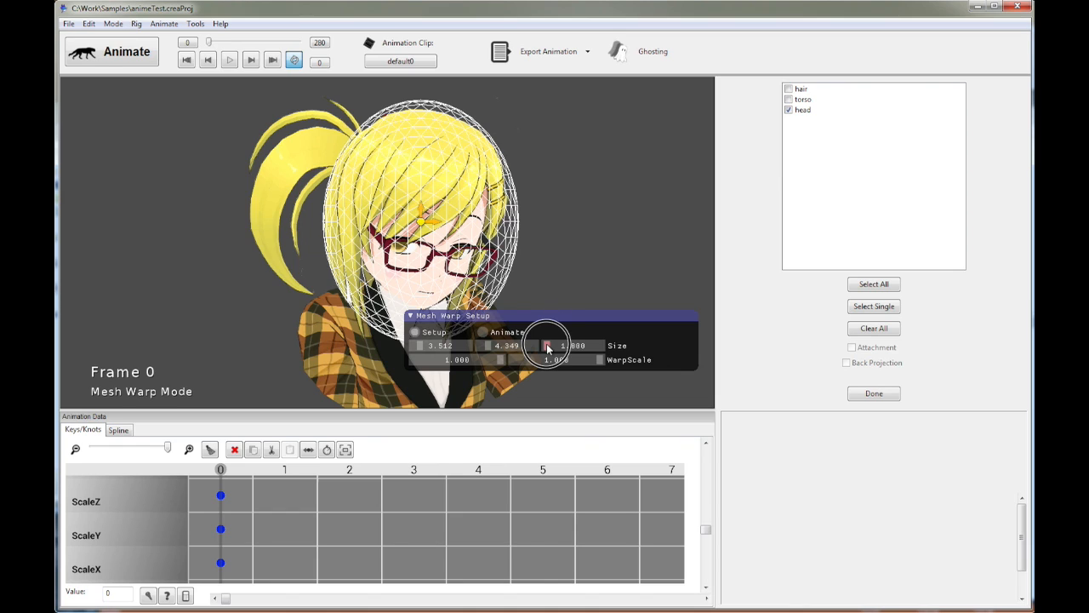
{"action": "left_click_drag", "start_coordinate": [549, 345], "coordinate": [562, 345]}
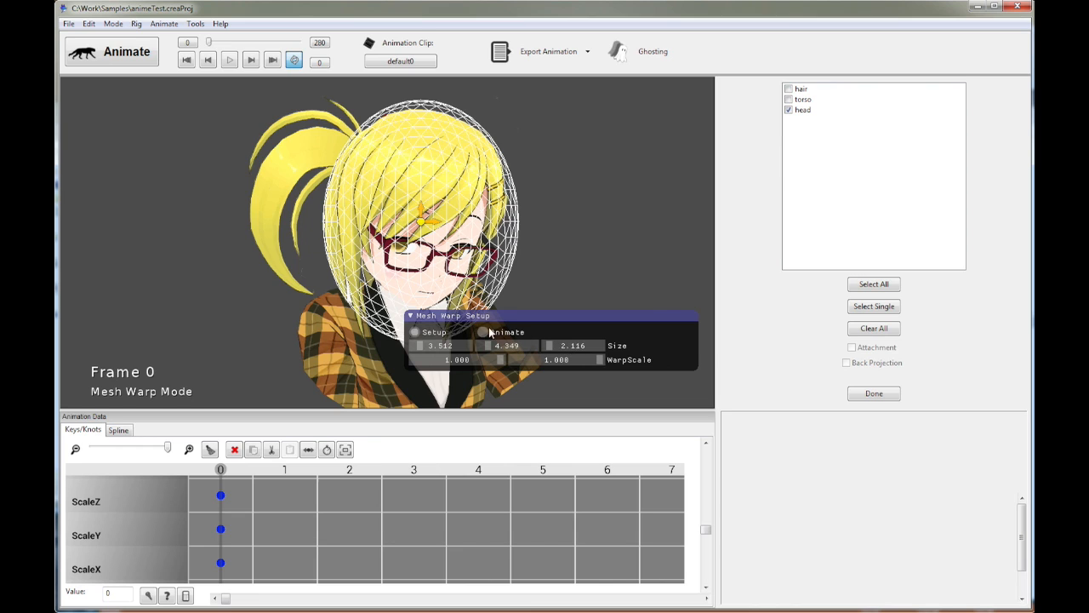
{"action": "left_click", "coordinate": [482, 331]}
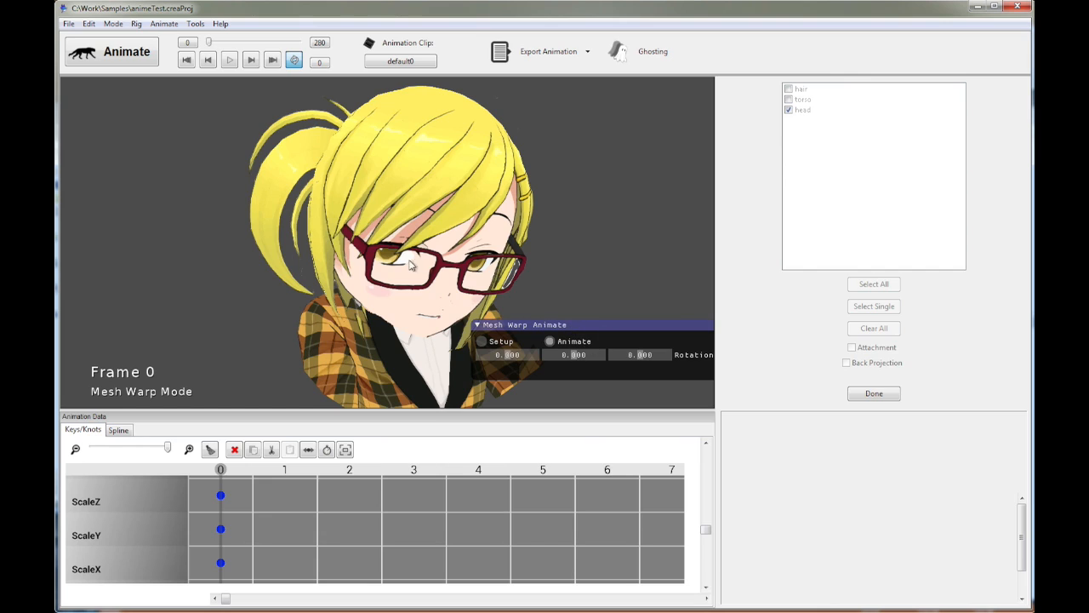
{"action": "mouse_move", "coordinate": [500, 268]}
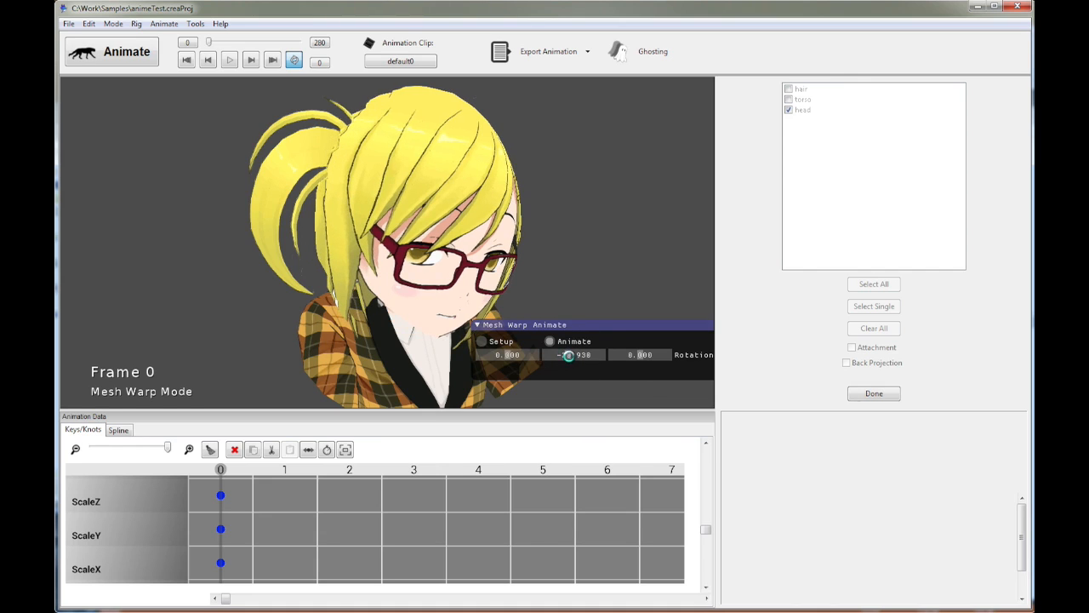
Test-turn the head through the warp, dragging its middle rotation from positive to about -6.7.
{"action": "left_click", "coordinate": [481, 341]}
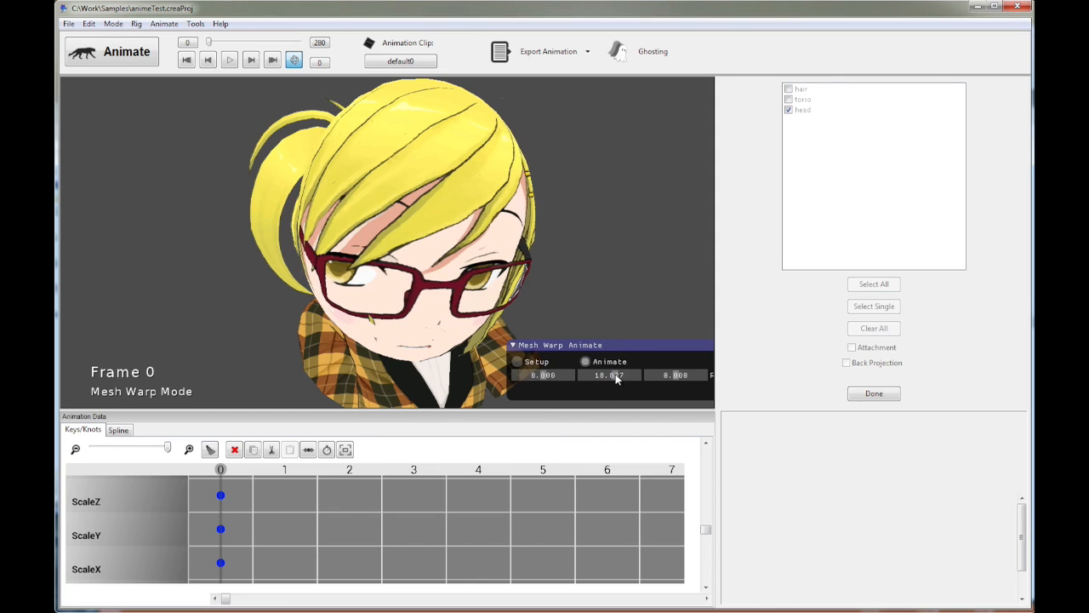
{"action": "left_click_drag", "start_coordinate": [610, 375], "coordinate": [604, 378]}
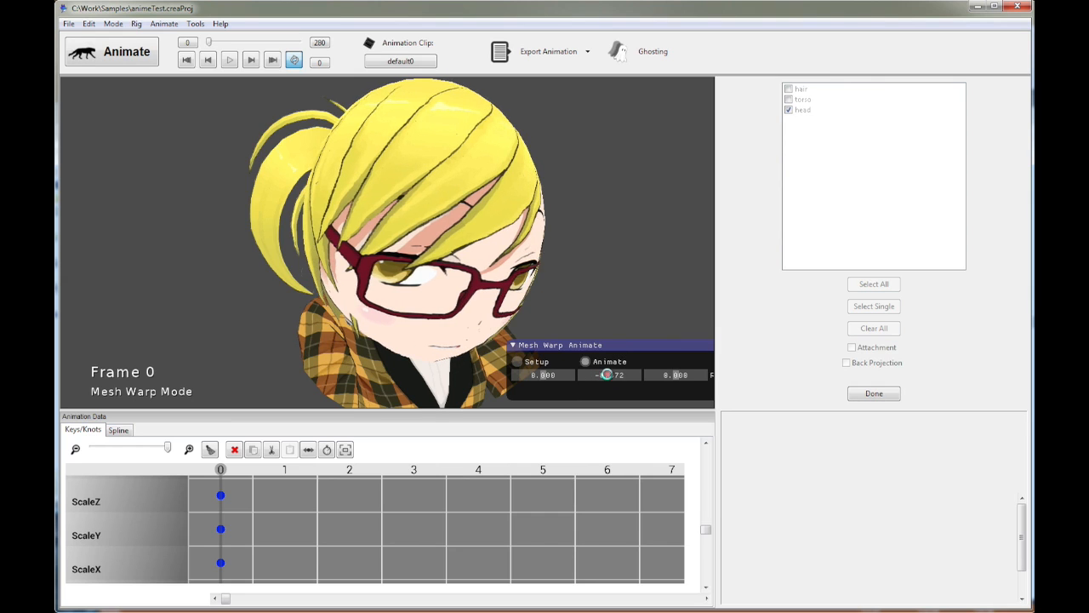
Deepen the warp sphere to about 4.87 and test-turn the head to a rotation near 4.
{"action": "left_click", "coordinate": [515, 361]}
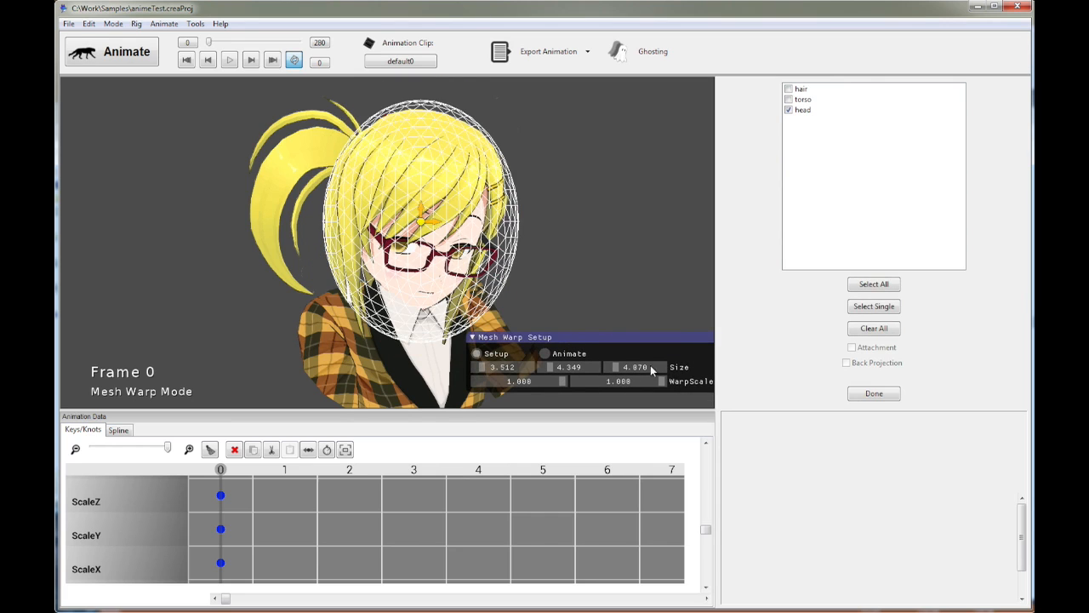
{"action": "left_click_drag", "start_coordinate": [634, 366], "coordinate": [616, 367]}
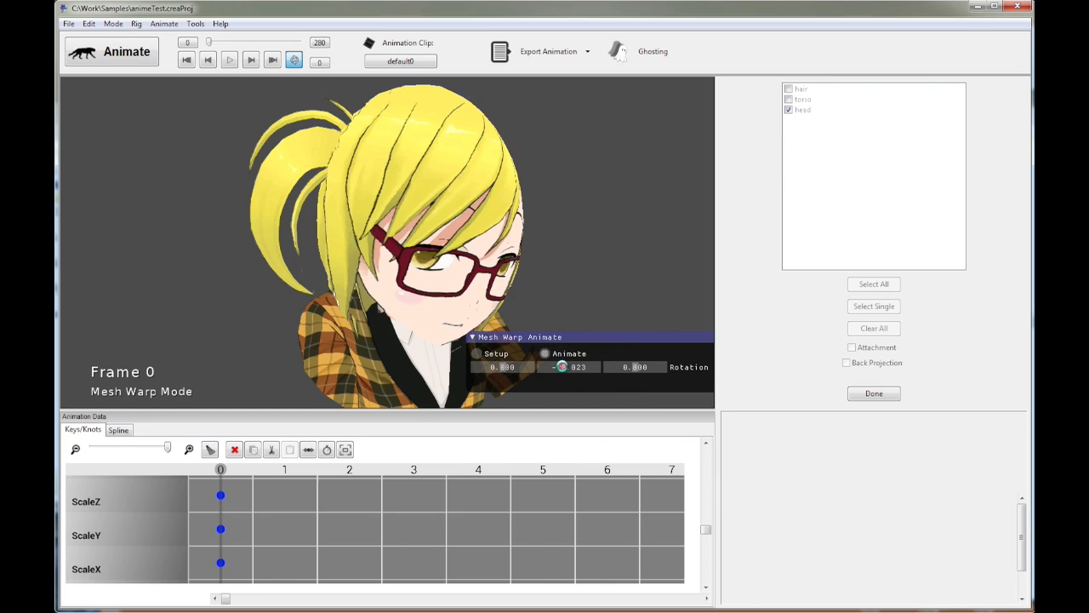
{"action": "left_click_drag", "start_coordinate": [566, 367], "coordinate": [568, 367]}
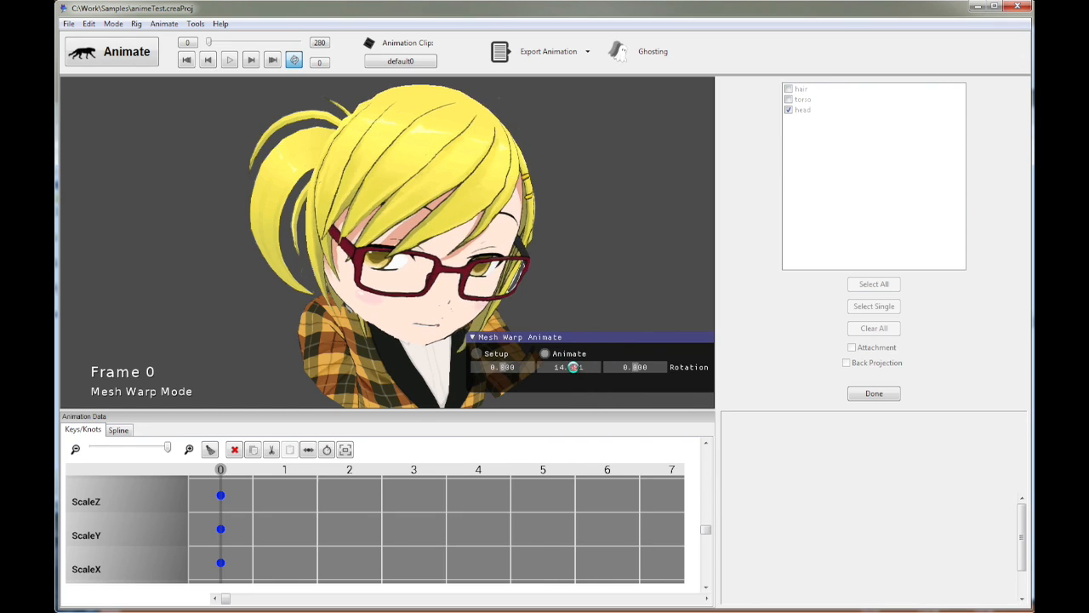
{"action": "left_click_drag", "start_coordinate": [573, 367], "coordinate": [569, 367]}
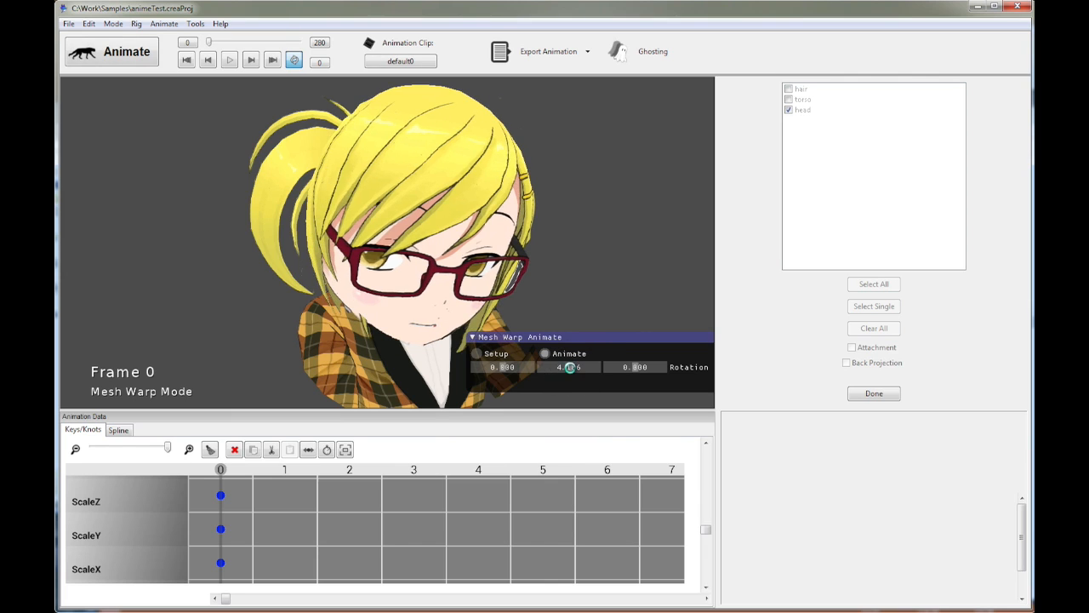
Set warp depth 2.674 and warp scales about 0.65 and 0.60, leaving rotation at zero.
{"action": "left_click", "coordinate": [476, 353]}
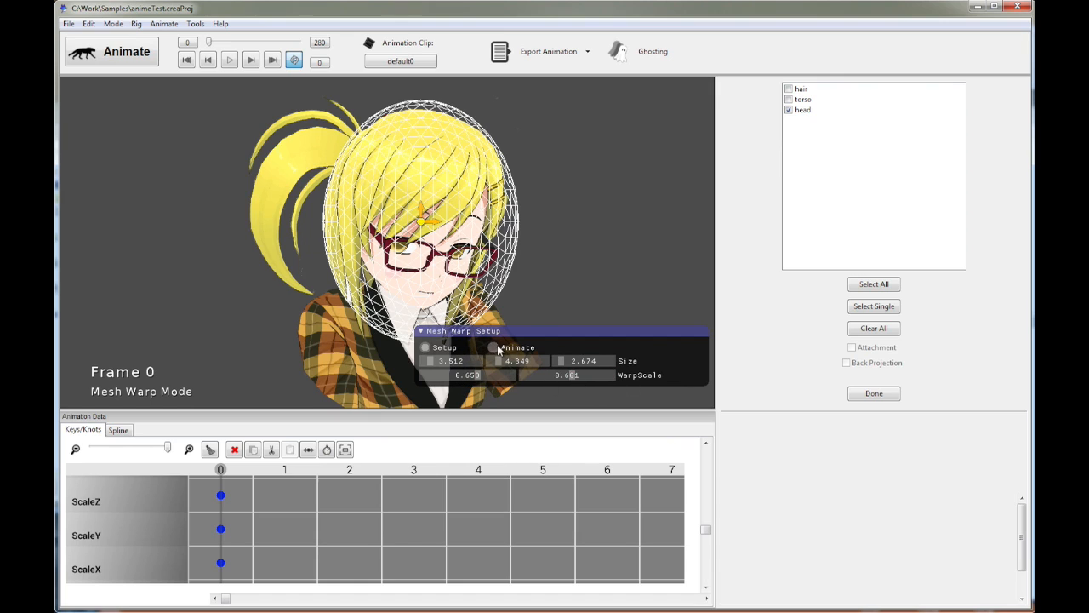
{"action": "left_click", "coordinate": [500, 347]}
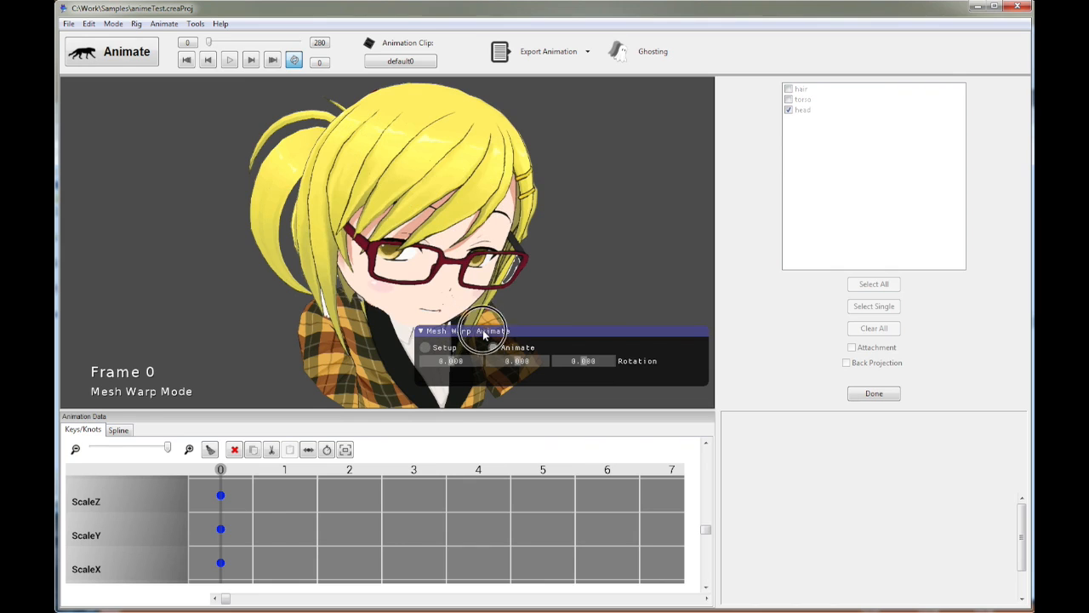
Swing the head through positive and negative test rotations with the adjusted warp.
{"action": "left_click_drag", "start_coordinate": [468, 330], "coordinate": [562, 351]}
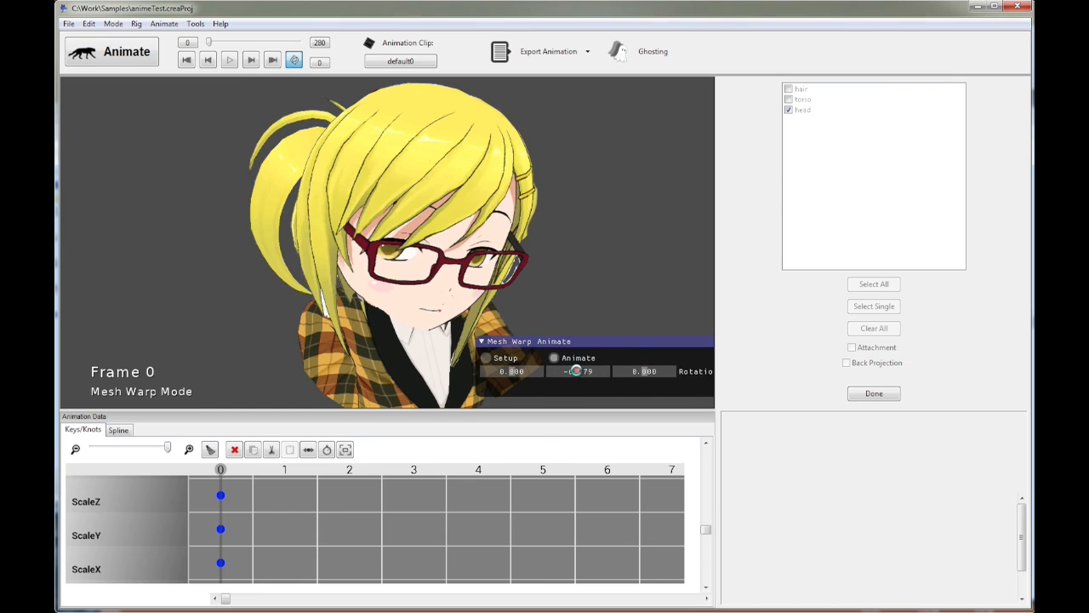
{"action": "left_click_drag", "start_coordinate": [574, 371], "coordinate": [570, 371]}
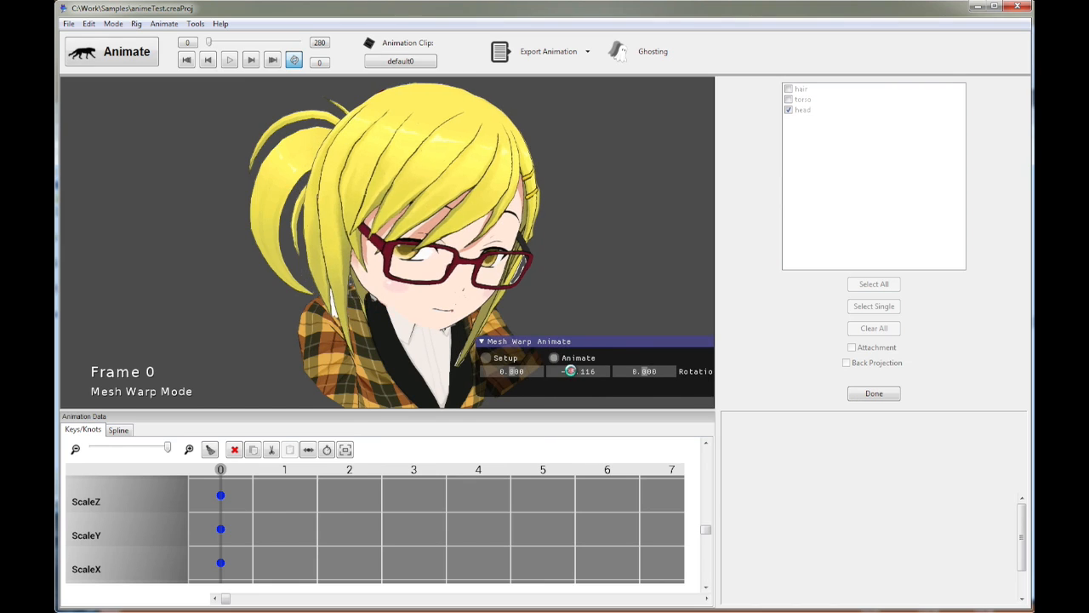
{"action": "left_click_drag", "start_coordinate": [570, 371], "coordinate": [574, 371]}
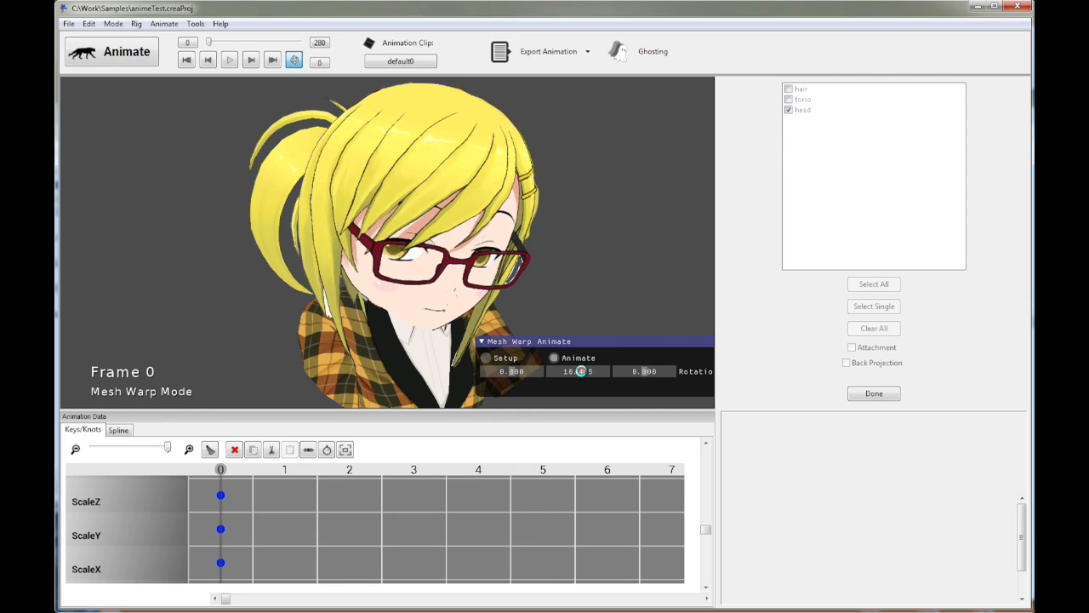
{"action": "left_click_drag", "start_coordinate": [579, 371], "coordinate": [579, 371]}
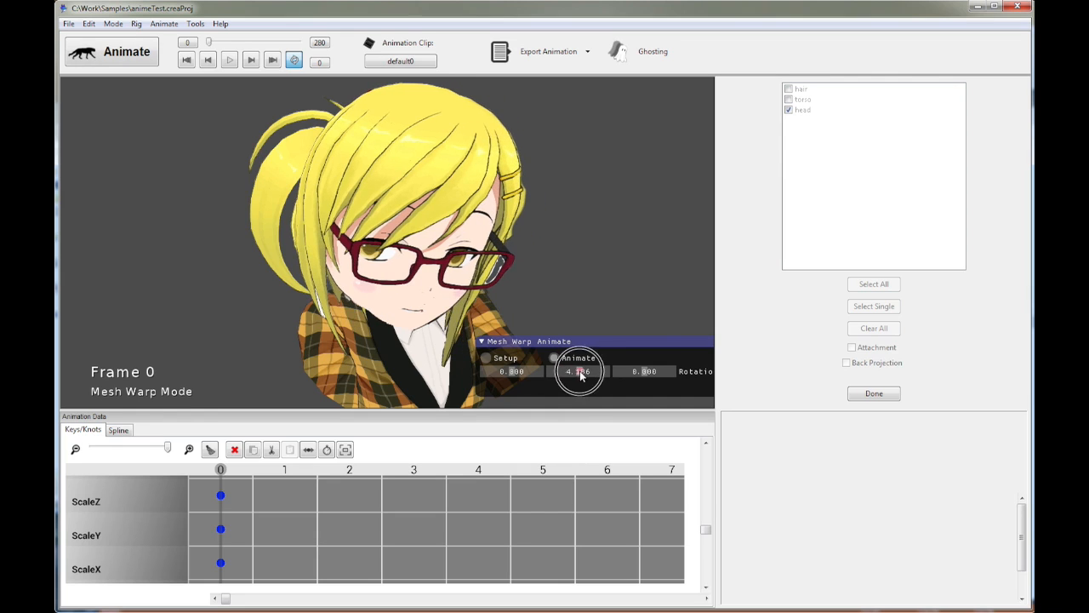
{"action": "left_click_drag", "start_coordinate": [578, 371], "coordinate": [578, 371]}
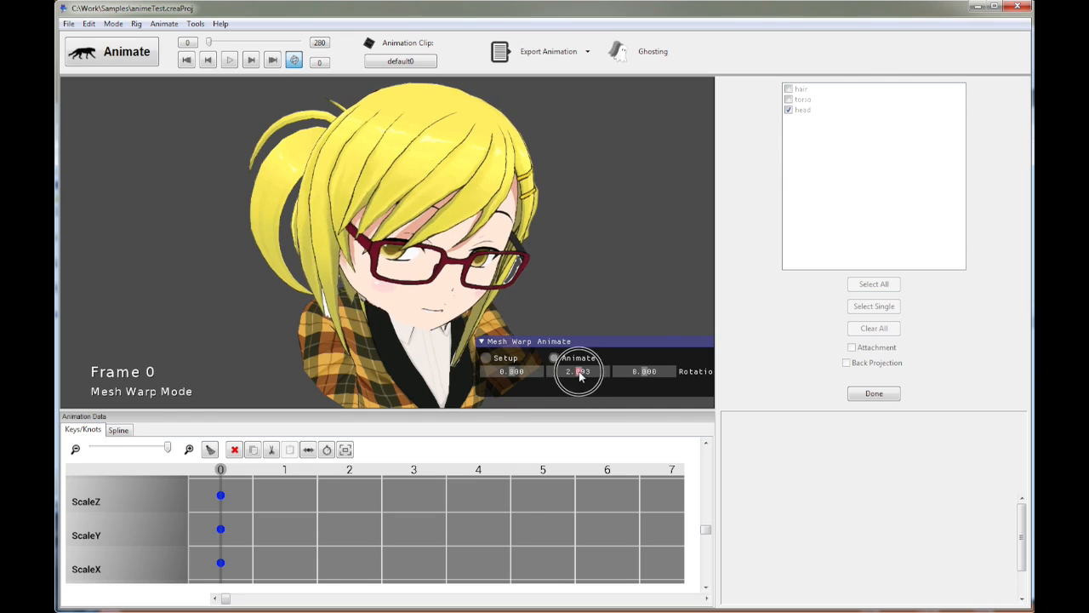
Tweak the warp depth in Setup, test-turn the head on a second axis, and return rotations to 0.
{"action": "left_click", "coordinate": [486, 357]}
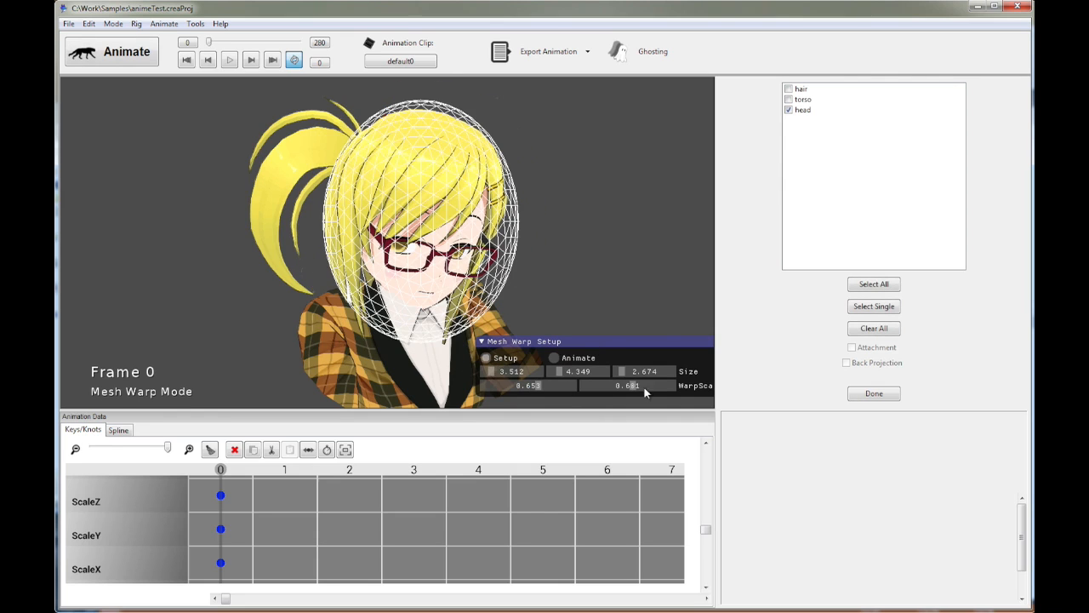
{"action": "mouse_move", "coordinate": [622, 373]}
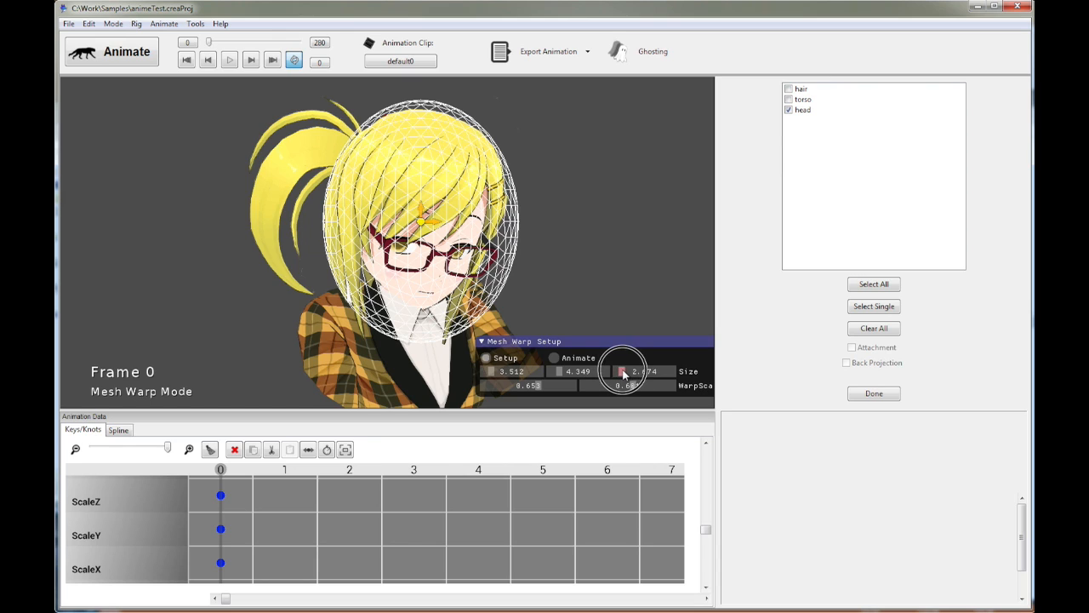
{"action": "left_click", "coordinate": [552, 358]}
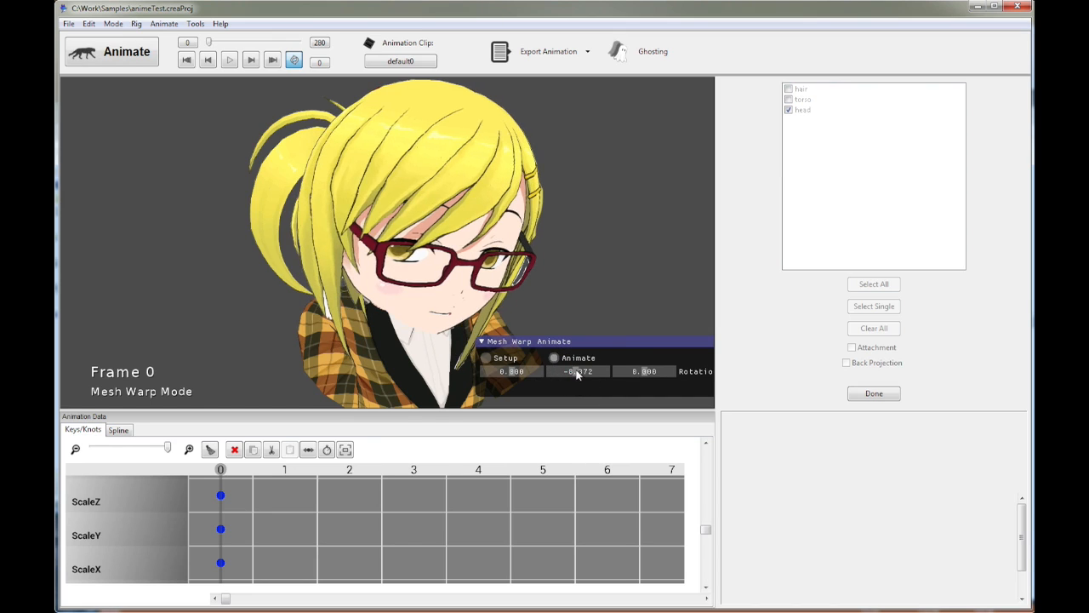
{"action": "left_click_drag", "start_coordinate": [579, 371], "coordinate": [578, 371]}
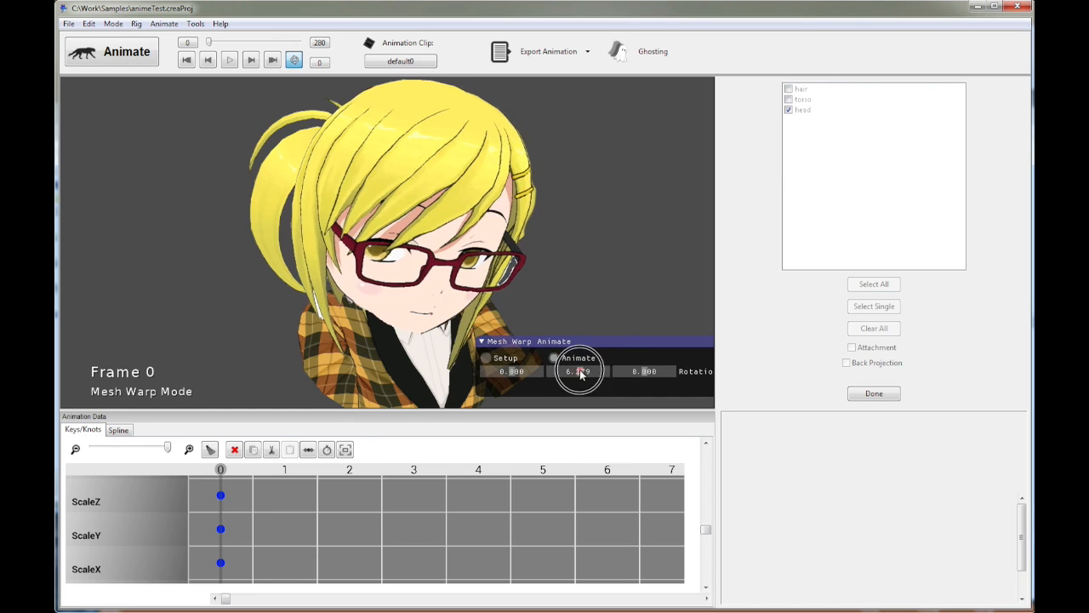
{"action": "left_click_drag", "start_coordinate": [579, 371], "coordinate": [540, 376]}
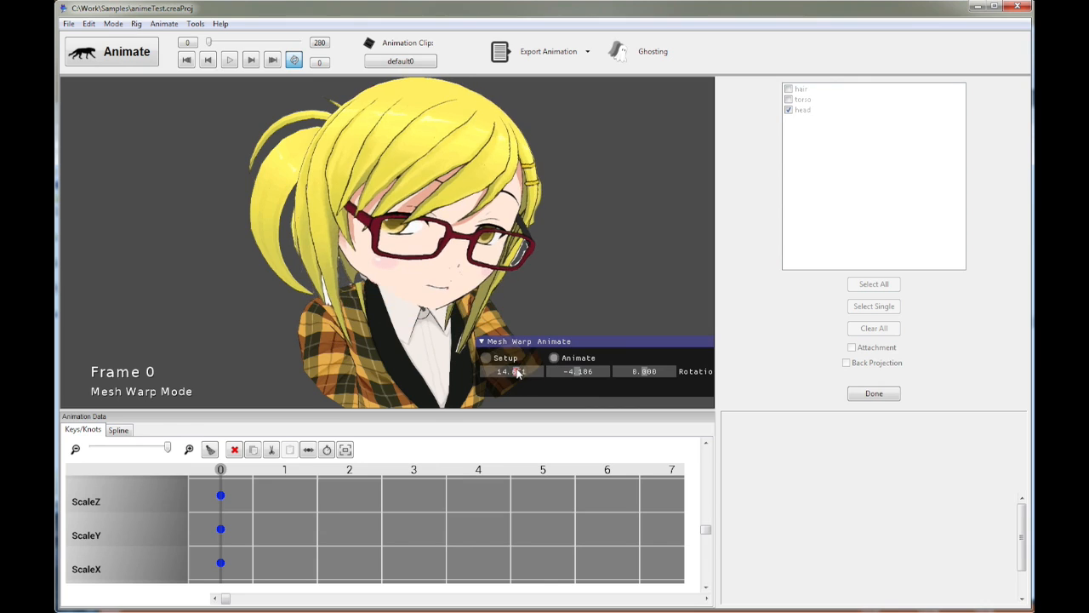
{"action": "left_click_drag", "start_coordinate": [513, 371], "coordinate": [513, 371]}
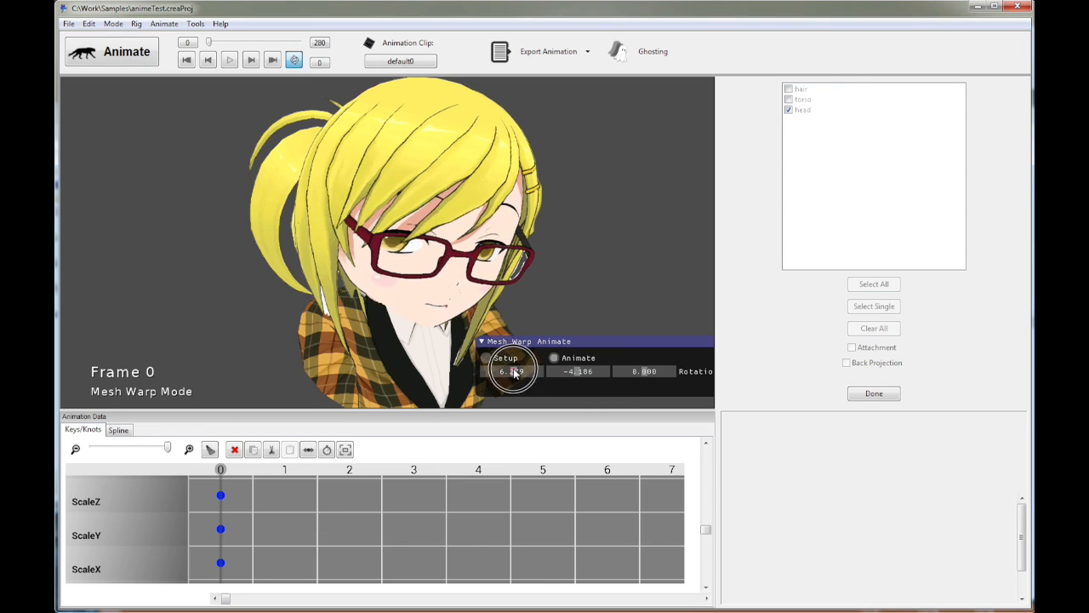
{"action": "left_click_drag", "start_coordinate": [513, 370], "coordinate": [513, 370]}
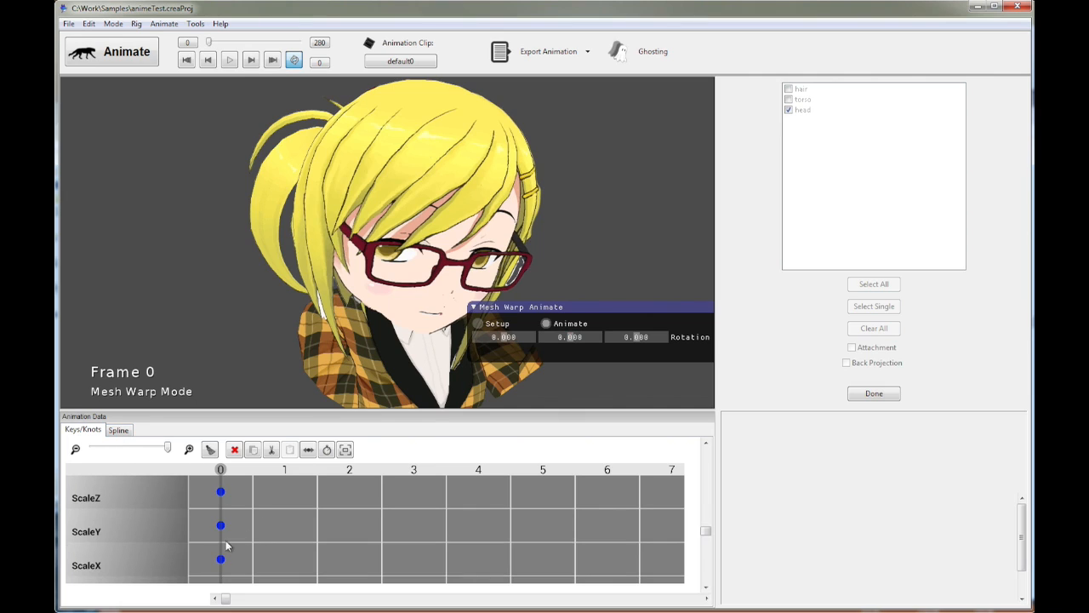
Edit the frame-0 scale keys so ScaleY holds about 0.7, shrinking the head in view.
{"action": "left_click", "coordinate": [220, 490]}
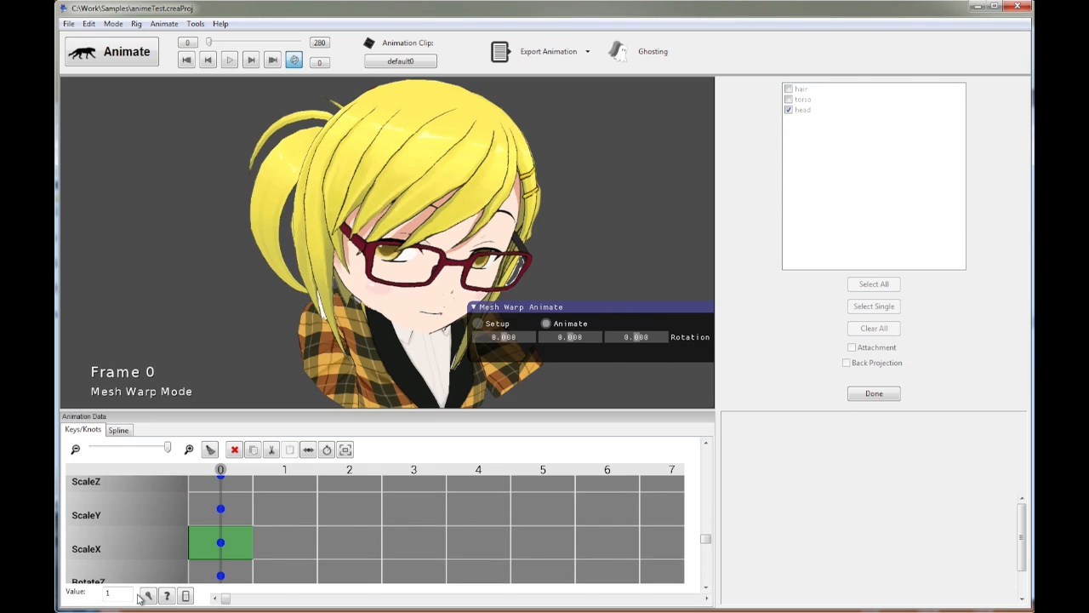
{"action": "left_click", "coordinate": [146, 594]}
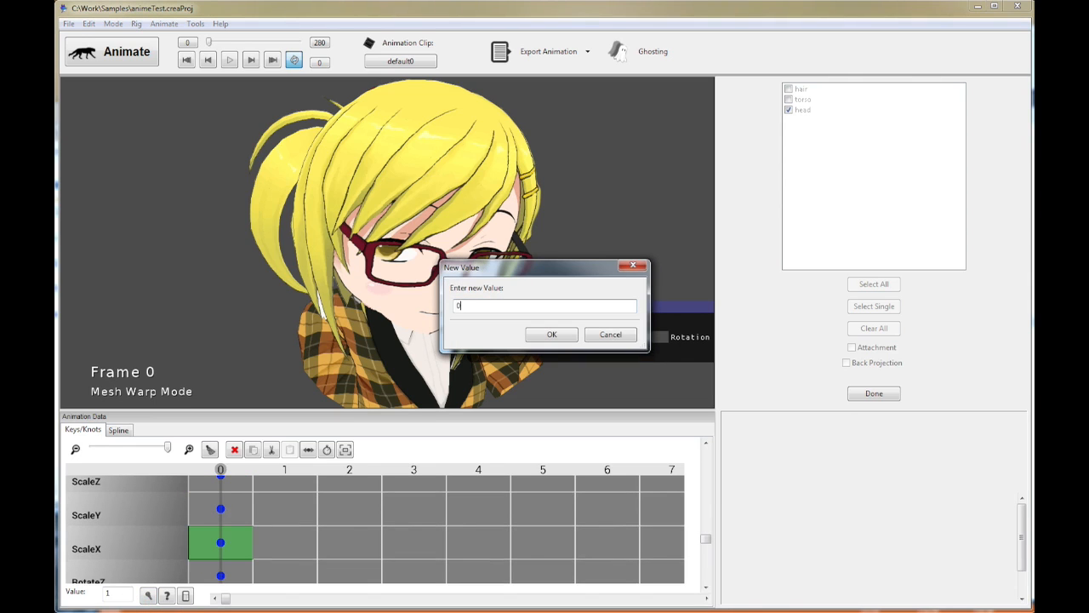
{"action": "left_click", "coordinate": [551, 333]}
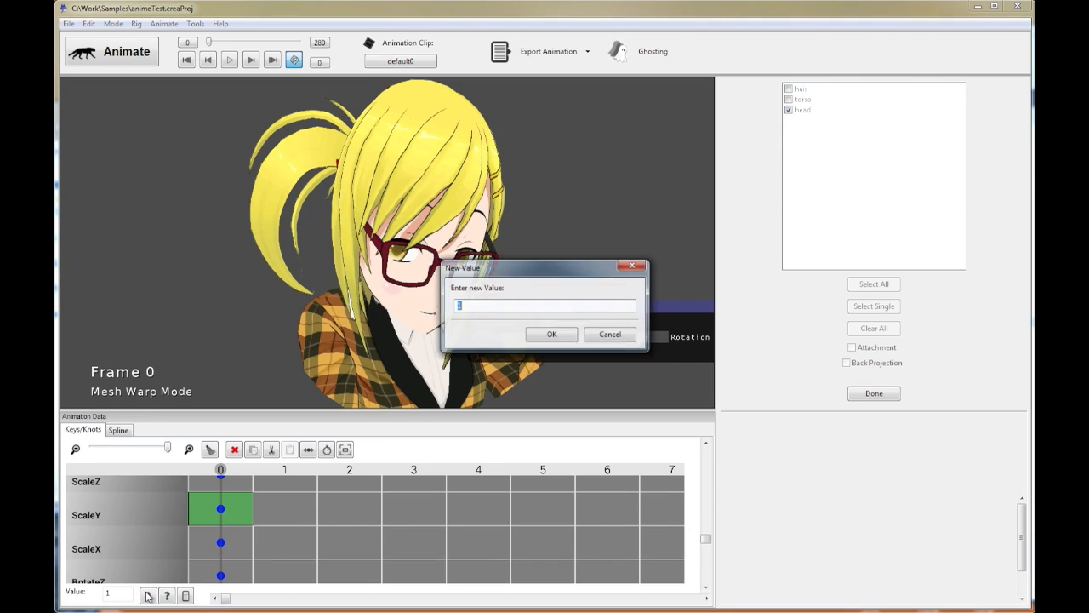
{"action": "left_click", "coordinate": [552, 333]}
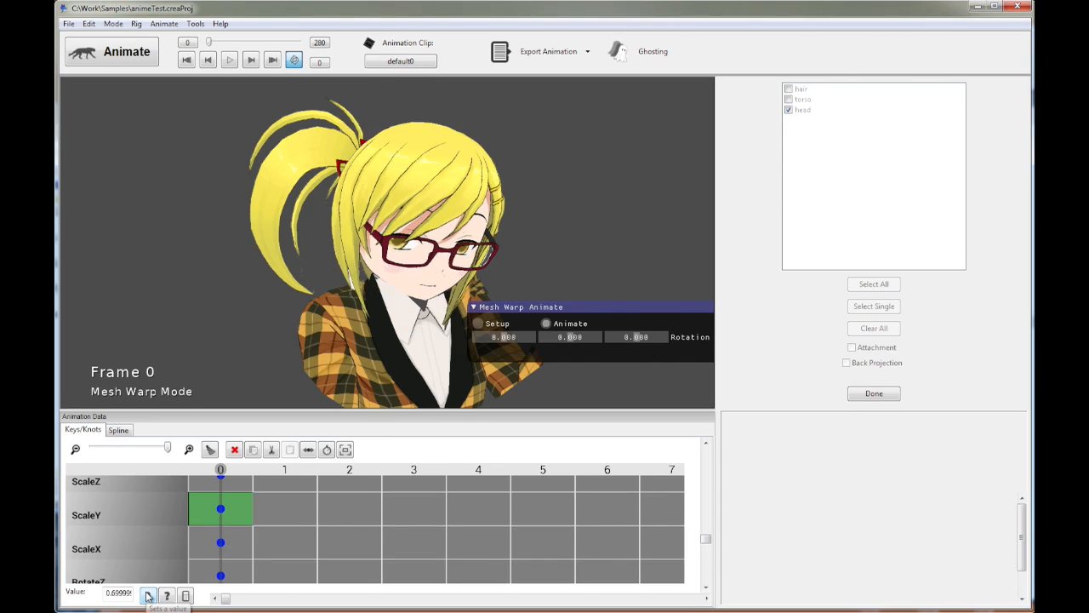
{"action": "mouse_move", "coordinate": [264, 544]}
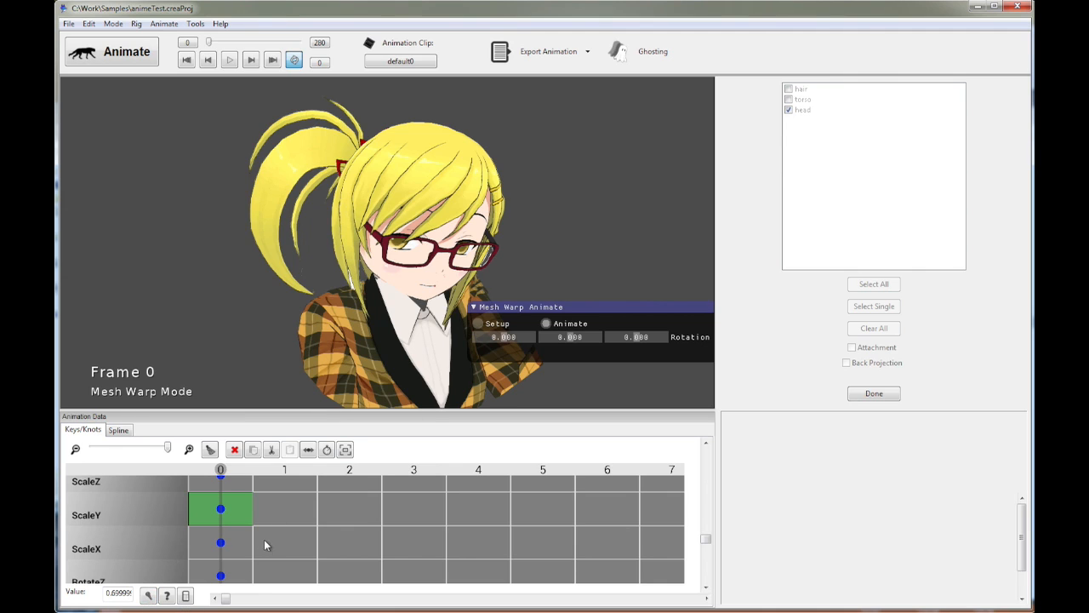
{"action": "scroll", "scroll_direction": "down", "scroll_amount": 3}
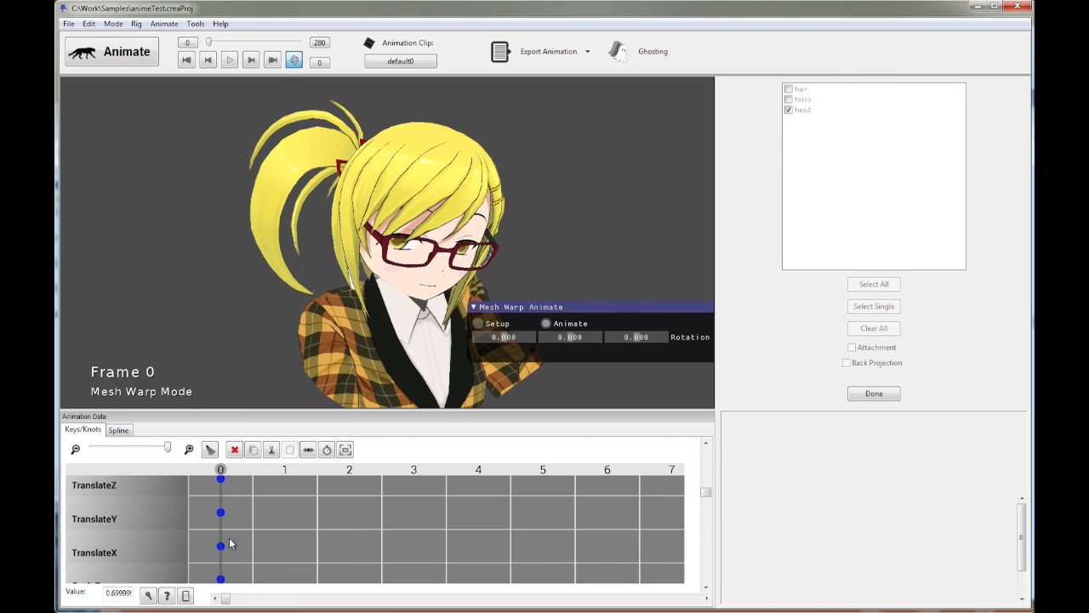
Set the frame-0 TranslateY key to -0.2, then test-turn the head and reset rotation to zero.
{"action": "left_click", "coordinate": [219, 487]}
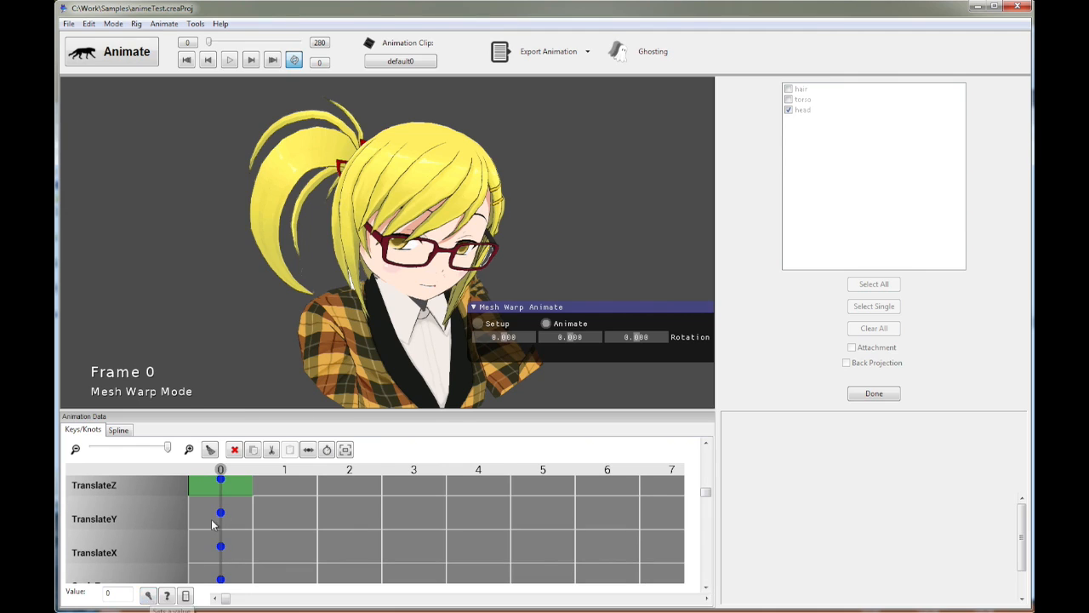
{"action": "double_click", "coordinate": [220, 512]}
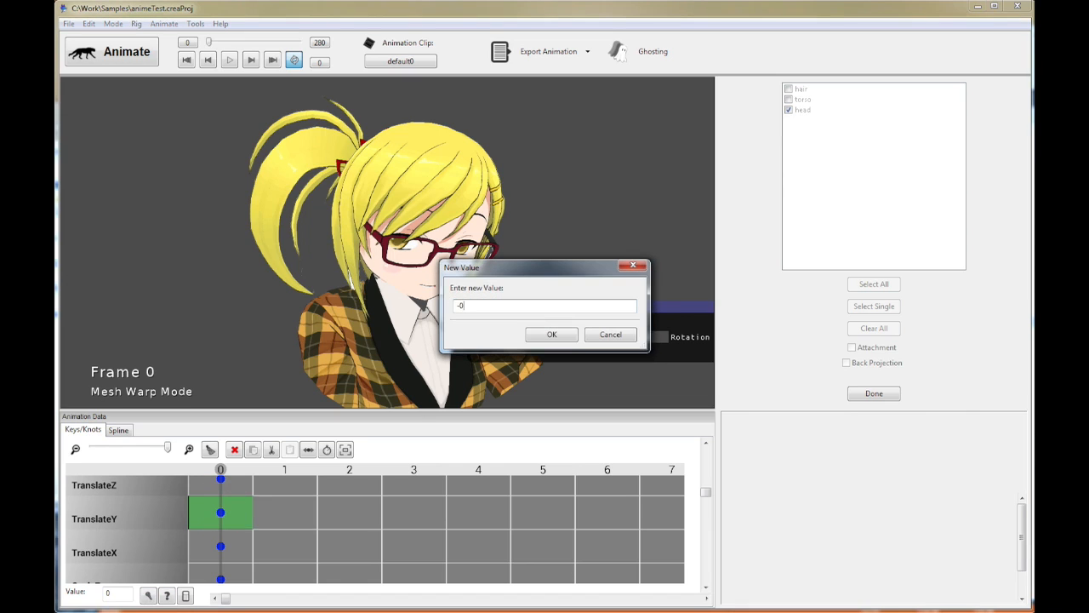
{"action": "left_click", "coordinate": [551, 335]}
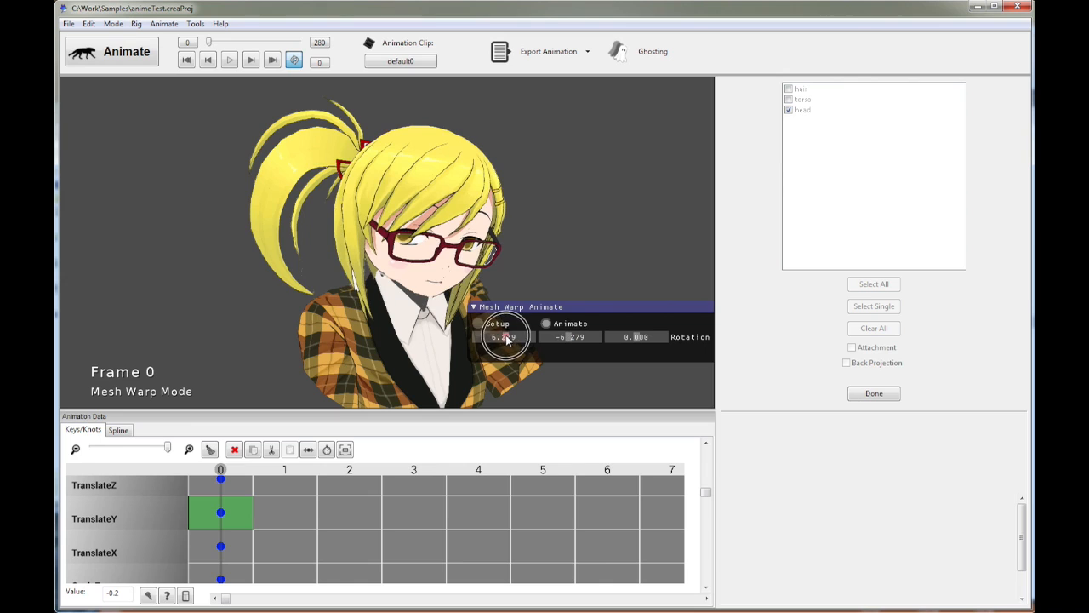
{"action": "left_click_drag", "start_coordinate": [504, 336], "coordinate": [505, 349]}
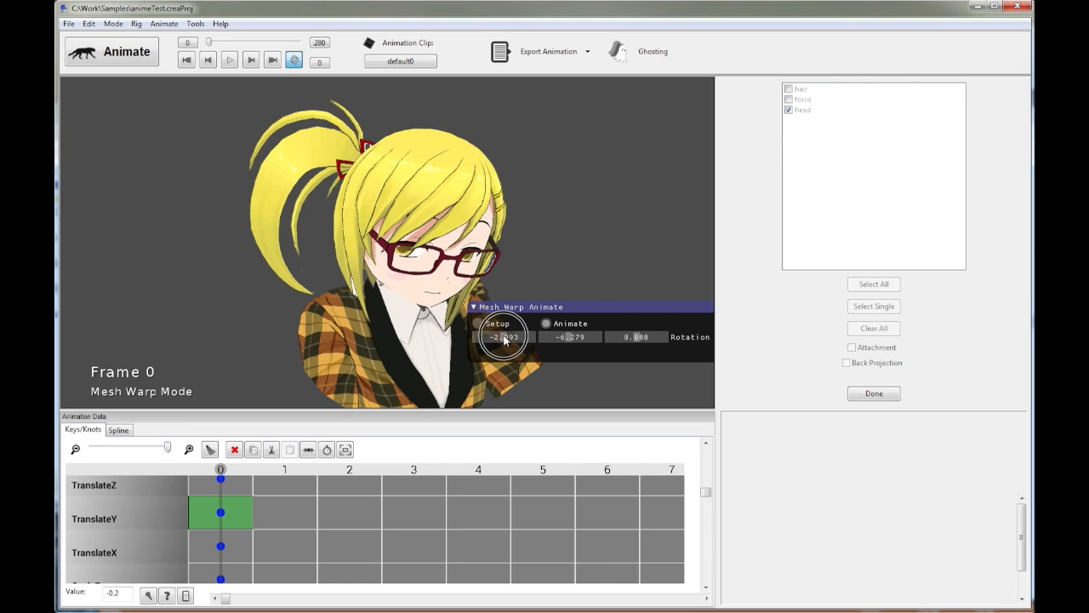
{"action": "left_click", "coordinate": [547, 324]}
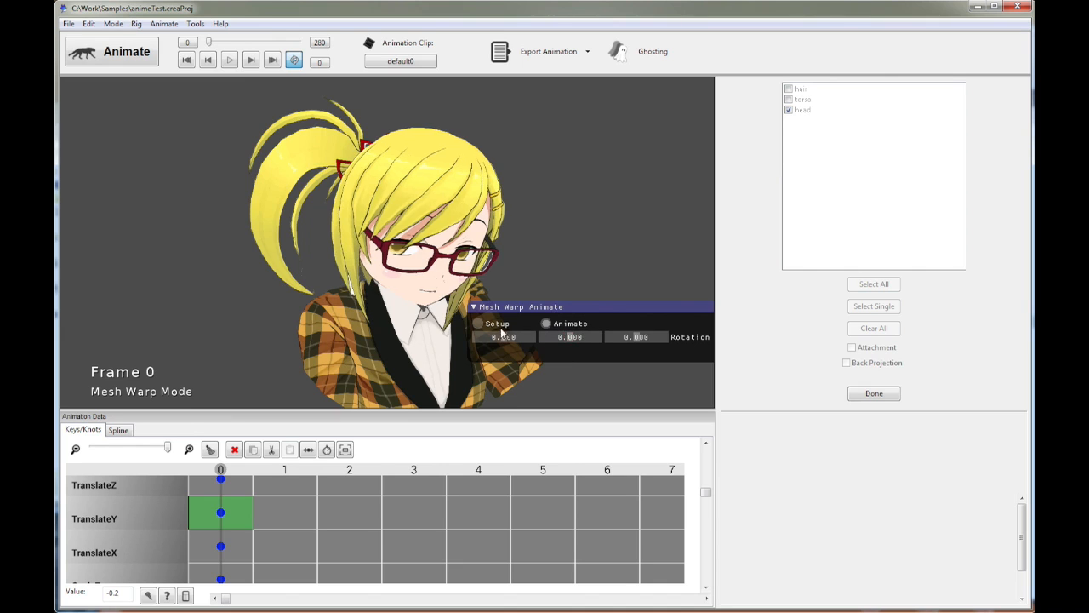
Narrow the warp volume to 2.953 wide with first warp scale 0.486, checked with a head turn.
{"action": "left_click", "coordinate": [478, 323]}
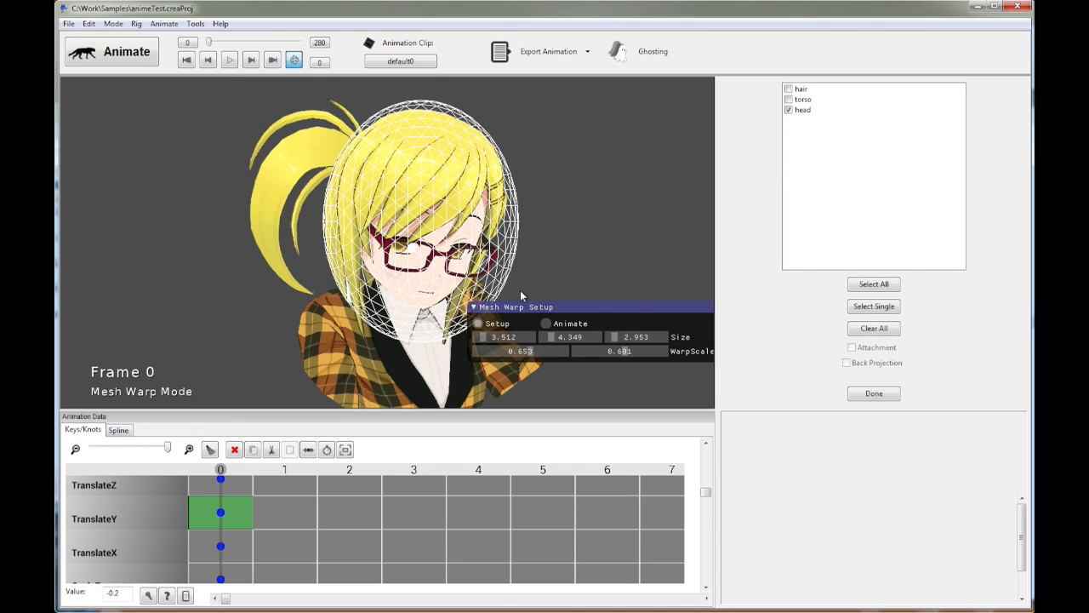
{"action": "mouse_move", "coordinate": [424, 207]}
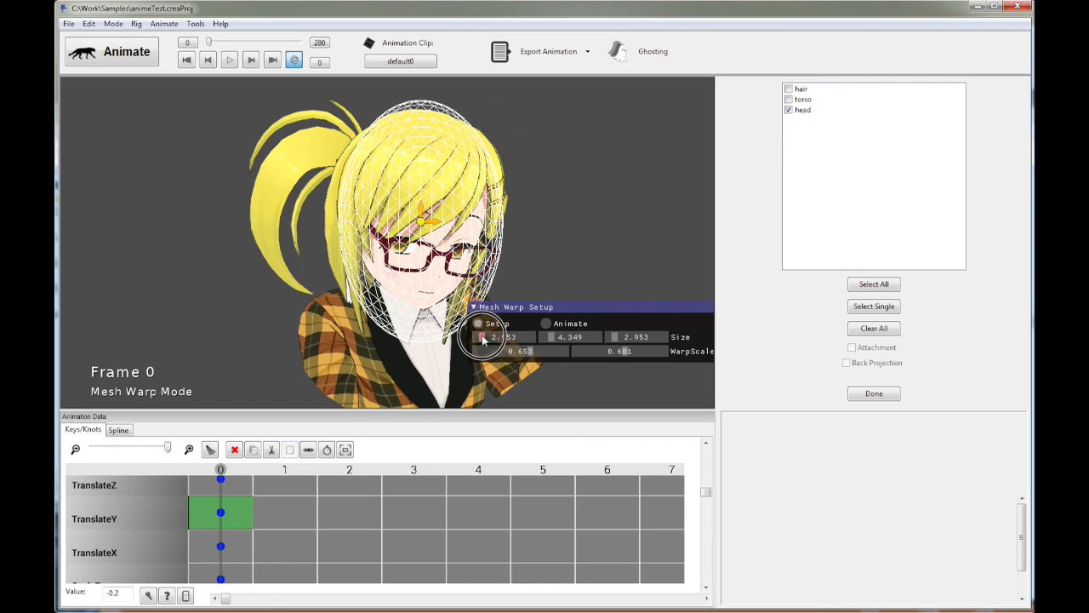
{"action": "left_click", "coordinate": [546, 323]}
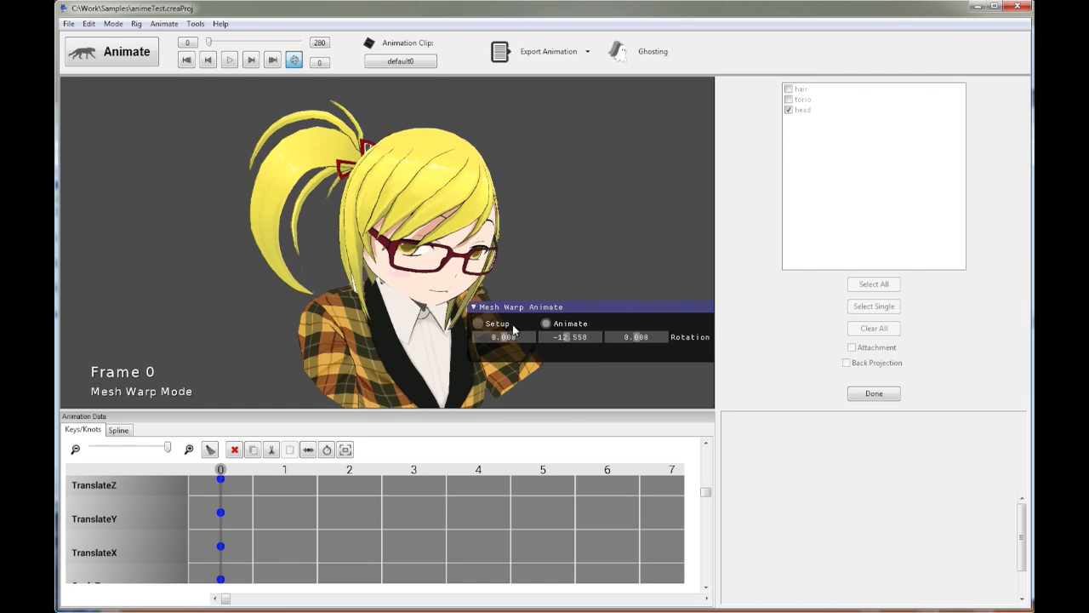
{"action": "left_click", "coordinate": [478, 324]}
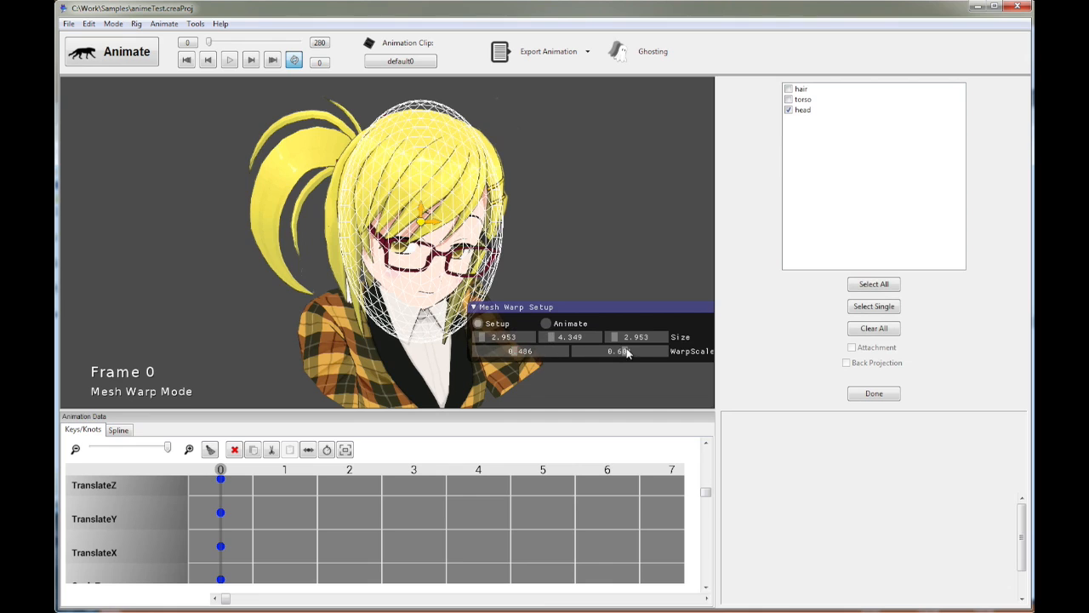
{"action": "left_click", "coordinate": [546, 323]}
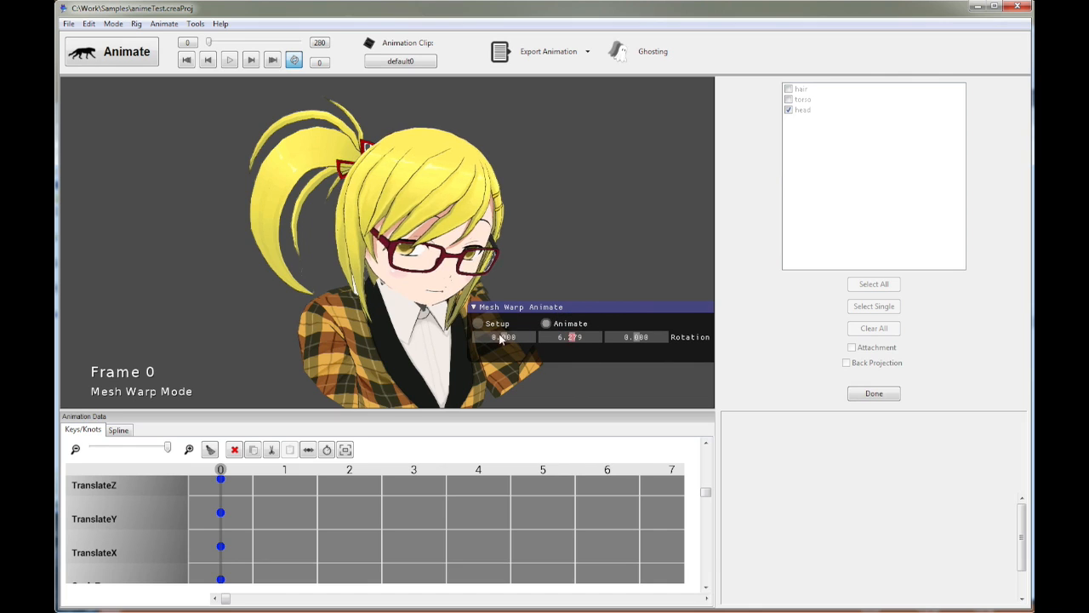
Add the hair part and enable Attachment so the hair follows the head warp.
{"action": "left_click", "coordinate": [478, 324]}
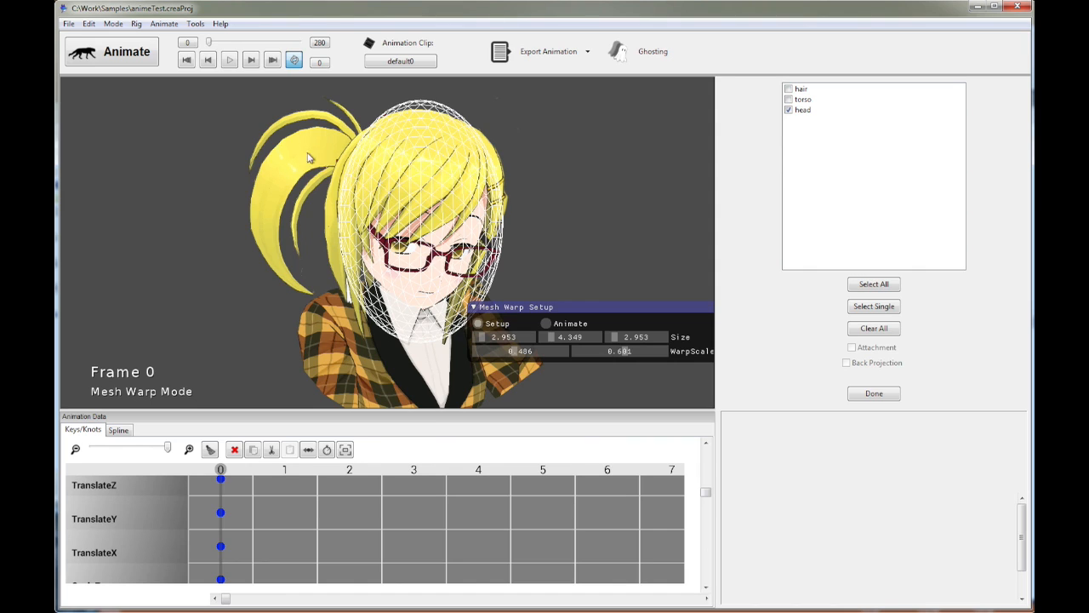
{"action": "mouse_move", "coordinate": [814, 93]}
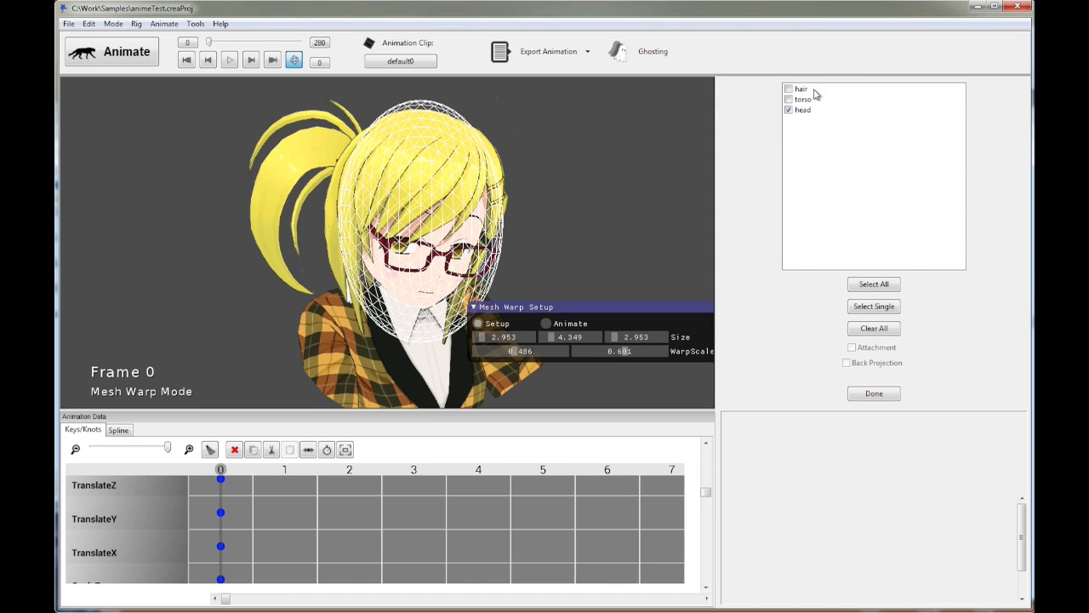
{"action": "left_click", "coordinate": [790, 88]}
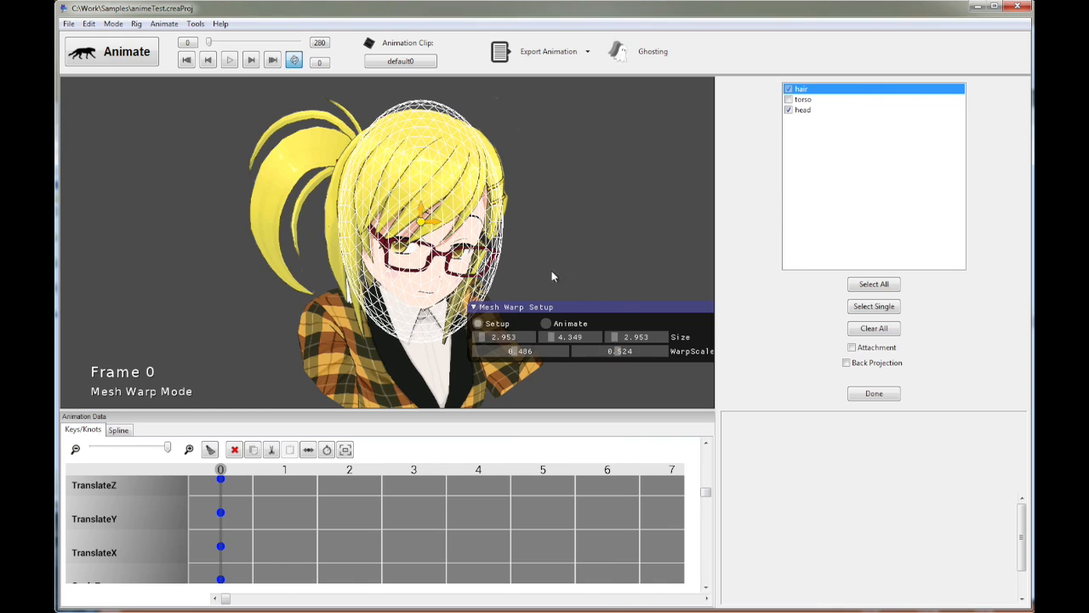
{"action": "mouse_move", "coordinate": [855, 90]}
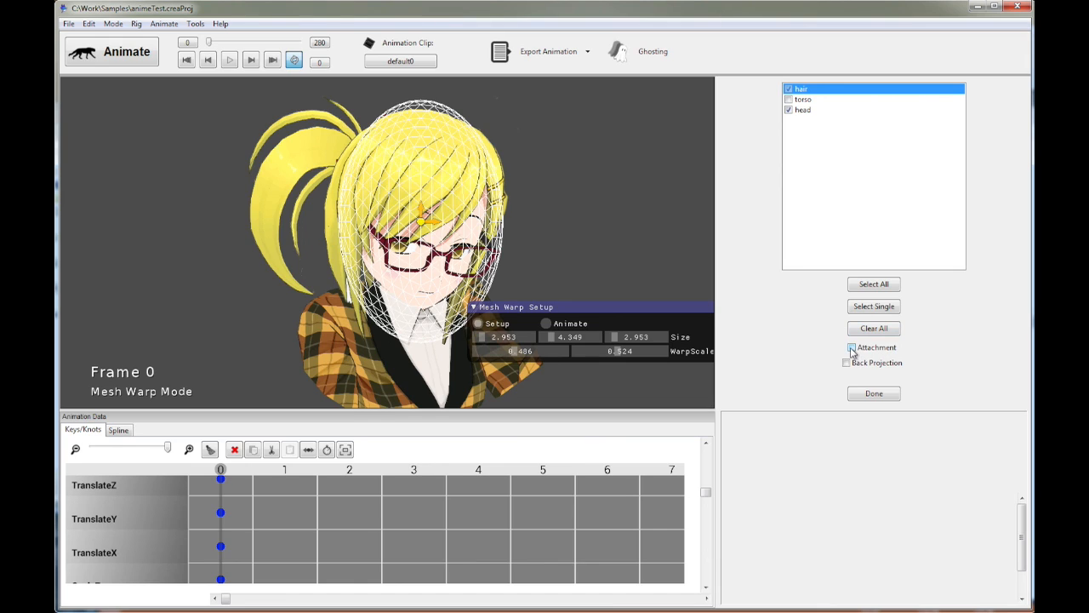
{"action": "left_click", "coordinate": [848, 347]}
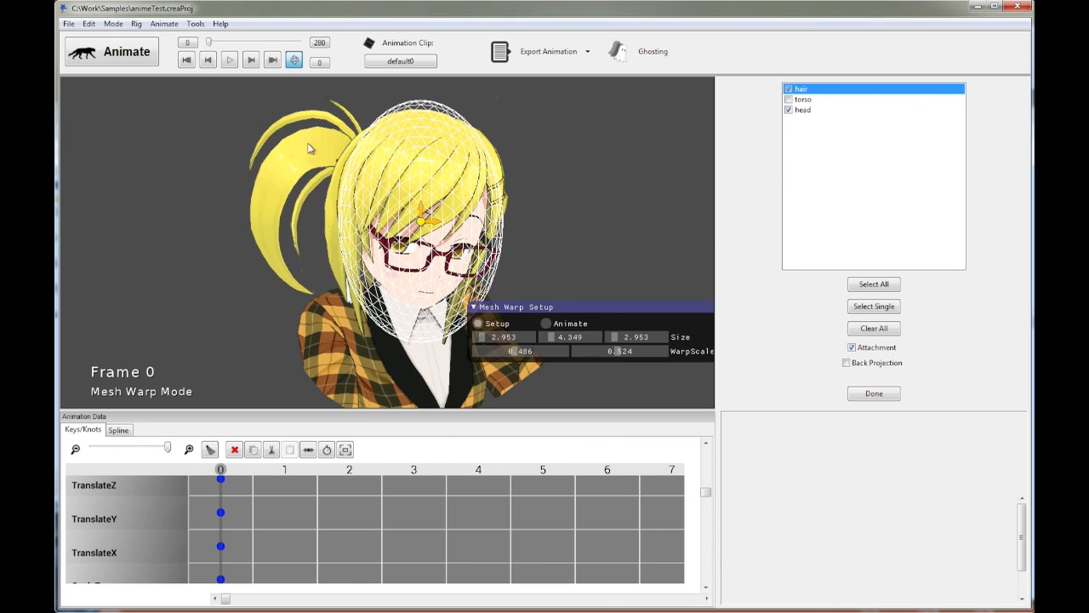
{"action": "mouse_move", "coordinate": [378, 164]}
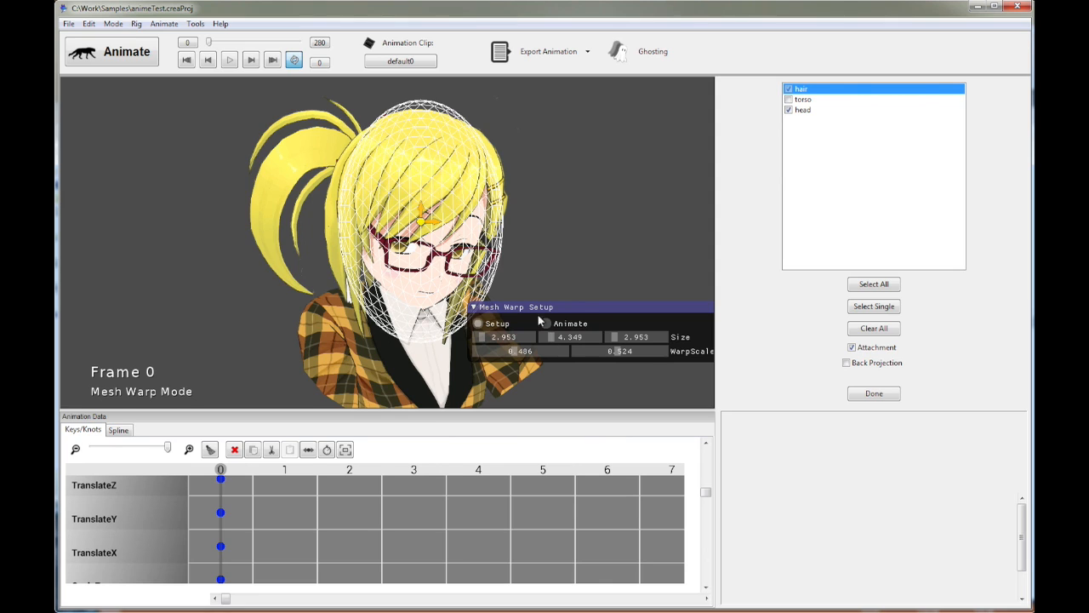
Key a head turn of 6.279 on the middle rotation, with the ponytail following.
{"action": "left_click", "coordinate": [543, 324]}
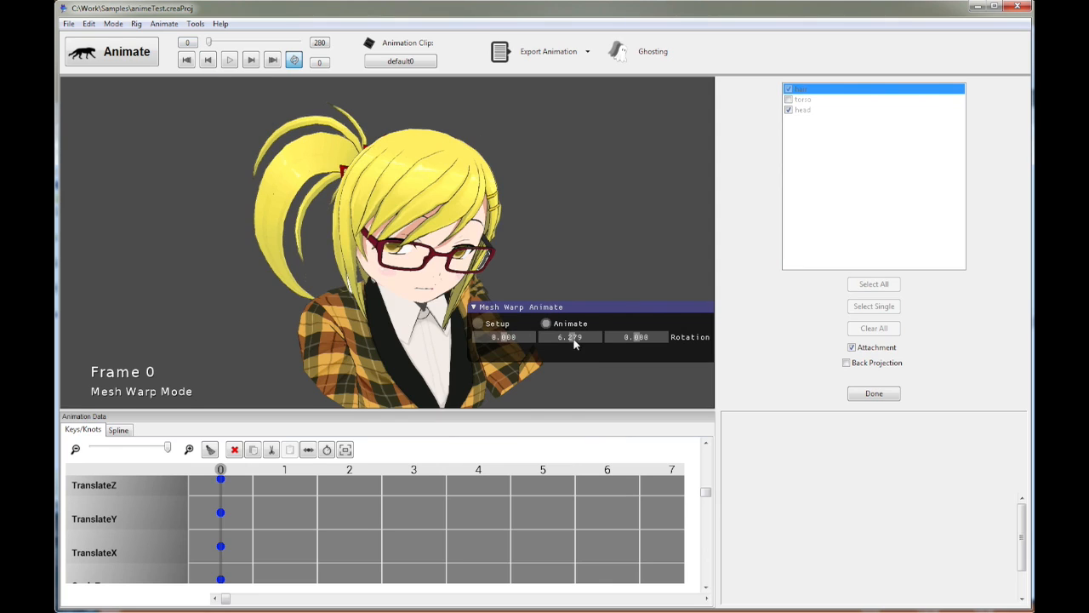
{"action": "left_click_drag", "start_coordinate": [570, 336], "coordinate": [578, 306]}
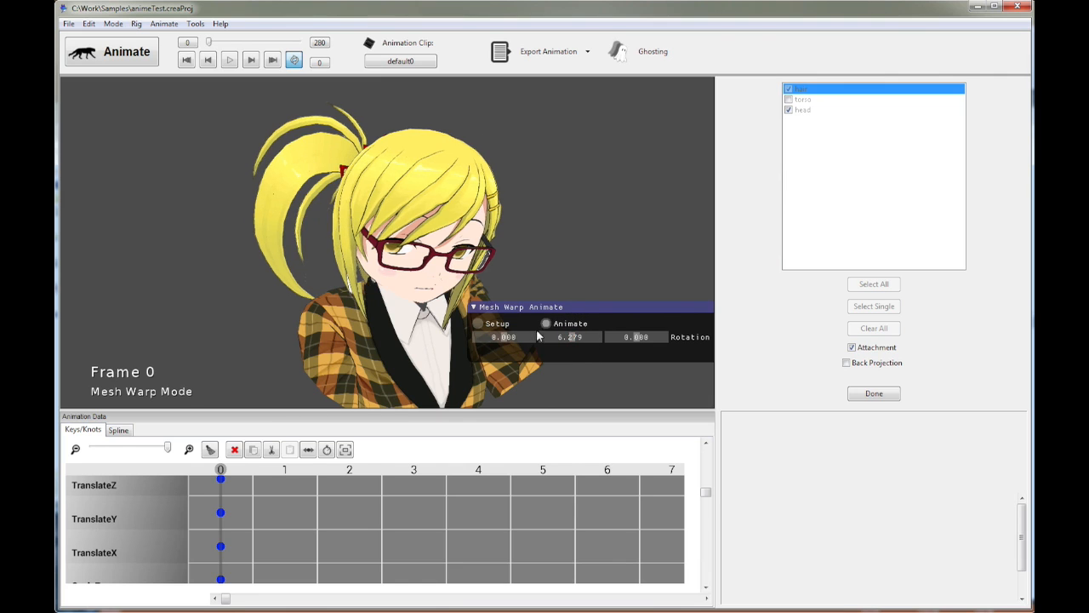
{"action": "left_click_drag", "start_coordinate": [570, 336], "coordinate": [568, 339]}
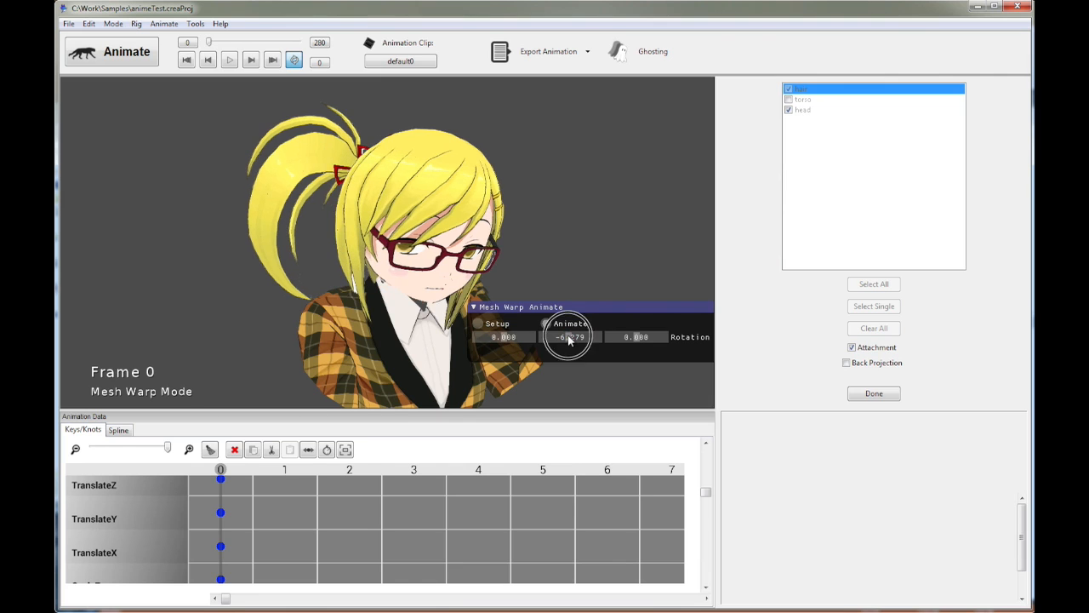
{"action": "left_click_drag", "start_coordinate": [570, 336], "coordinate": [566, 336]}
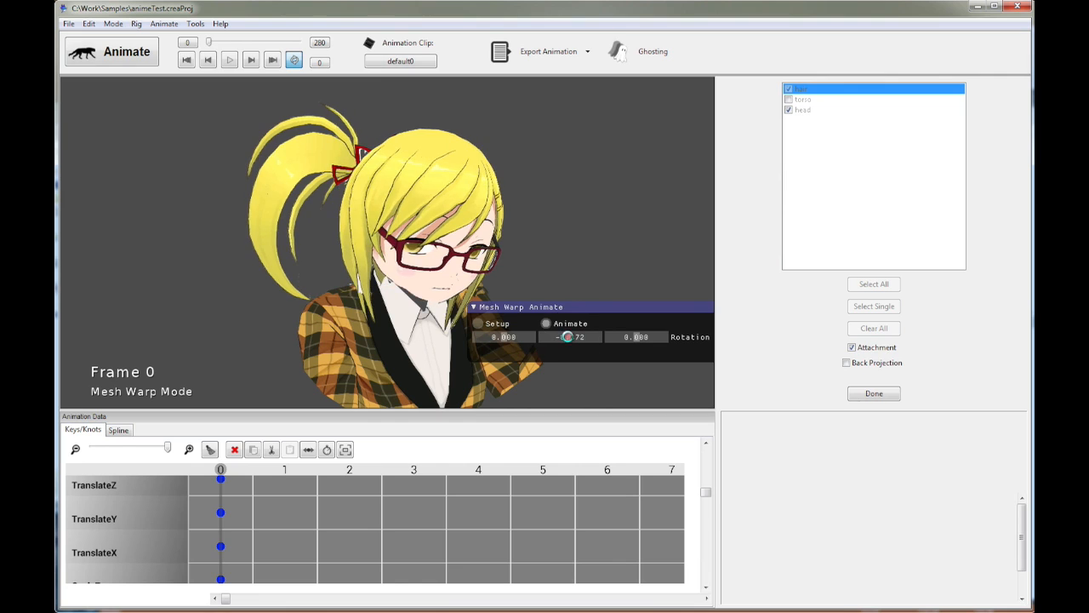
{"action": "left_click_drag", "start_coordinate": [568, 336], "coordinate": [570, 340]}
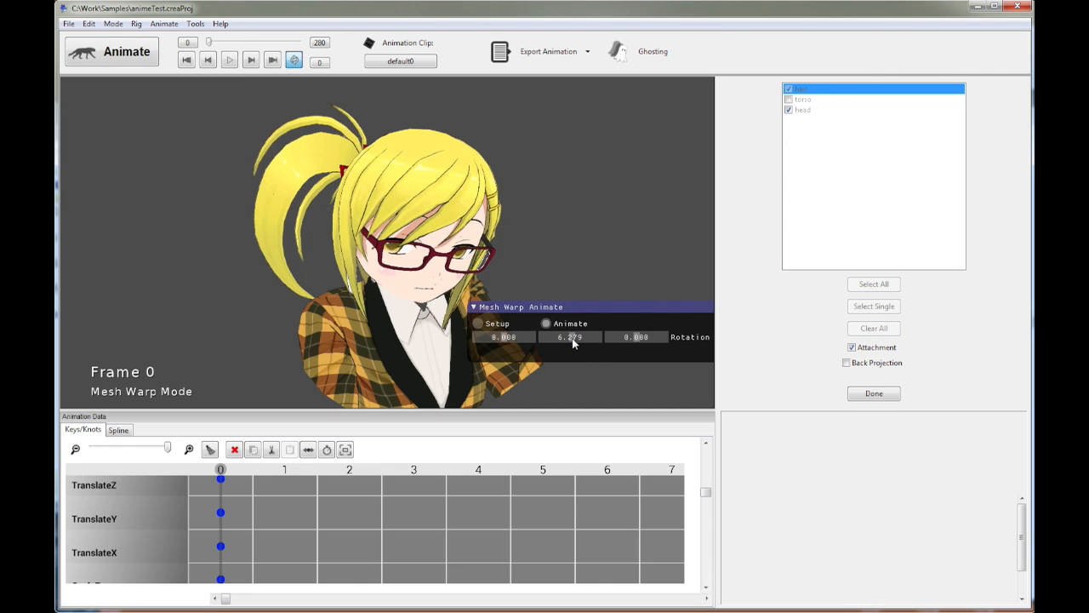
{"action": "mouse_move", "coordinate": [447, 184]}
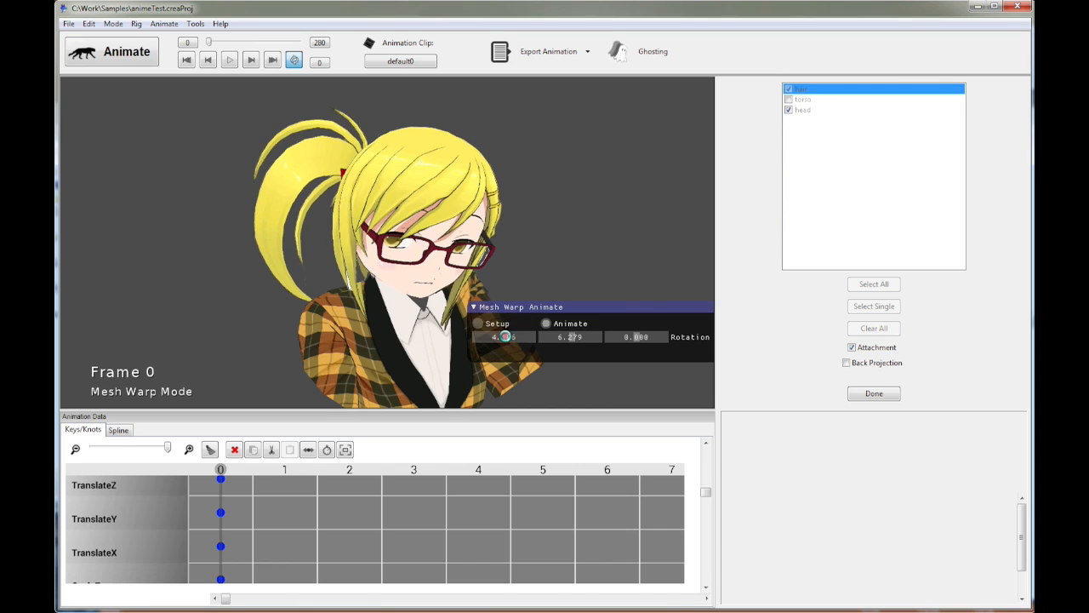
Tilt the head on the first rotation axis, then key a turn of -14.651 at frame 23.
{"action": "left_click", "coordinate": [504, 337]}
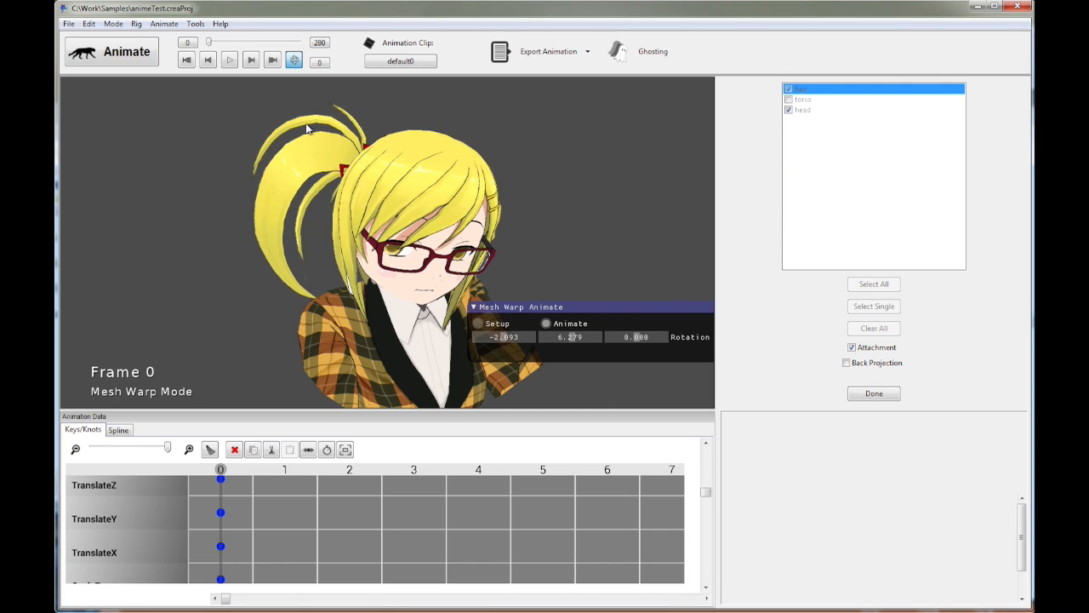
{"action": "left_click_drag", "start_coordinate": [209, 42], "coordinate": [215, 42]}
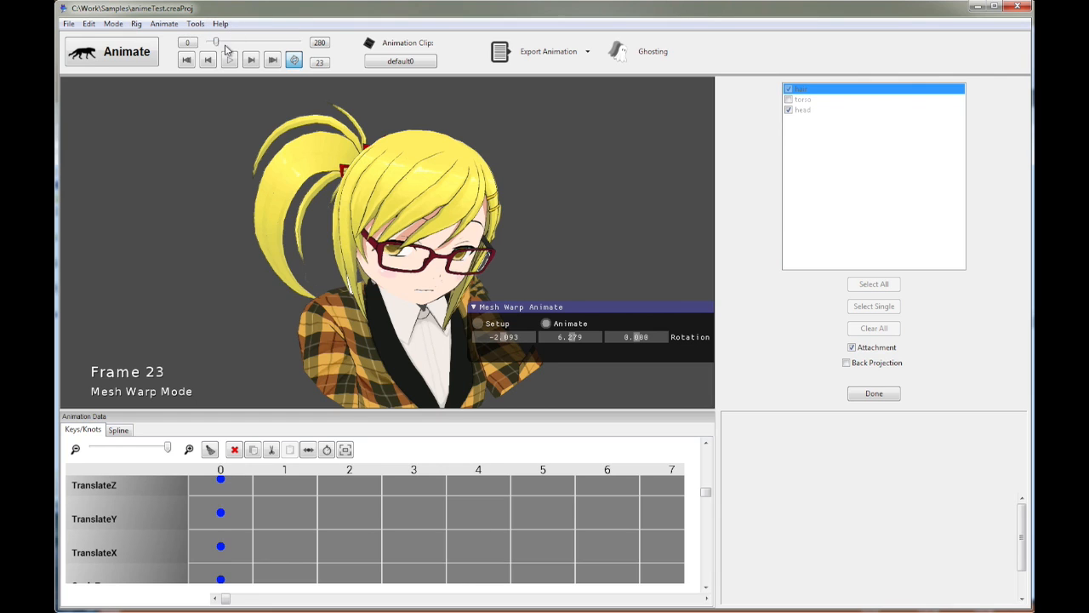
{"action": "left_click_drag", "start_coordinate": [570, 336], "coordinate": [562, 340]}
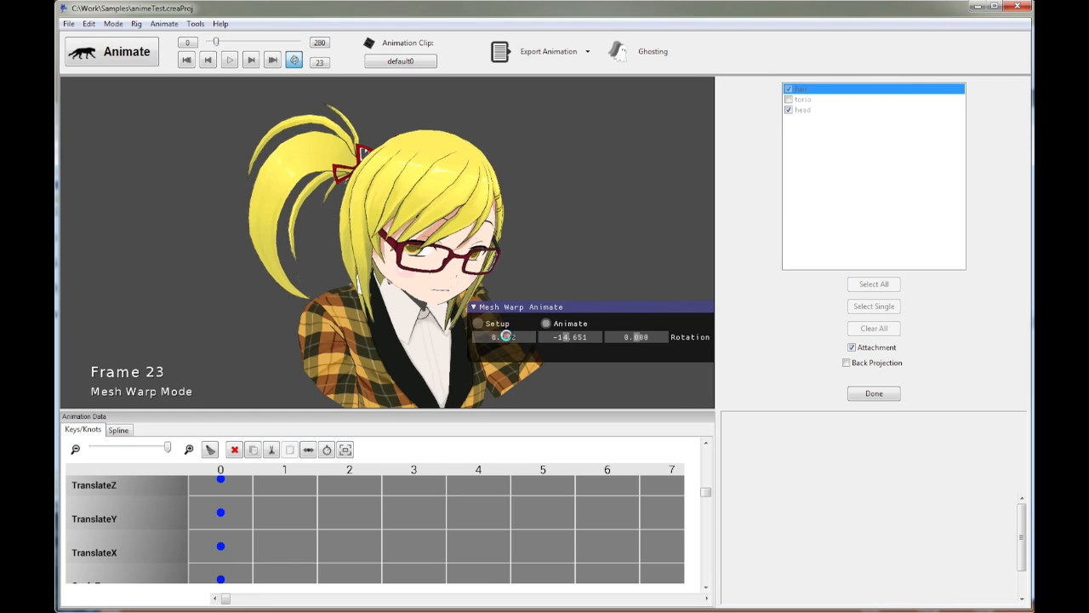
{"action": "left_click_drag", "start_coordinate": [504, 336], "coordinate": [505, 336]}
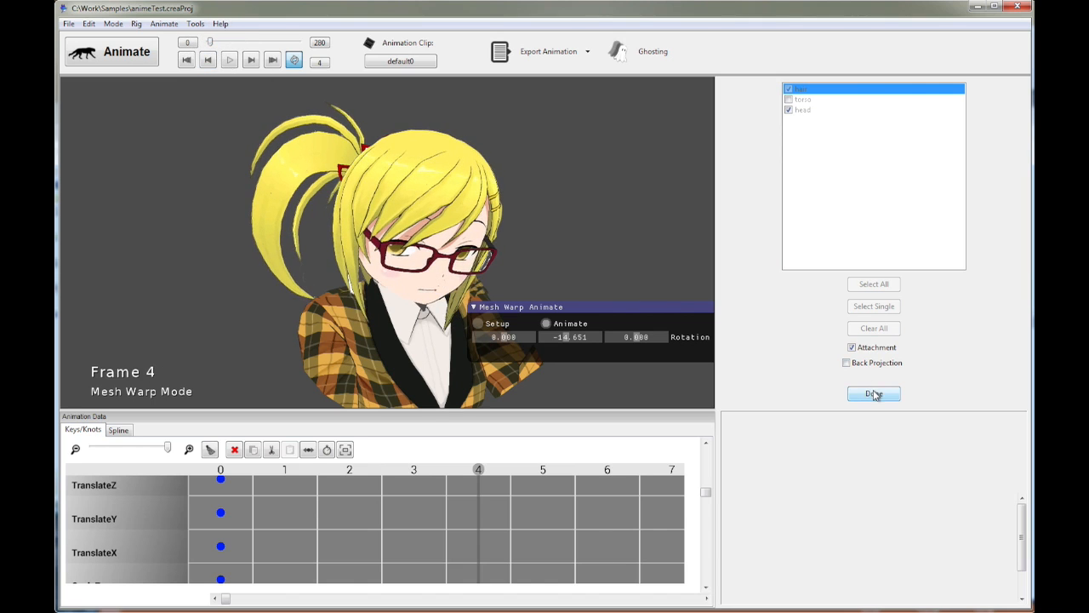
Finish warp editing and load the 'default' animation clip in place of default0.
{"action": "left_click", "coordinate": [873, 394]}
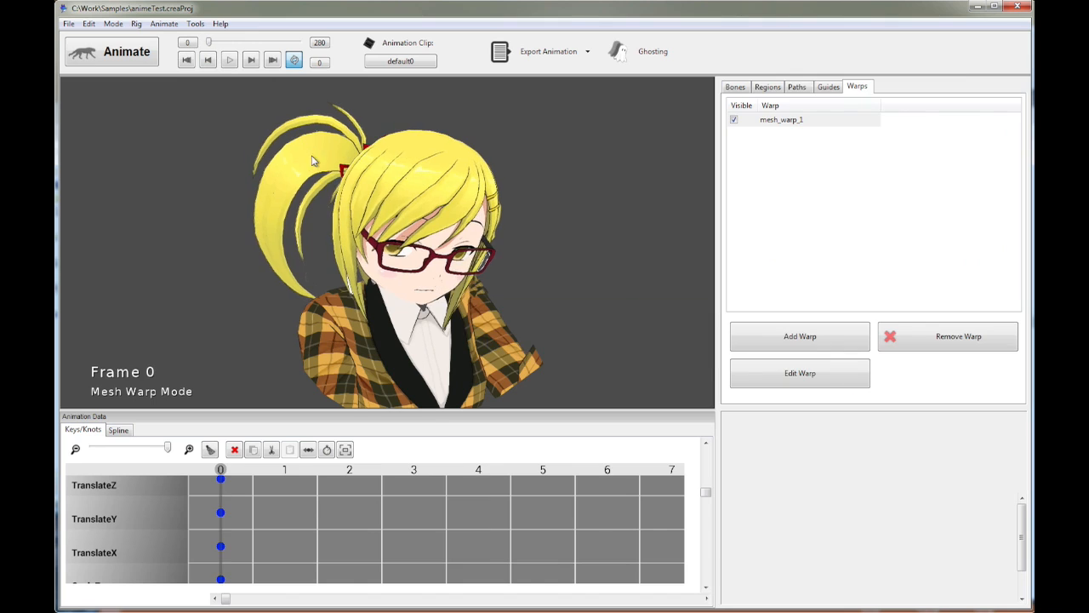
{"action": "left_click", "coordinate": [400, 61]}
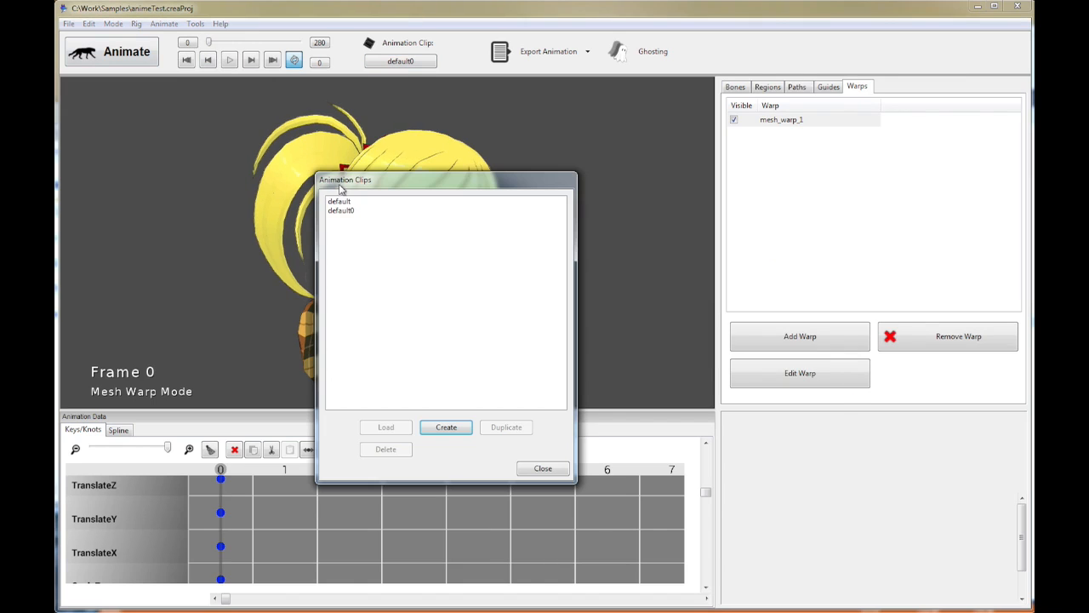
{"action": "left_click", "coordinate": [385, 427]}
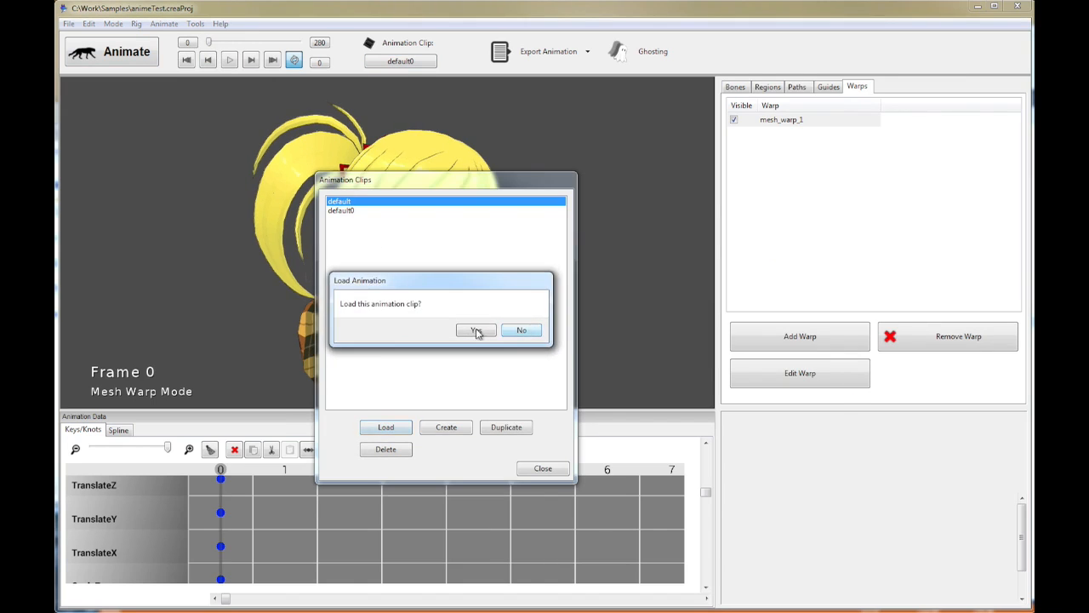
{"action": "left_click", "coordinate": [475, 329]}
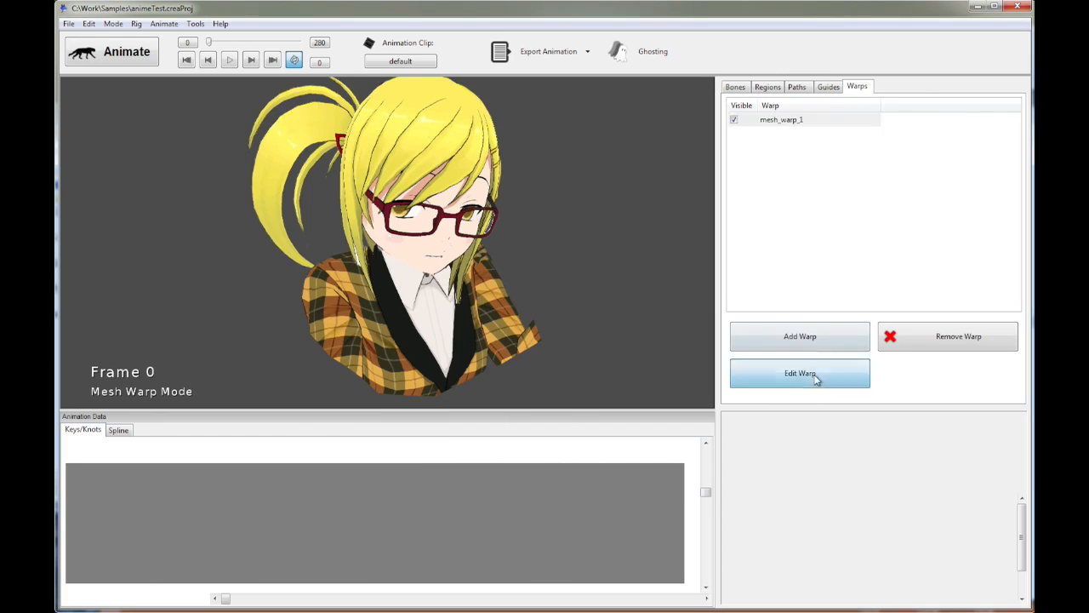
Reopen the head mesh warp and switch it to Animate mode on the default clip.
{"action": "left_click", "coordinate": [799, 373]}
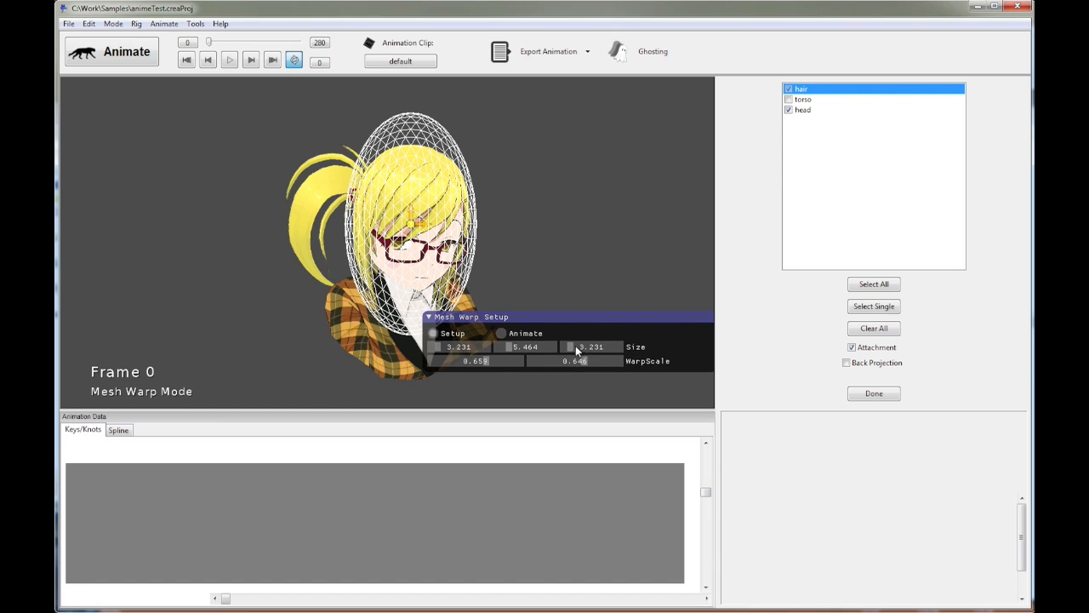
{"action": "mouse_move", "coordinate": [597, 351]}
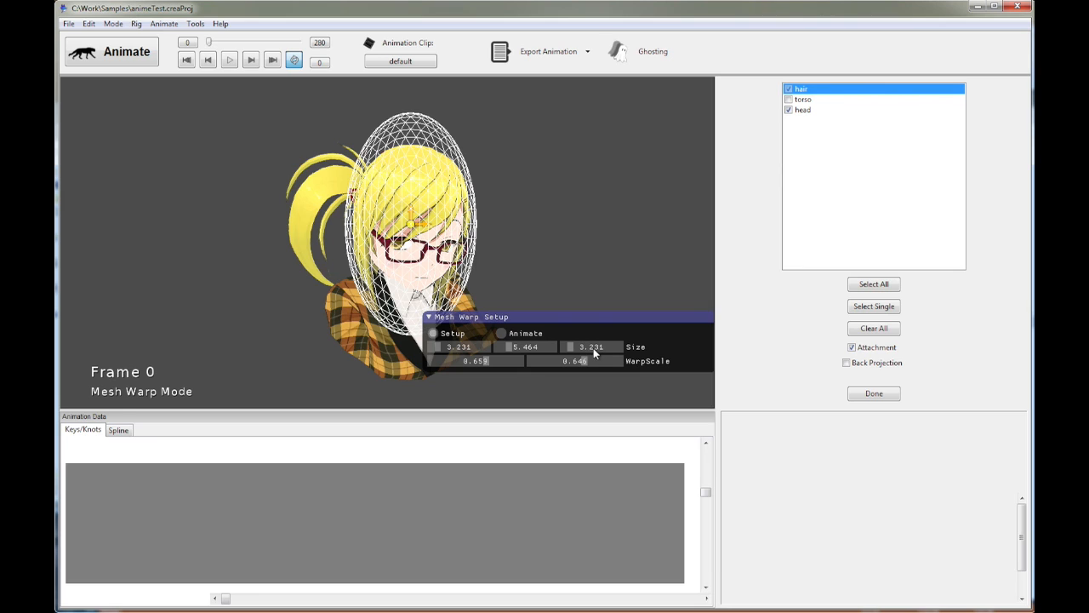
{"action": "mouse_move", "coordinate": [522, 364]}
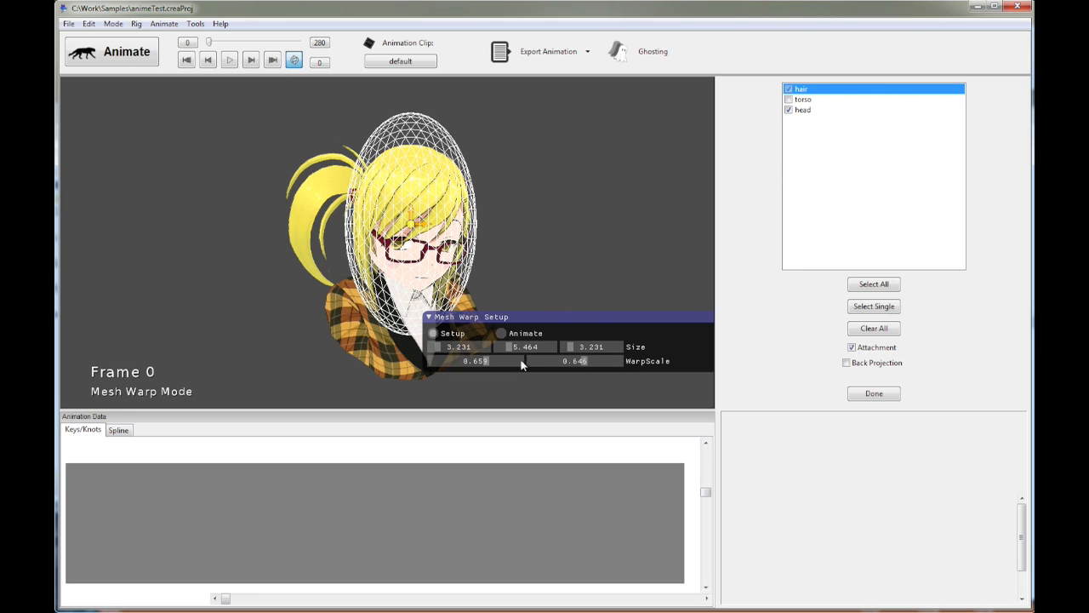
{"action": "left_click", "coordinate": [500, 332]}
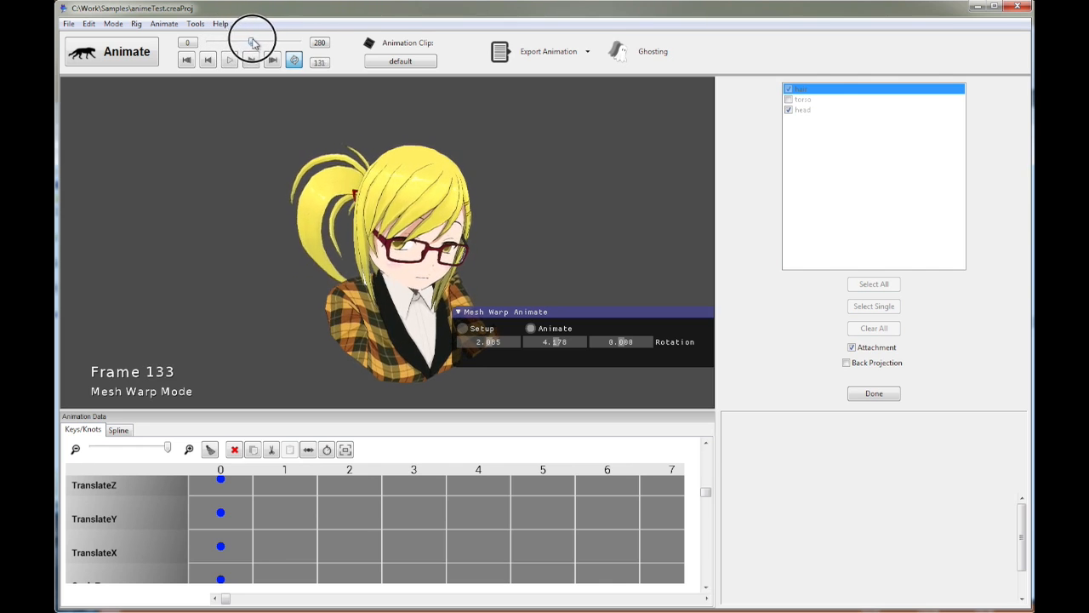
Rewind the default clip toward its start and play it, the warped head turning as the ponytail swings.
{"action": "left_click", "coordinate": [249, 60]}
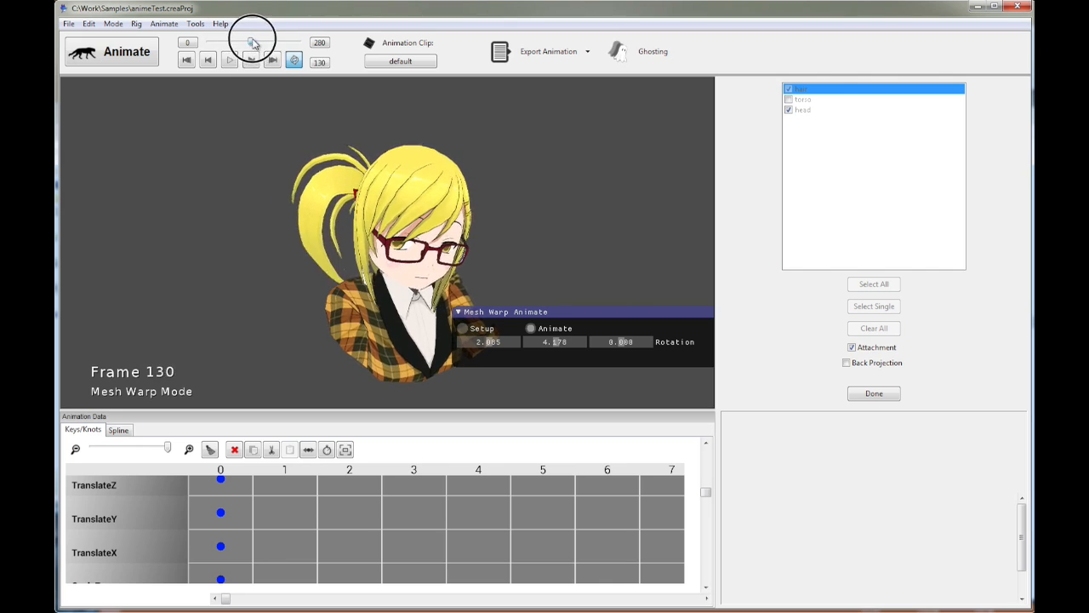
{"action": "left_click_drag", "start_coordinate": [253, 41], "coordinate": [268, 41]}
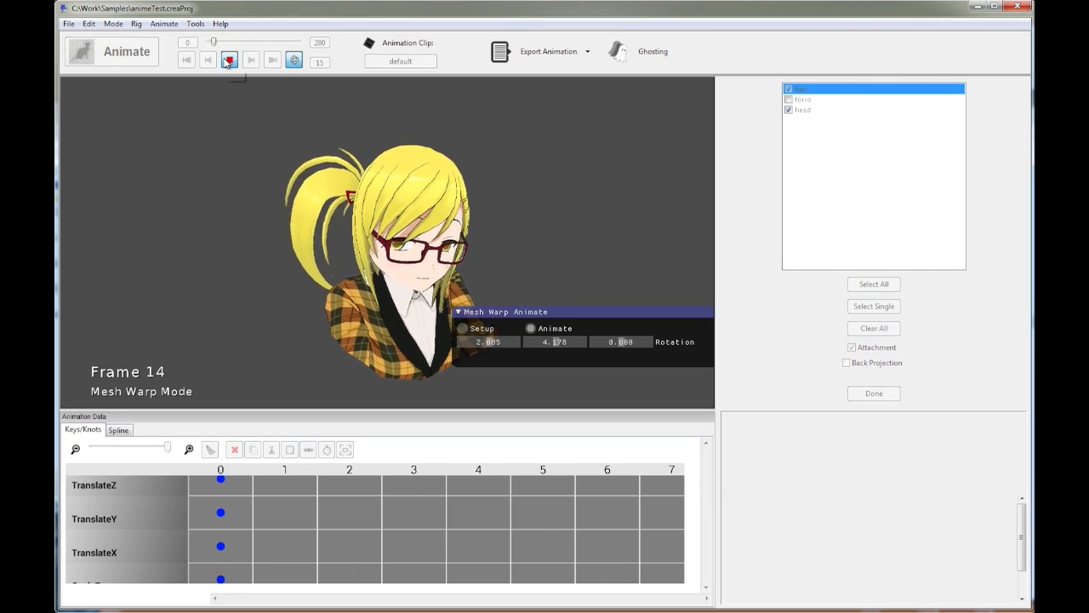
{"action": "left_click", "coordinate": [229, 61]}
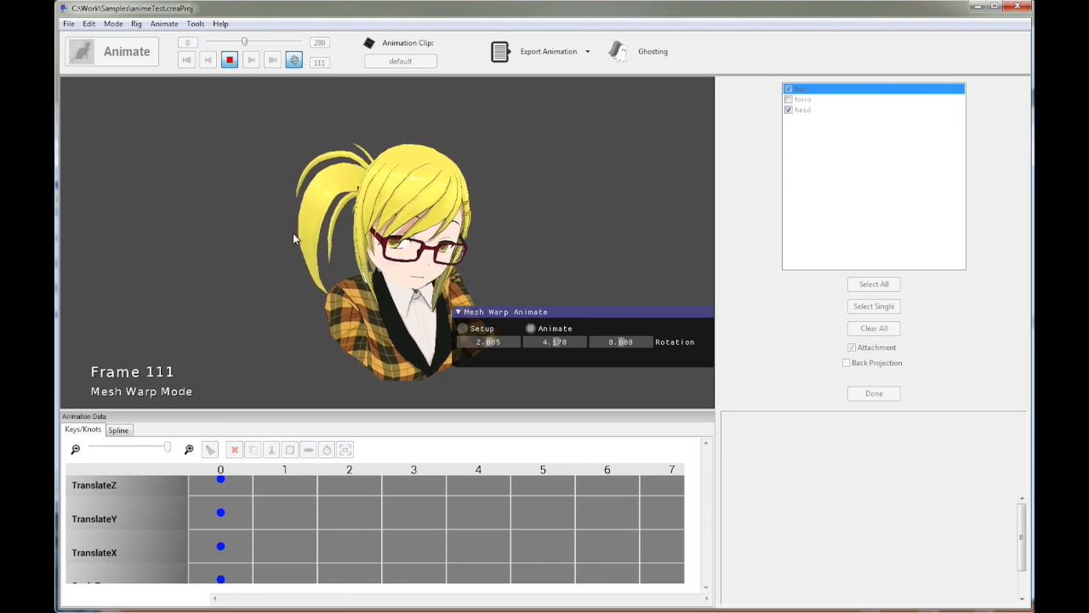
{"action": "left_click", "coordinate": [228, 59]}
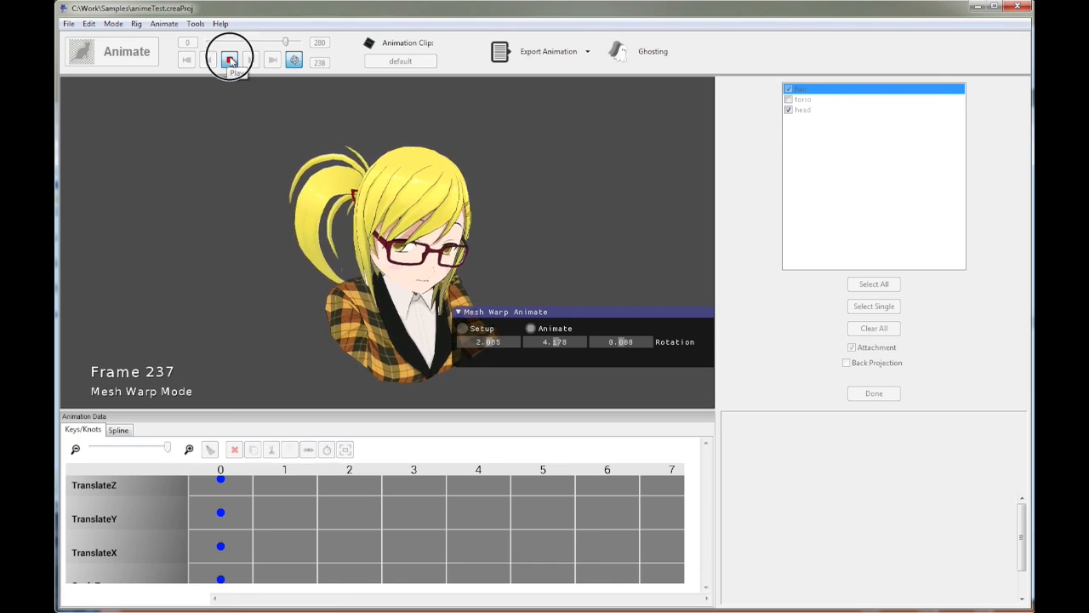